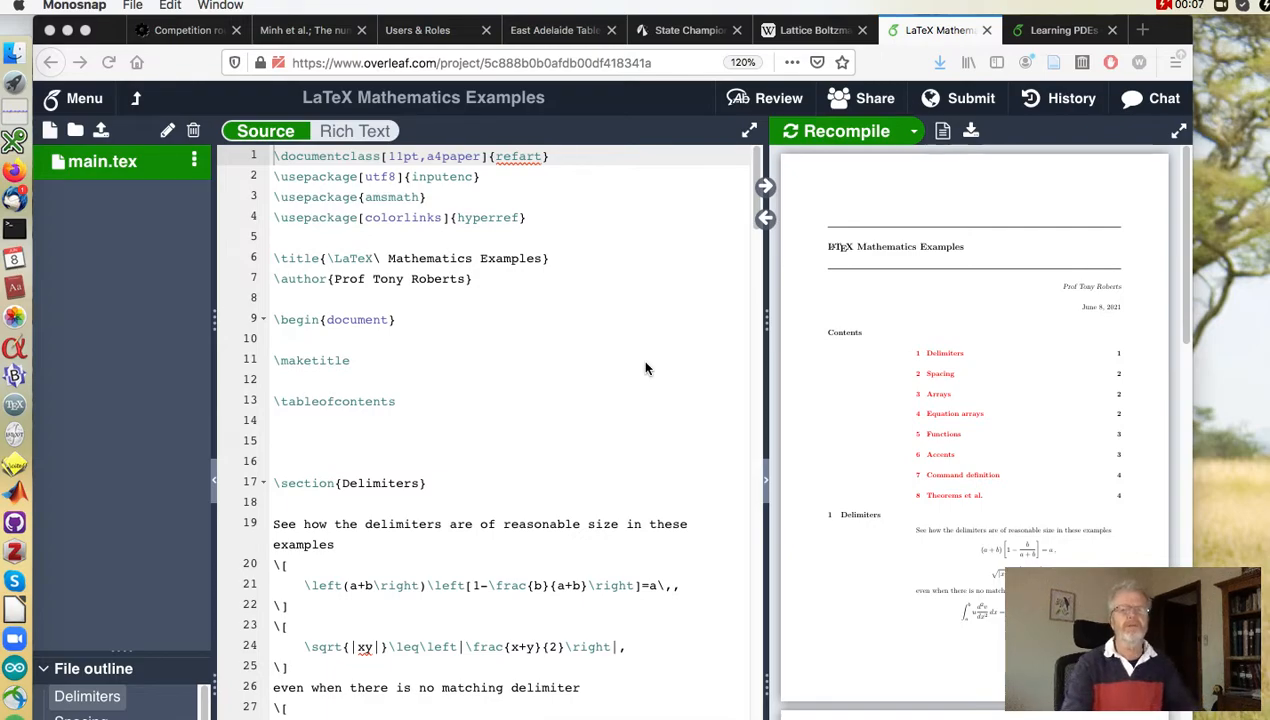
{"action": "mouse_move", "coordinate": [650, 371]}
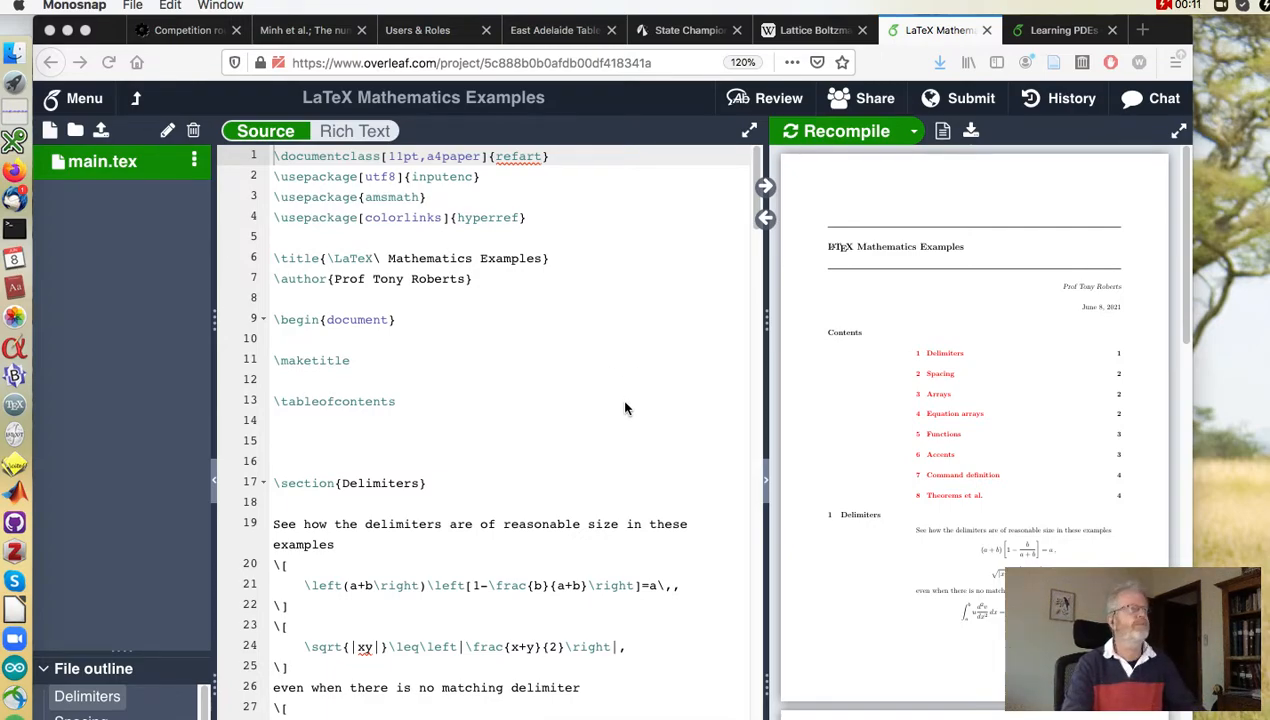
{"action": "mouse_move", "coordinate": [494, 404]}
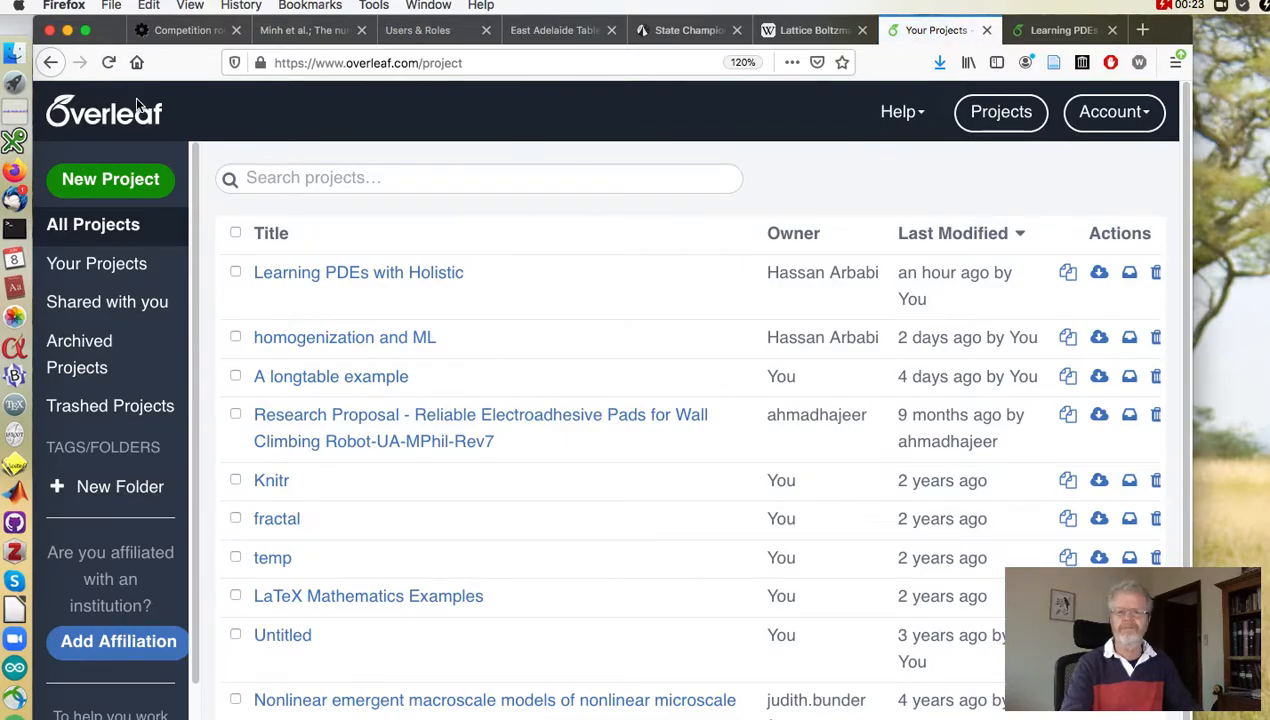
{"action": "mouse_move", "coordinate": [294, 497]}
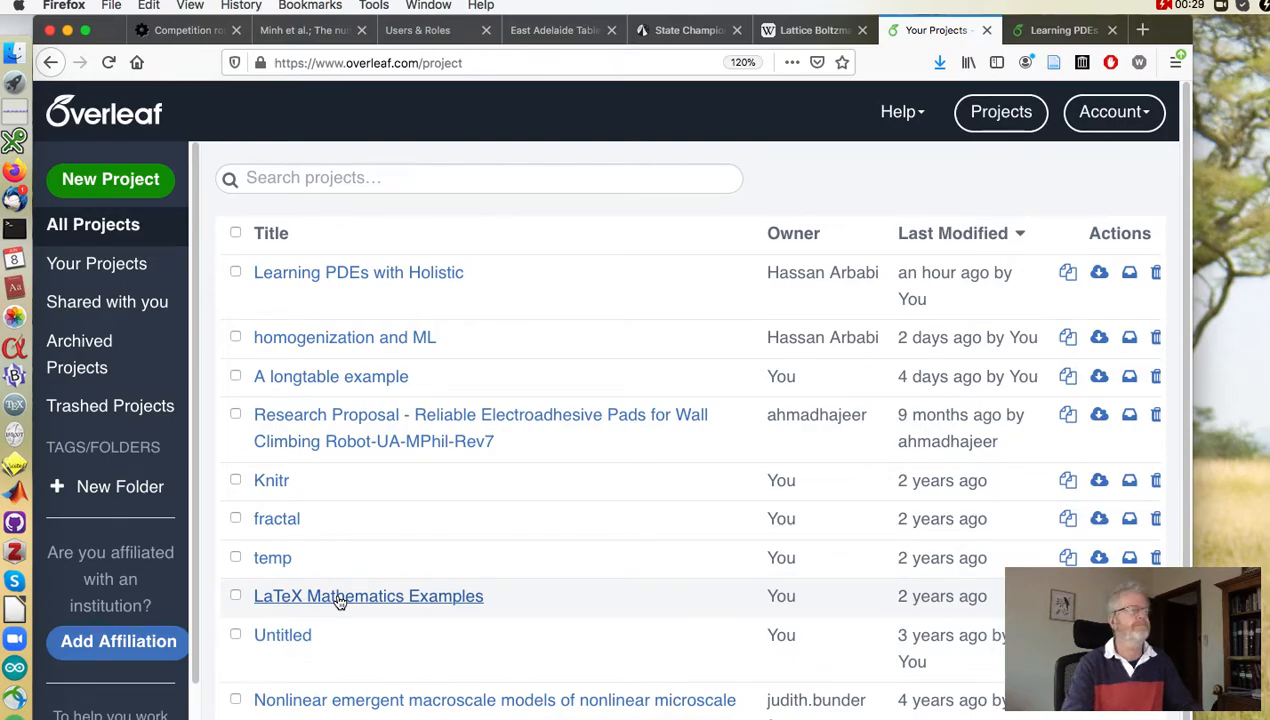
- Reopen the LaTeX Mathematics Examples project and copy its git clone command from Sync > Git
{"action": "left_click", "coordinate": [368, 595]}
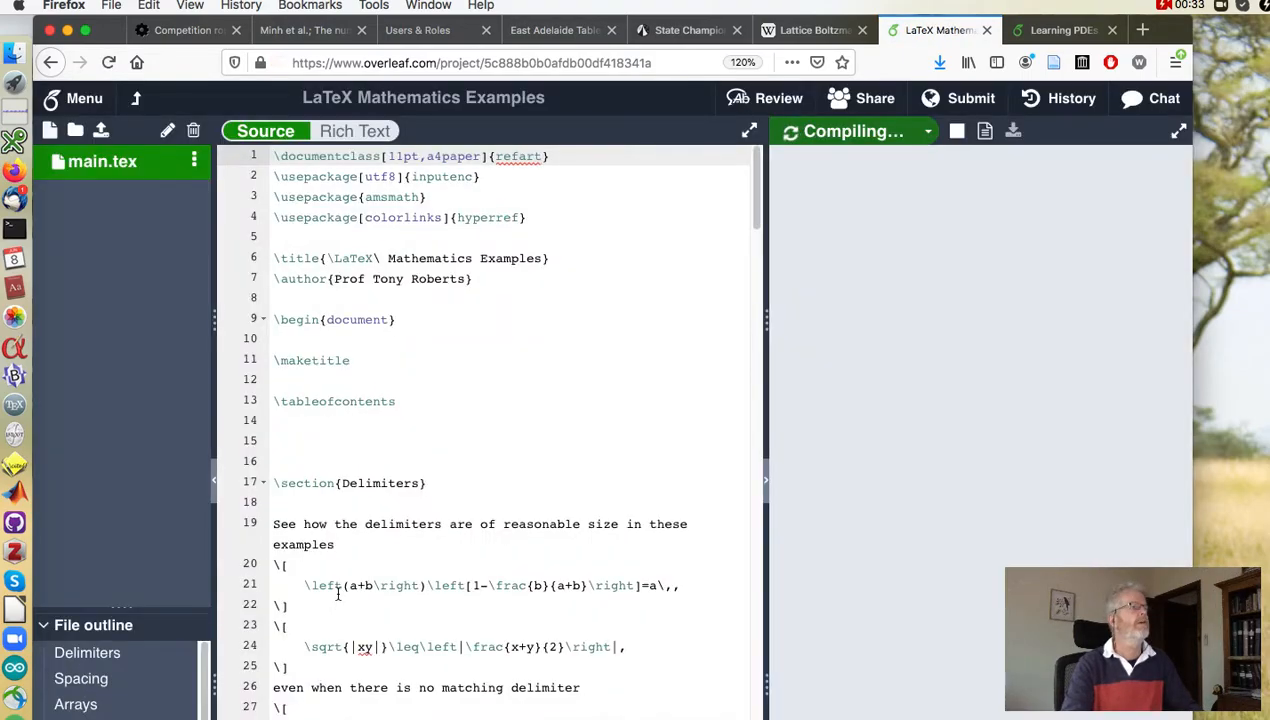
{"action": "left_click", "coordinate": [845, 131]}
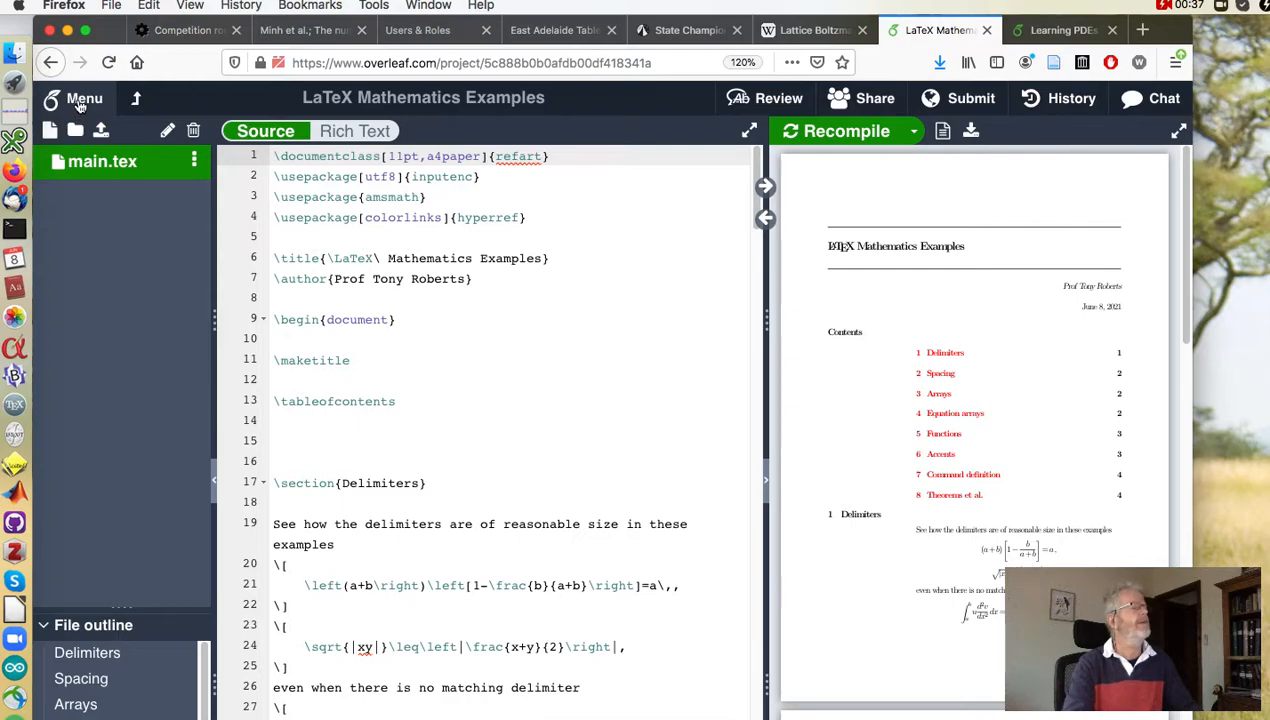
{"action": "left_click", "coordinate": [72, 98]}
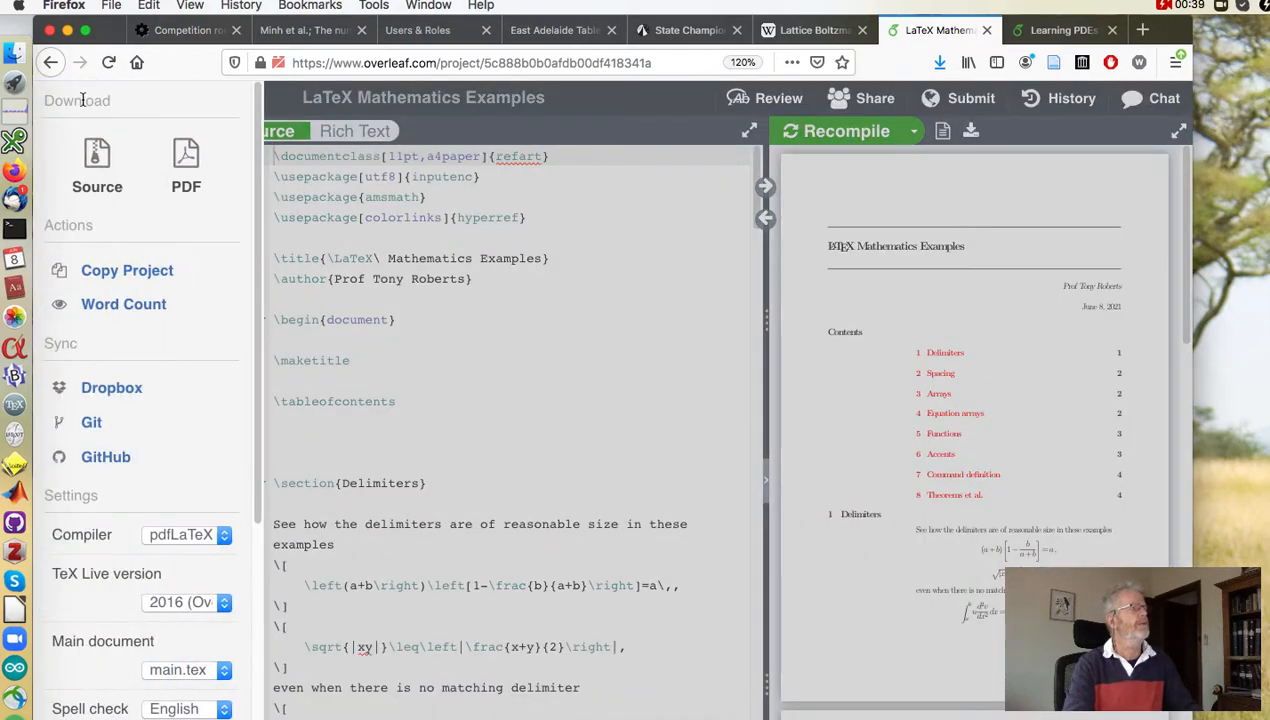
{"action": "left_click", "coordinate": [91, 421]}
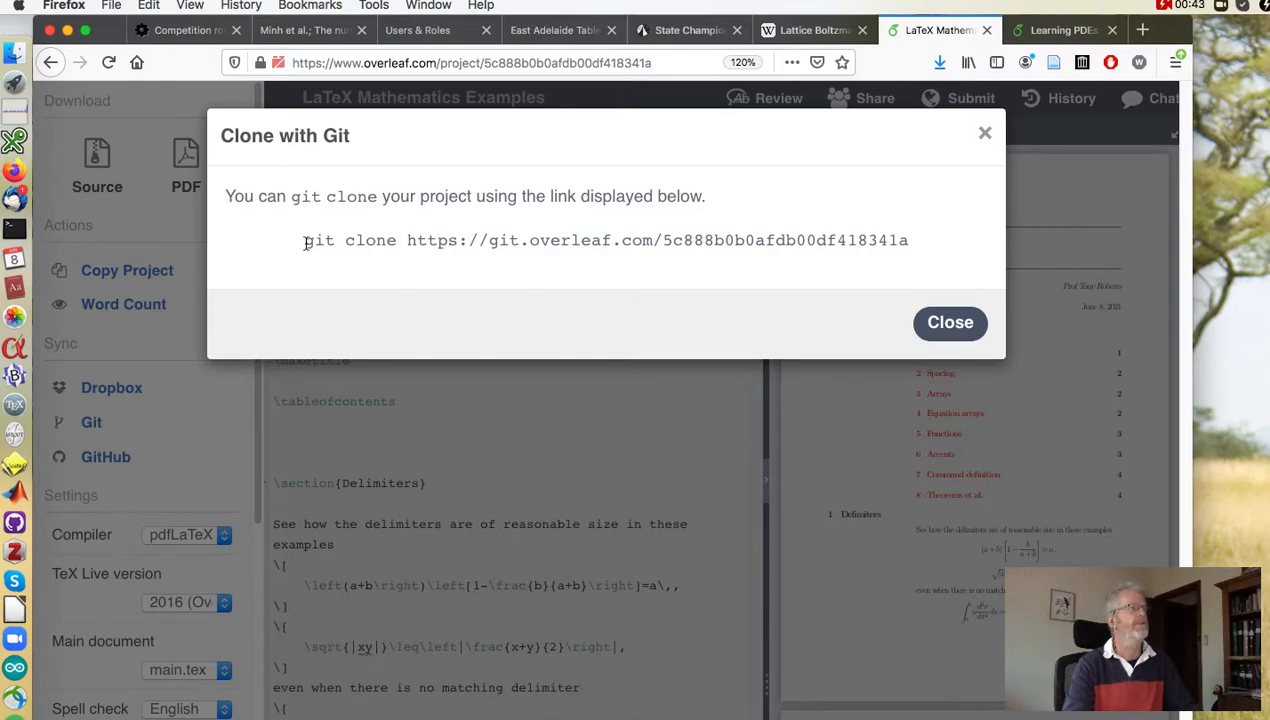
{"action": "left_click_drag", "start_coordinate": [305, 240], "coordinate": [908, 240]}
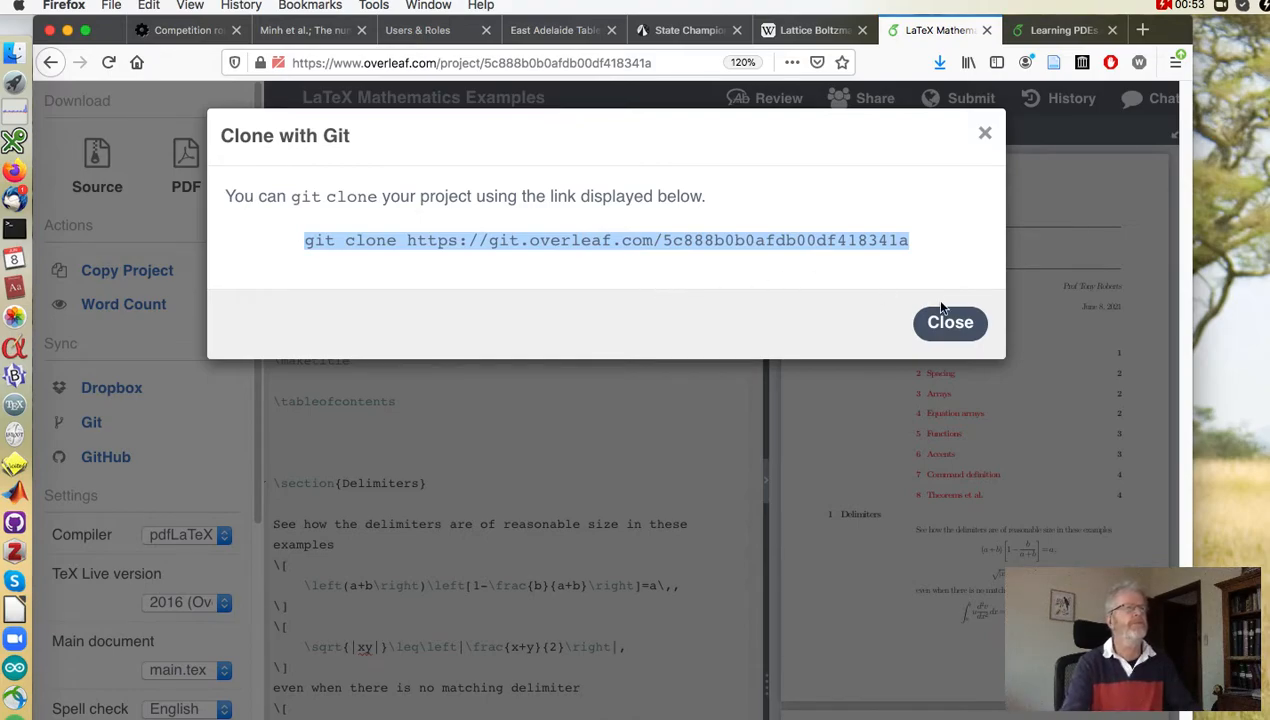
{"action": "left_click", "coordinate": [949, 322]}
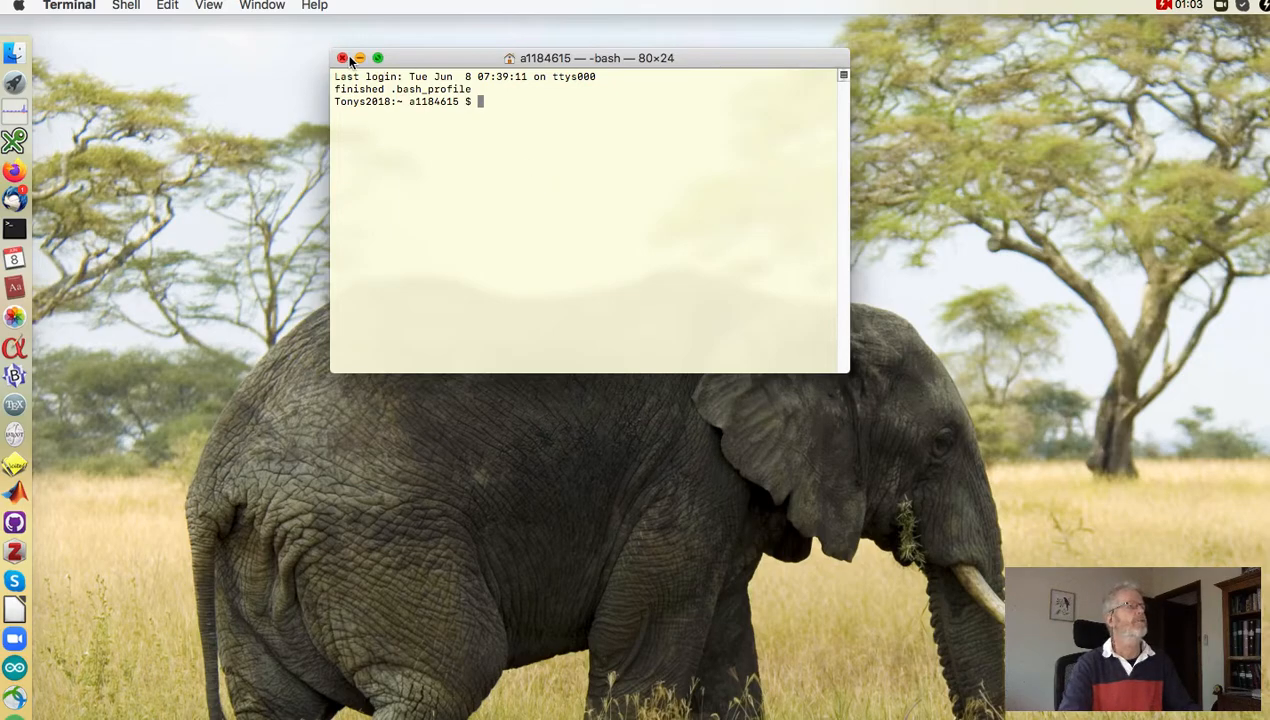
- Close the Terminal window and open the Misc folder in Documents in Finder
{"action": "left_click", "coordinate": [342, 57]}
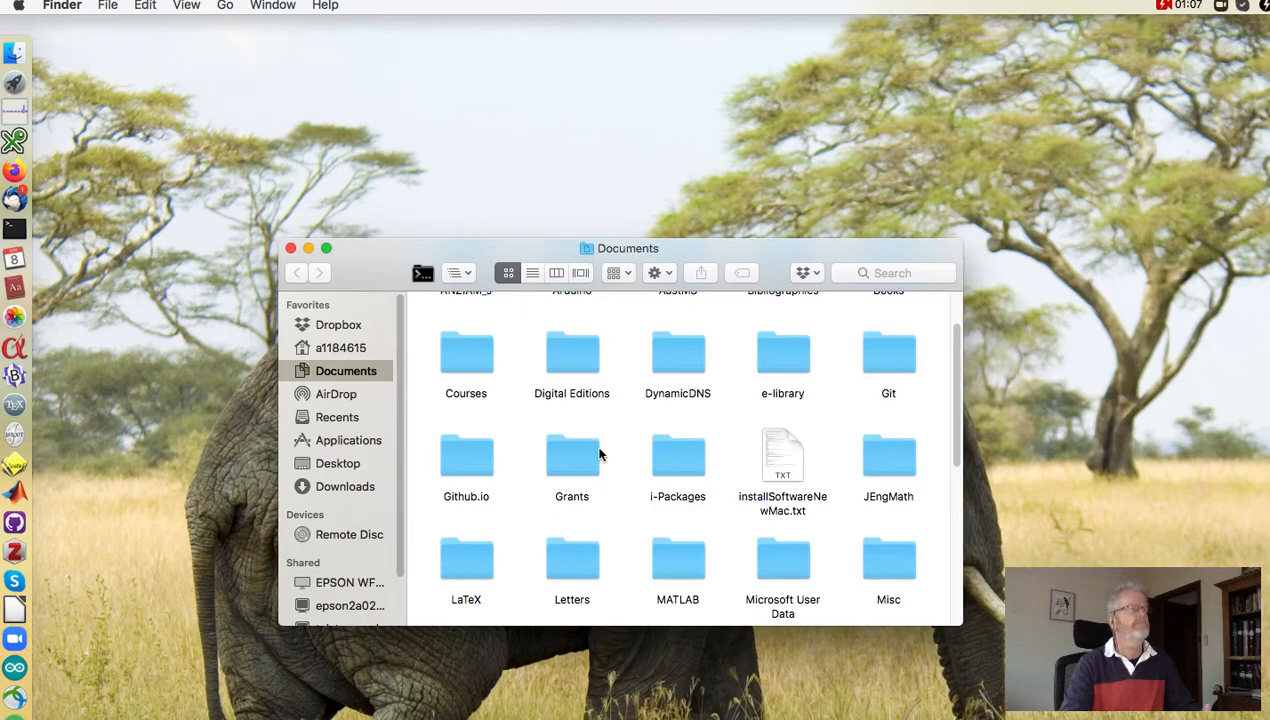
{"action": "mouse_move", "coordinate": [632, 458]}
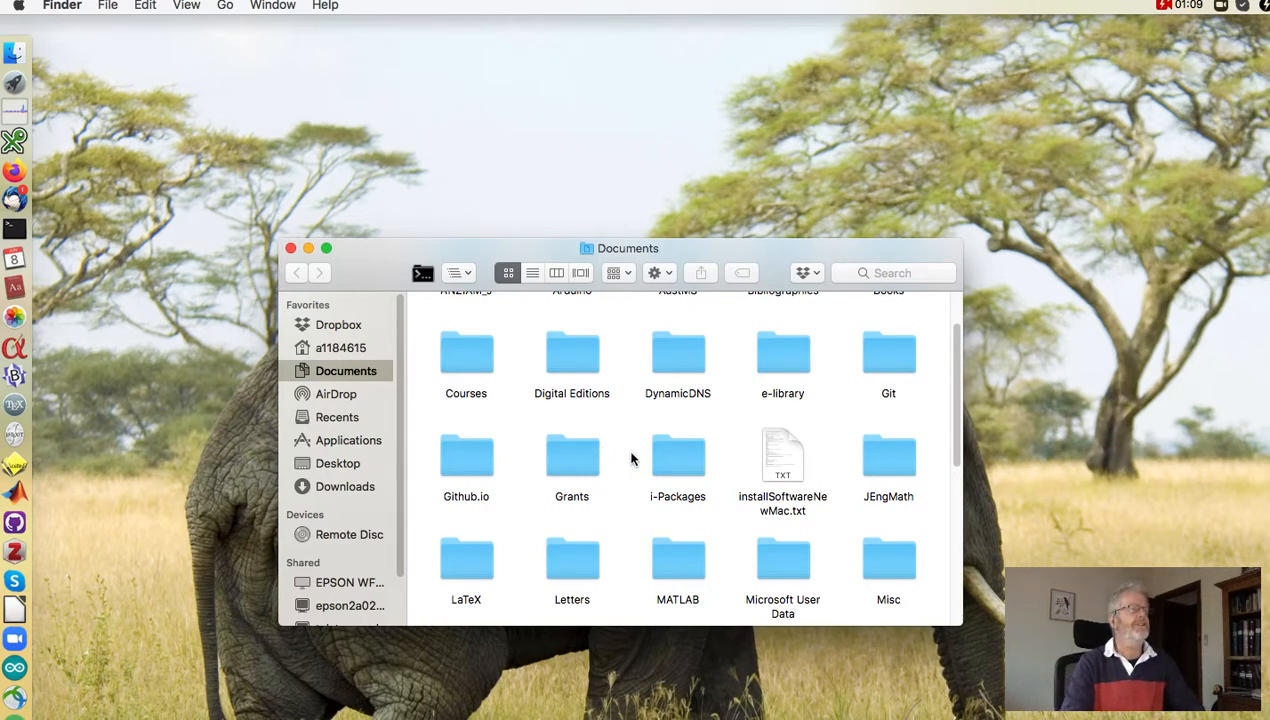
{"action": "mouse_move", "coordinate": [714, 524]}
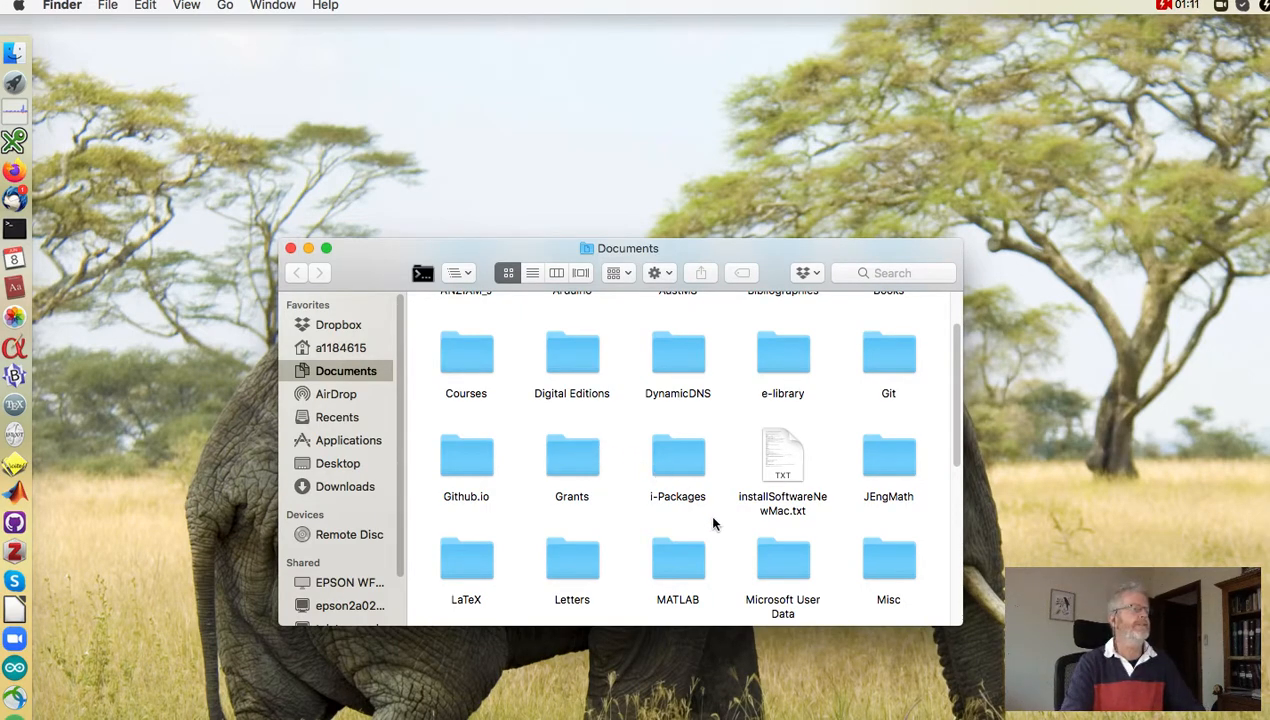
{"action": "left_click", "coordinate": [888, 558]}
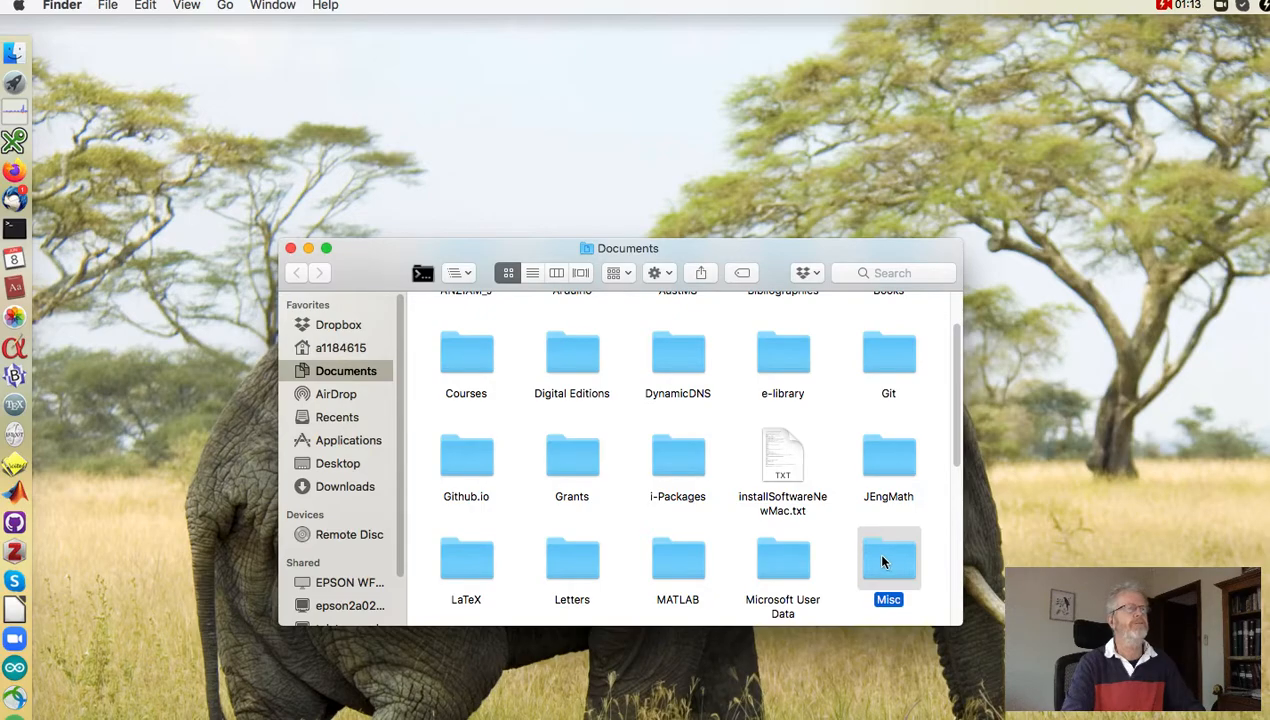
{"action": "double_click", "coordinate": [888, 557]}
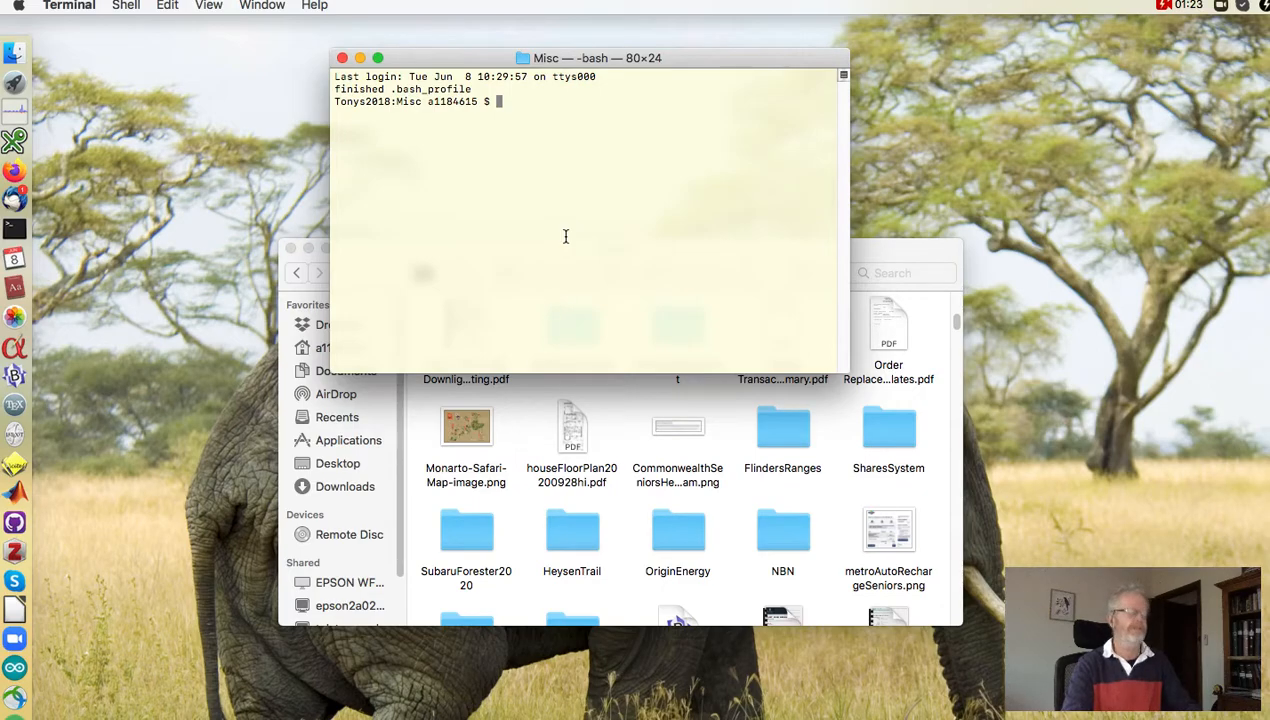
{"action": "type", "text": "pwd"}
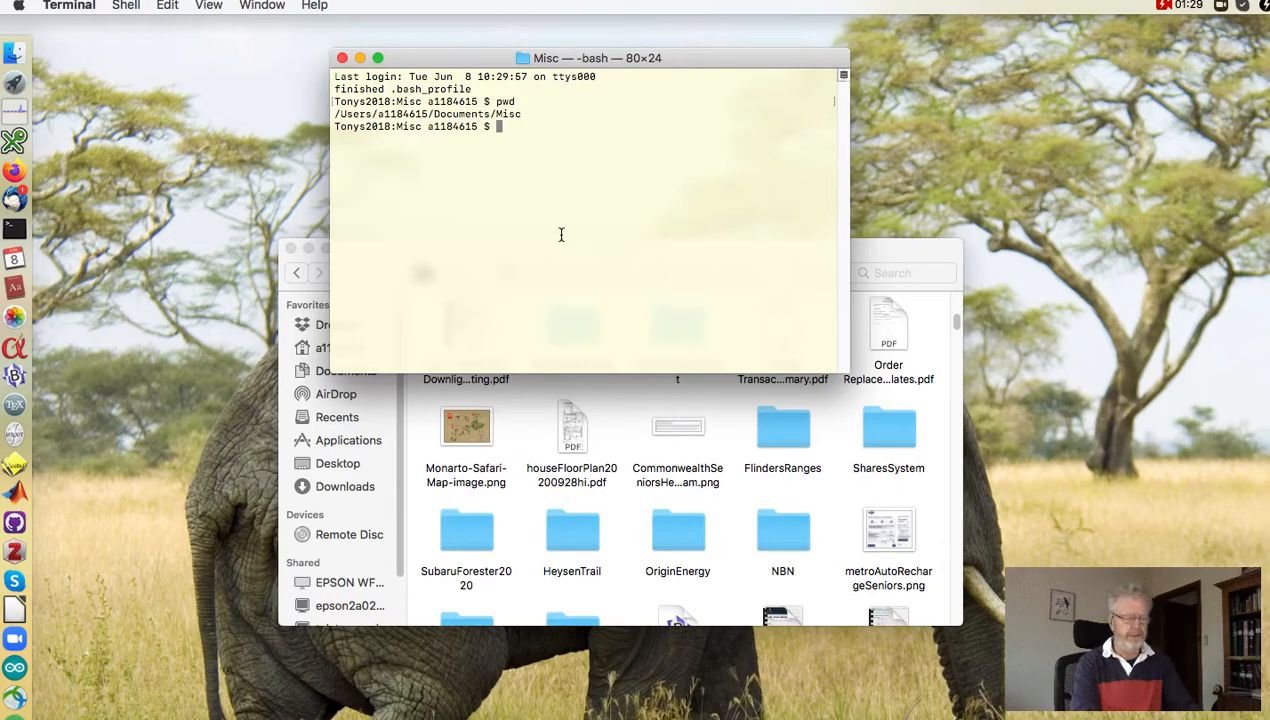
{"action": "type", "text": "git clone https://git.overleaf.com/5c888b0b0afdb00df418341a"}
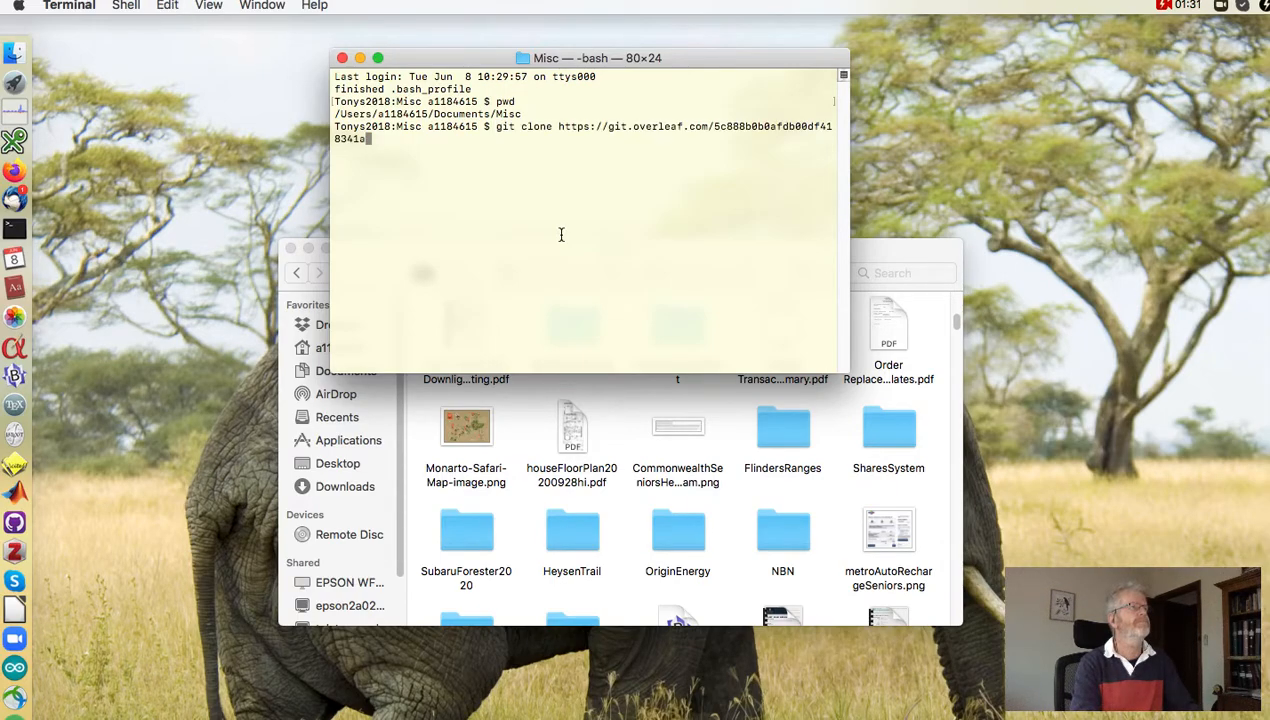
{"action": "key", "text": "Return"}
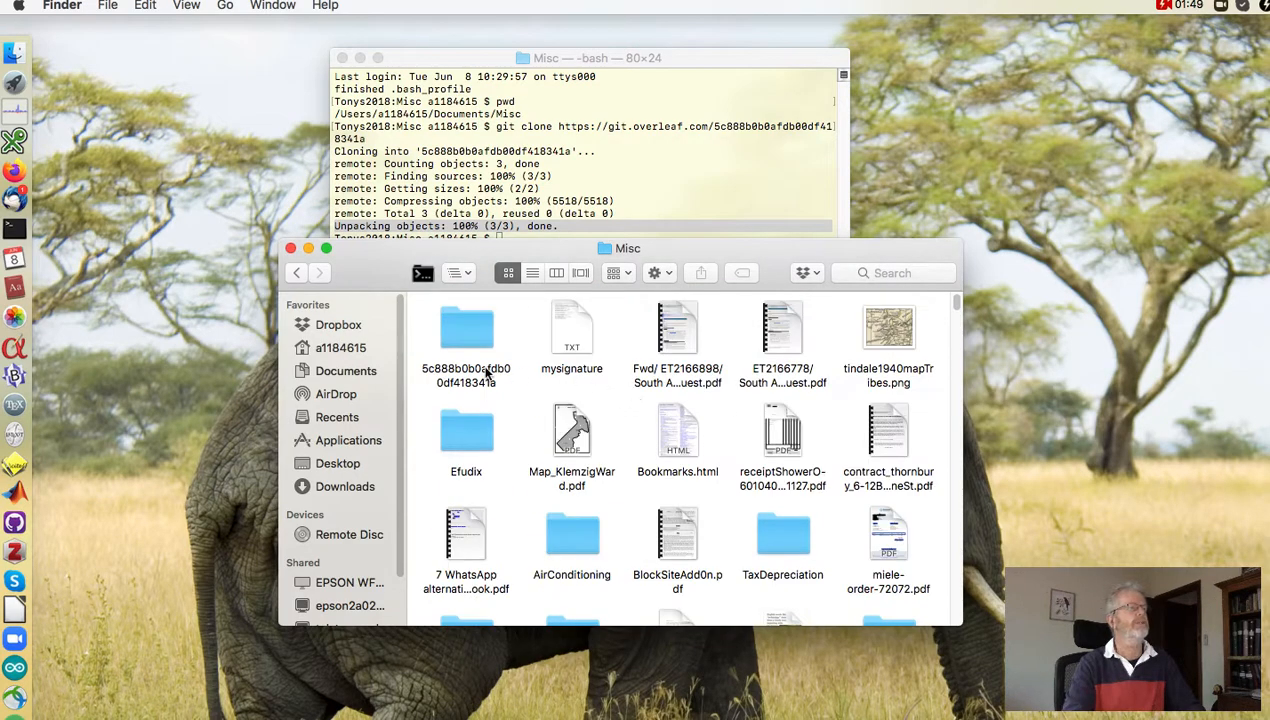
{"action": "mouse_move", "coordinate": [476, 363]}
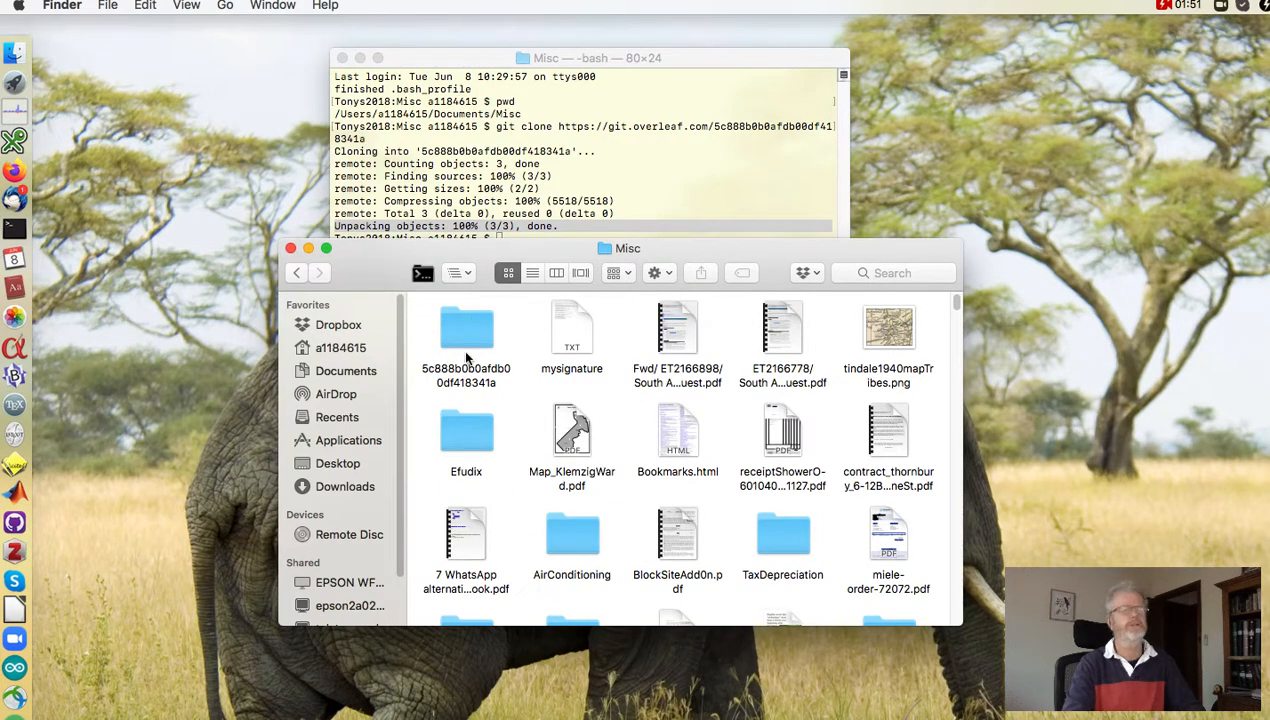
- Check the cloned folder holds main.tex, rename it LaTeXMathExamples, and add it to GitHub Desktop
{"action": "left_click", "coordinate": [465, 328]}
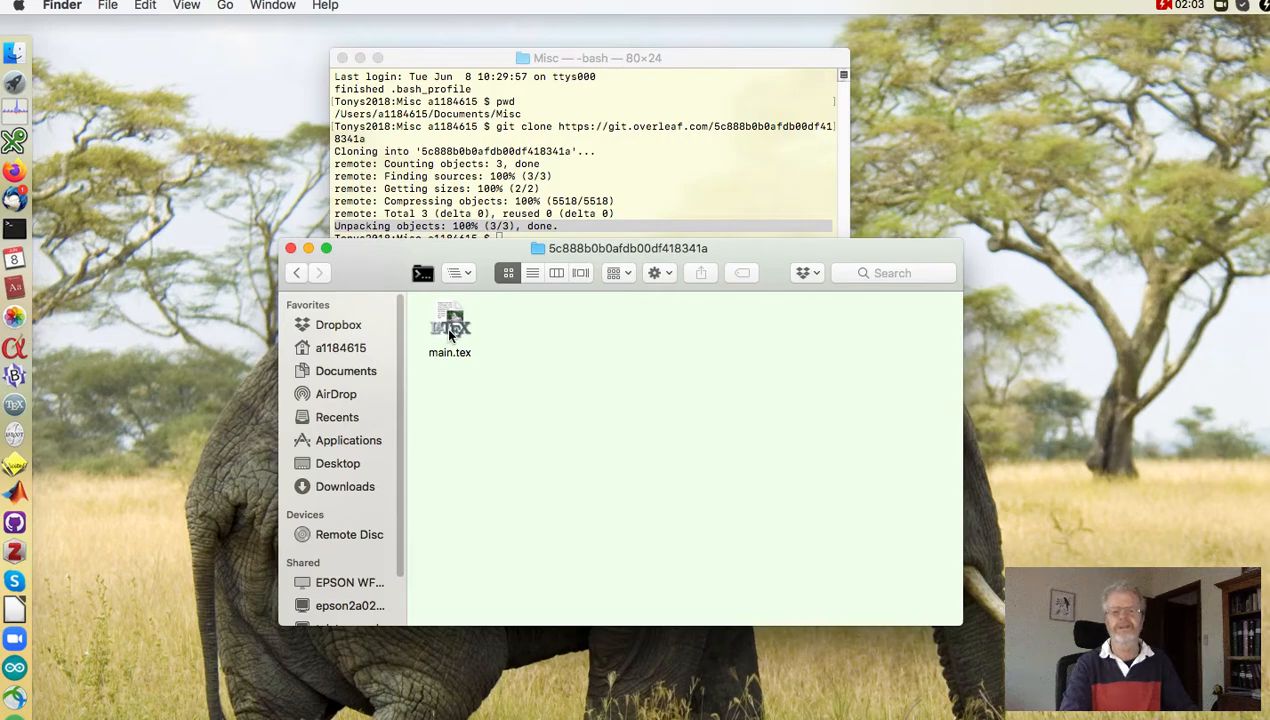
{"action": "left_click", "coordinate": [296, 272]}
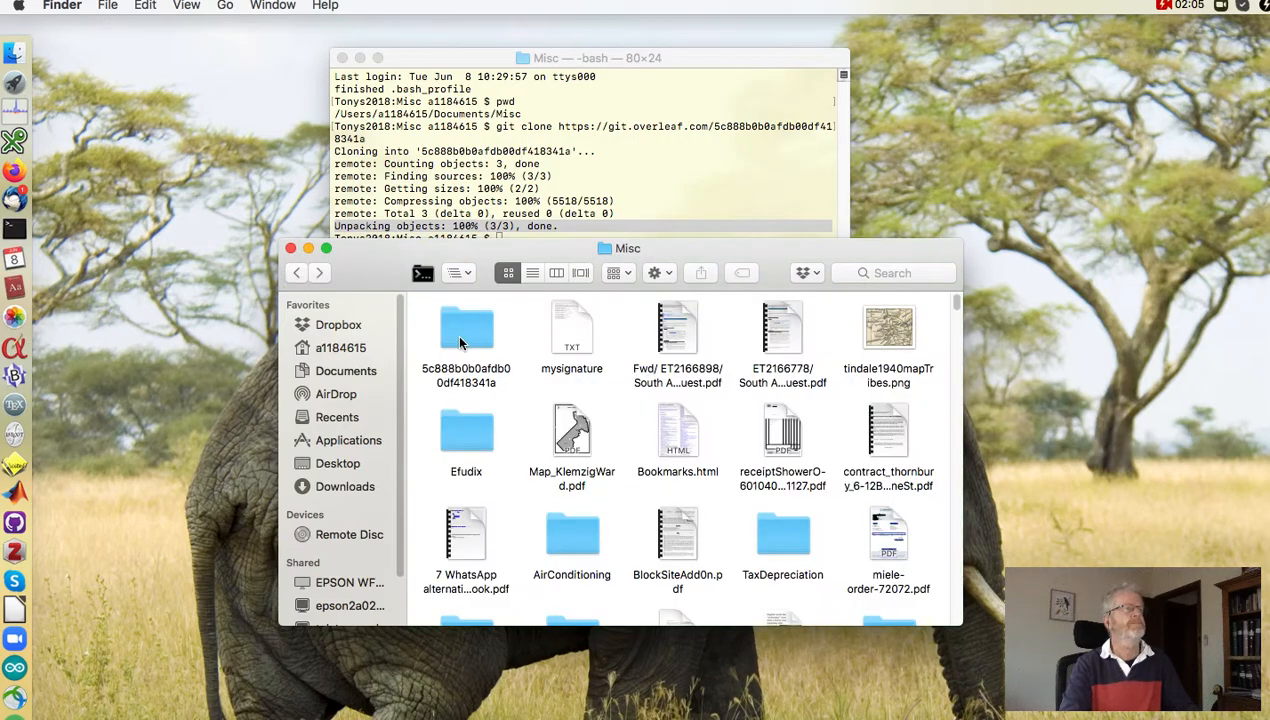
{"action": "left_click", "coordinate": [466, 327]}
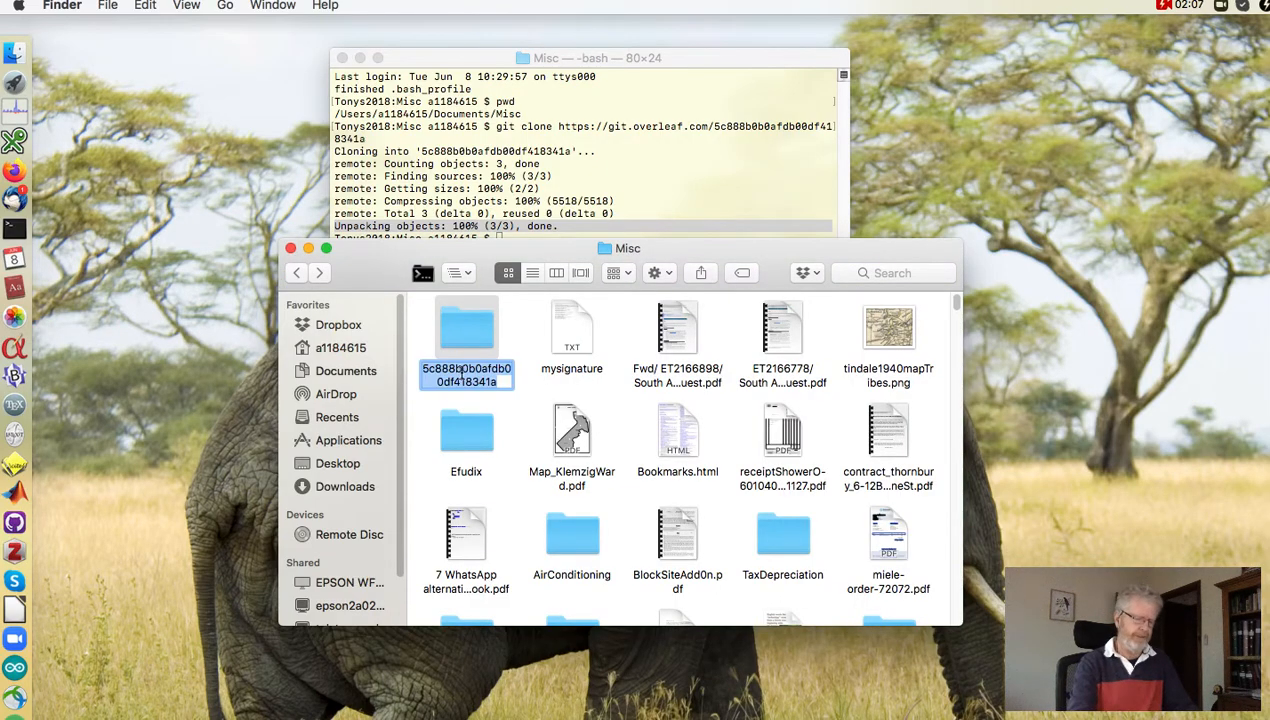
{"action": "type", "text": "LaTeXMathExamples"}
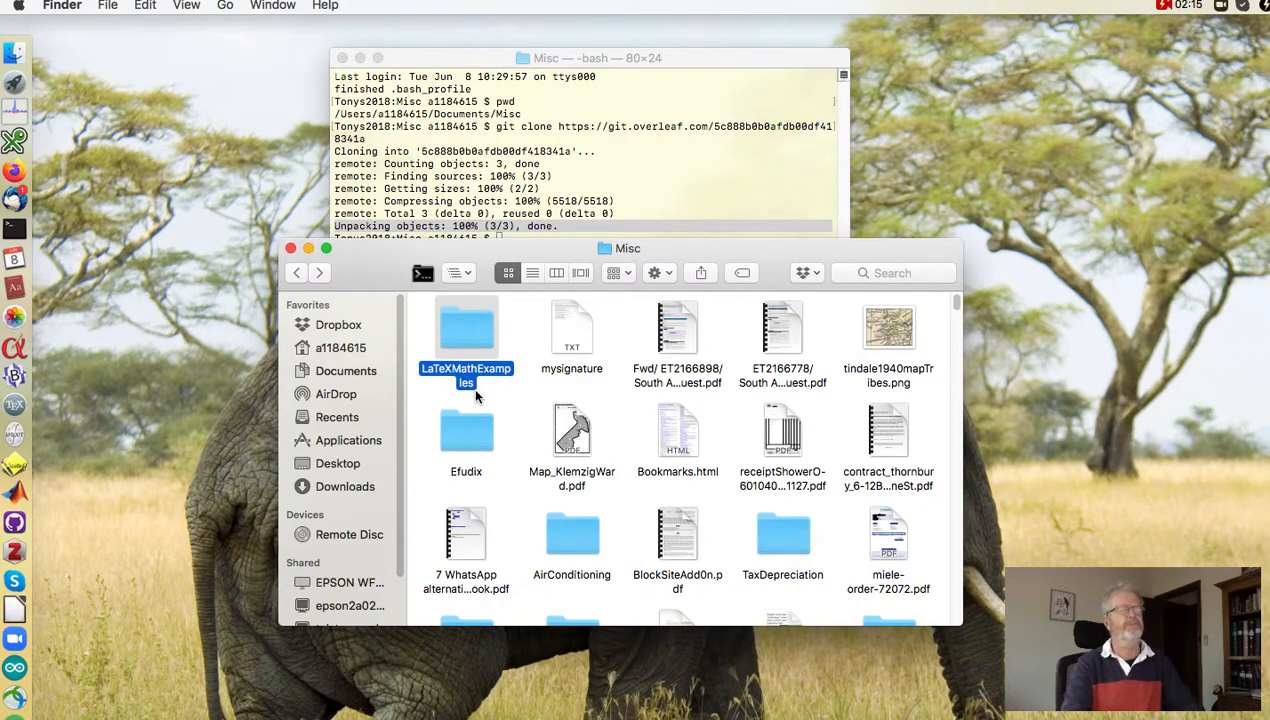
{"action": "mouse_move", "coordinate": [466, 360]}
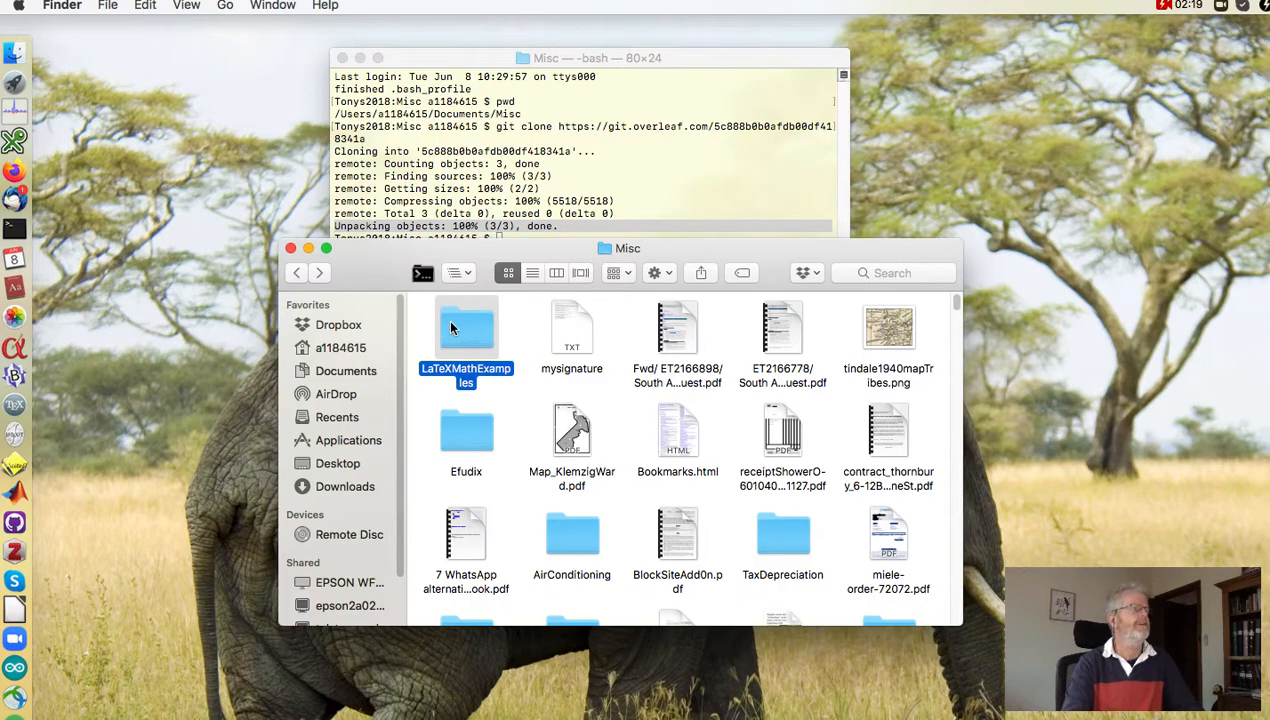
{"action": "left_click_drag", "start_coordinate": [466, 328], "coordinate": [222, 458]}
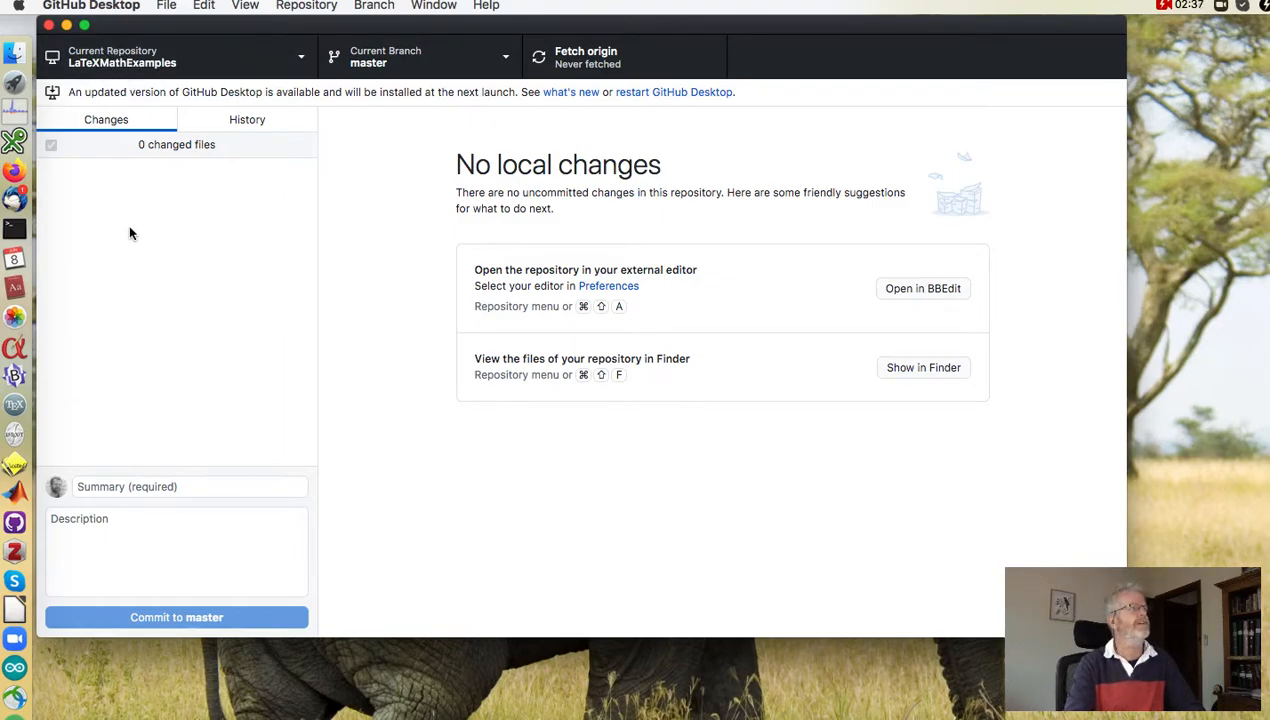
- View the LaTeXMathExamples history showing the 'Update on Overleaf.' commit adding main.tex
{"action": "left_click", "coordinate": [247, 119]}
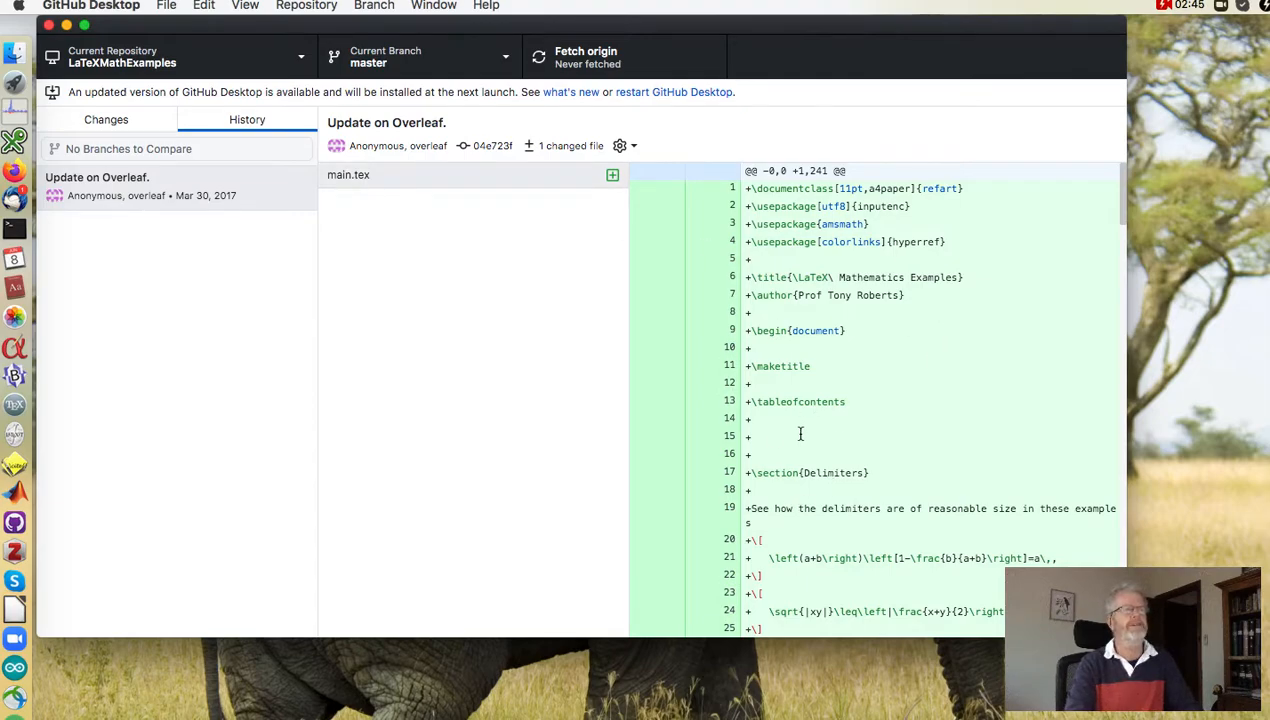
{"action": "mouse_move", "coordinate": [186, 255]}
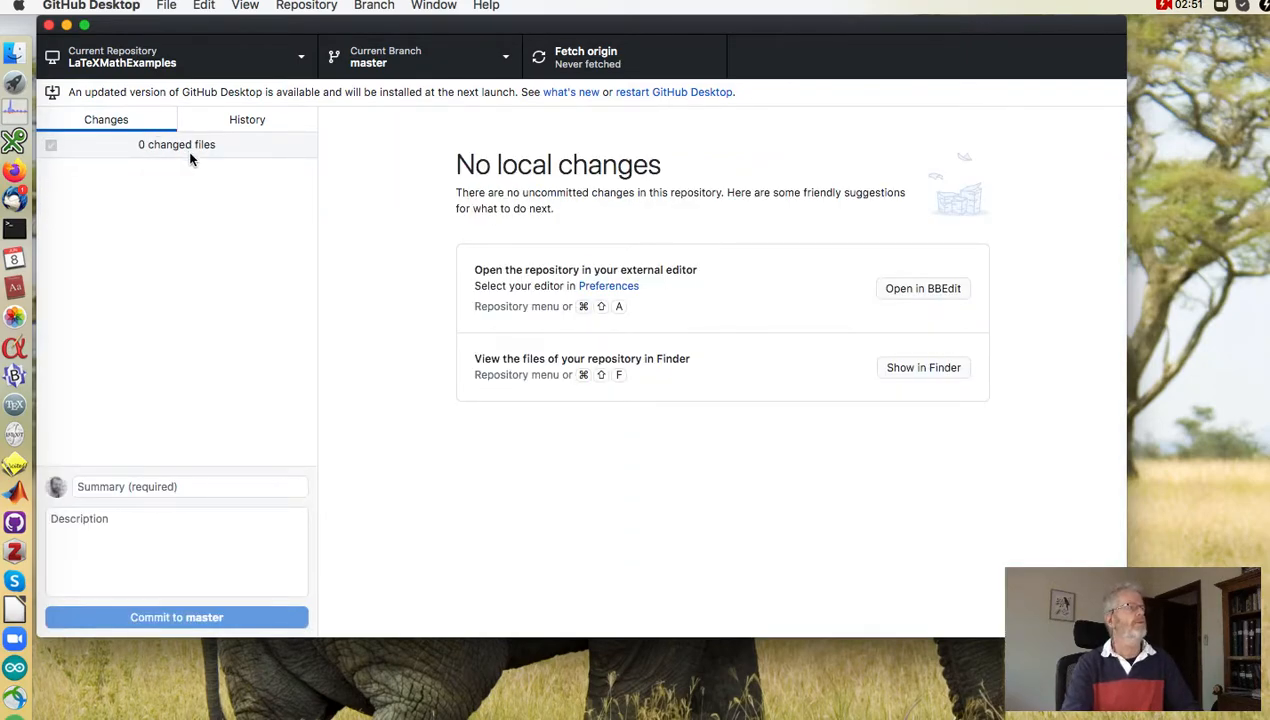
- Open the repository's main.tex in TeXShop through Show in Finder
{"action": "left_click", "coordinate": [306, 6]}
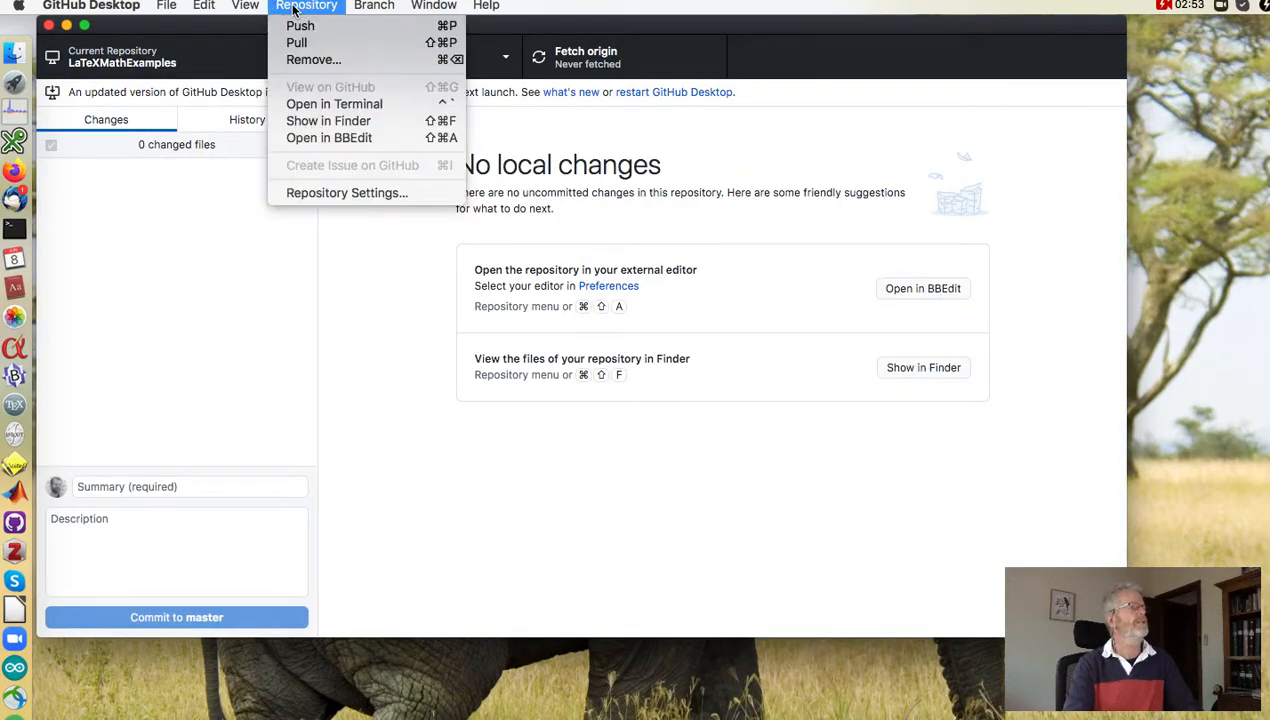
{"action": "mouse_move", "coordinate": [334, 104]}
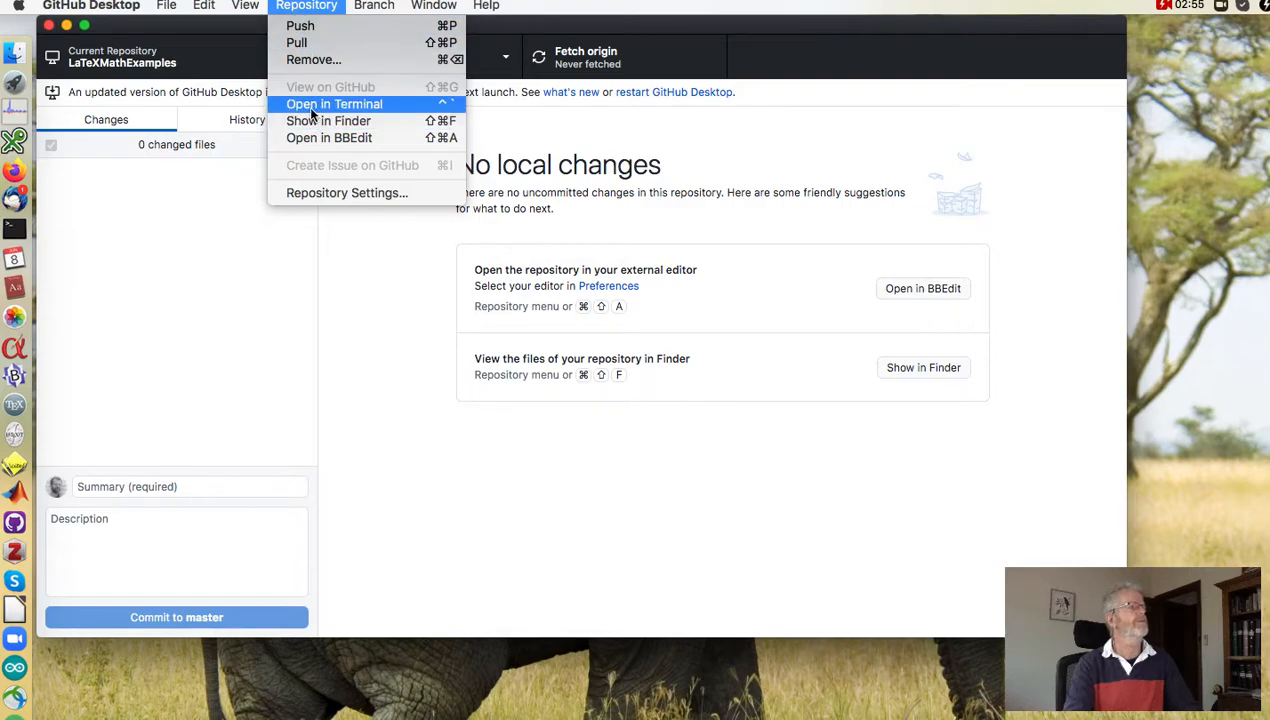
{"action": "left_click", "coordinate": [328, 120]}
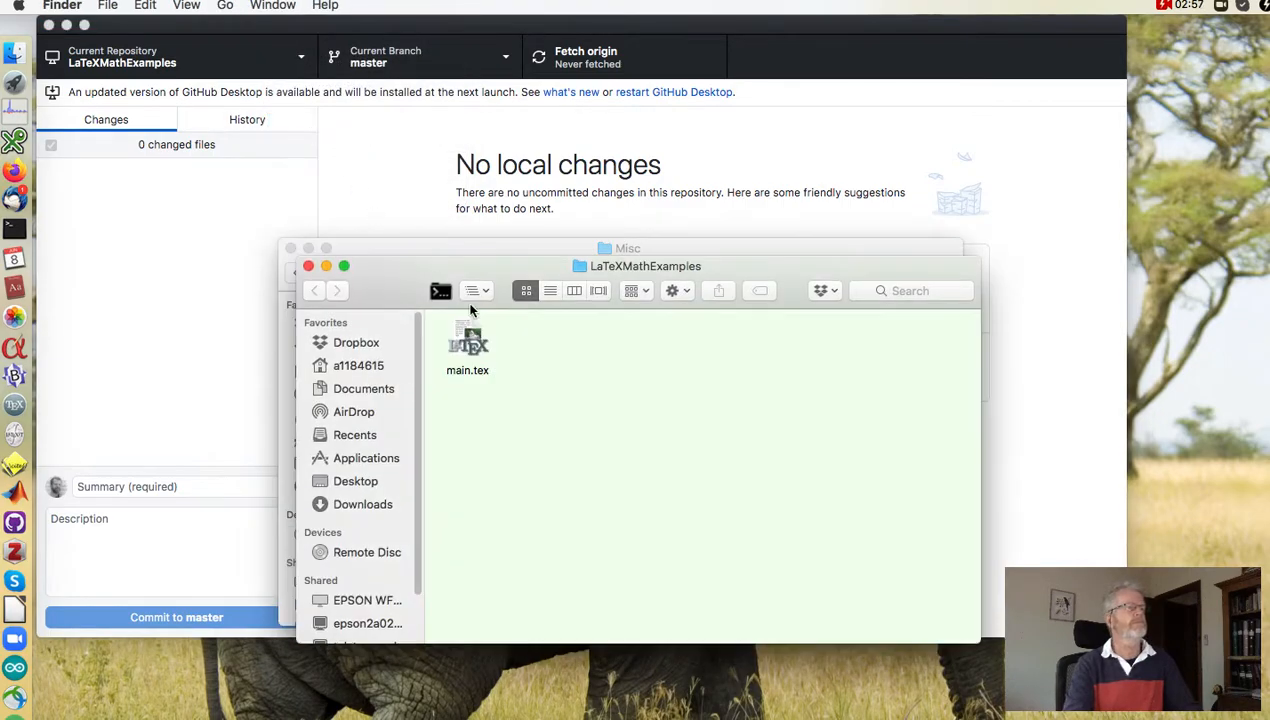
{"action": "double_click", "coordinate": [467, 340]}
{"action": "type", "text": "The"}
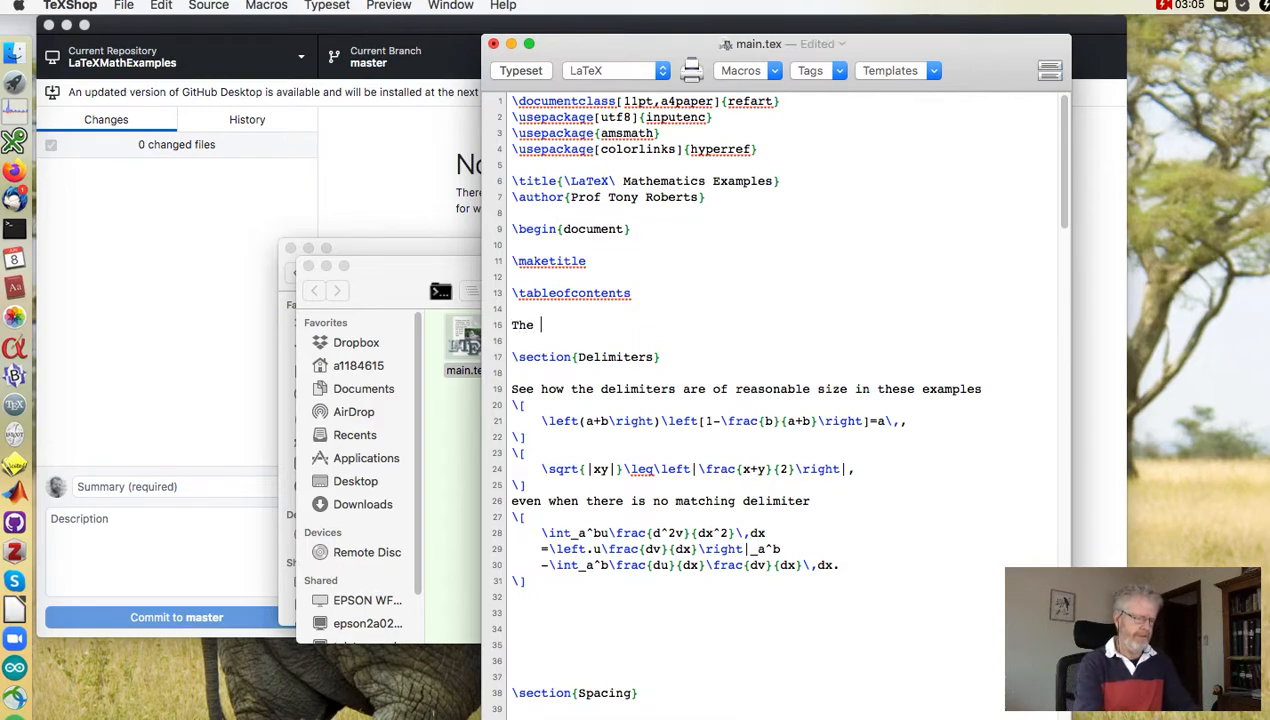
- Add 'The quick brown fox jumps over a lazy dog.' after the contents and save
{"action": "type", "text": "quick"}
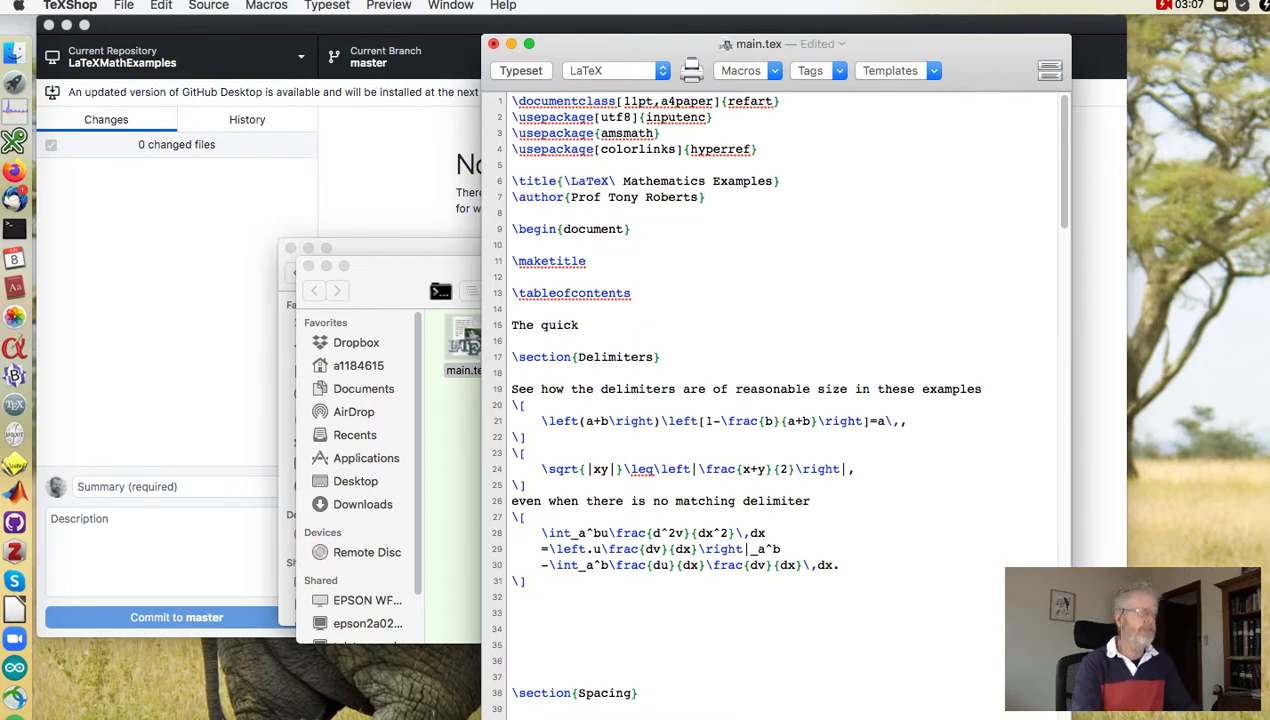
{"action": "type", "text": "brown fox jumps over a la"}
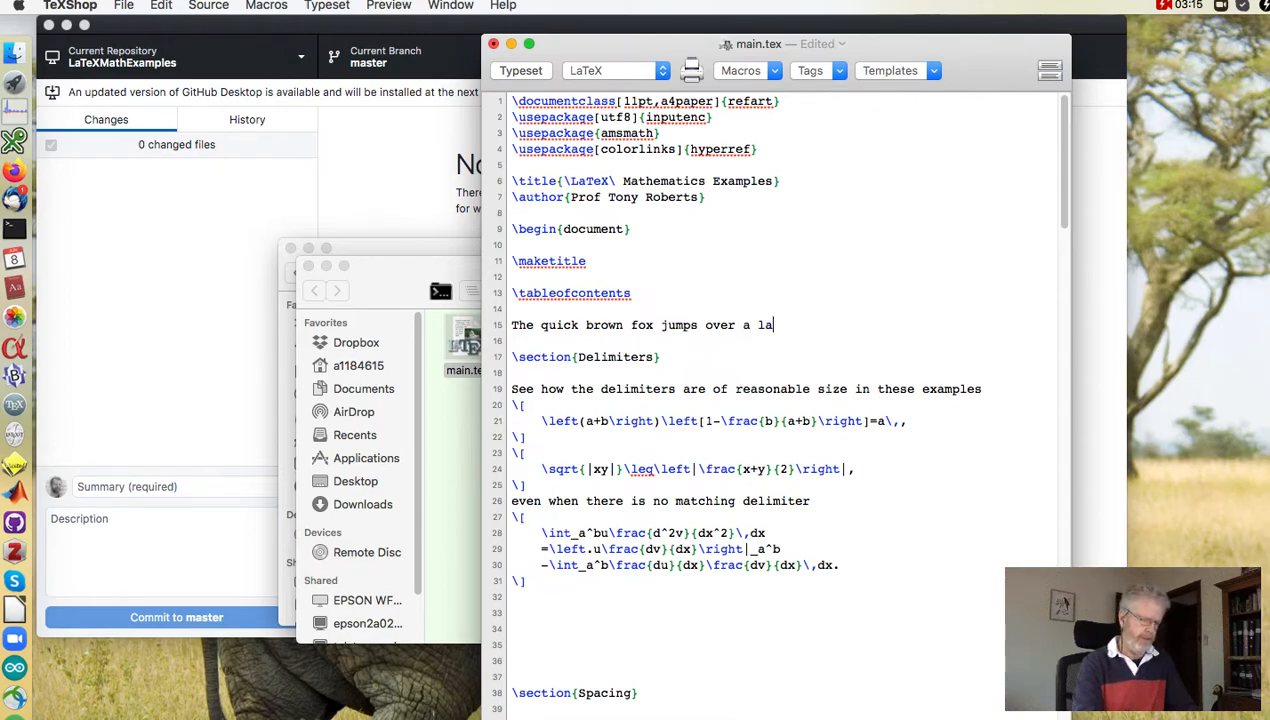
{"action": "type", "text": "zy dog."}
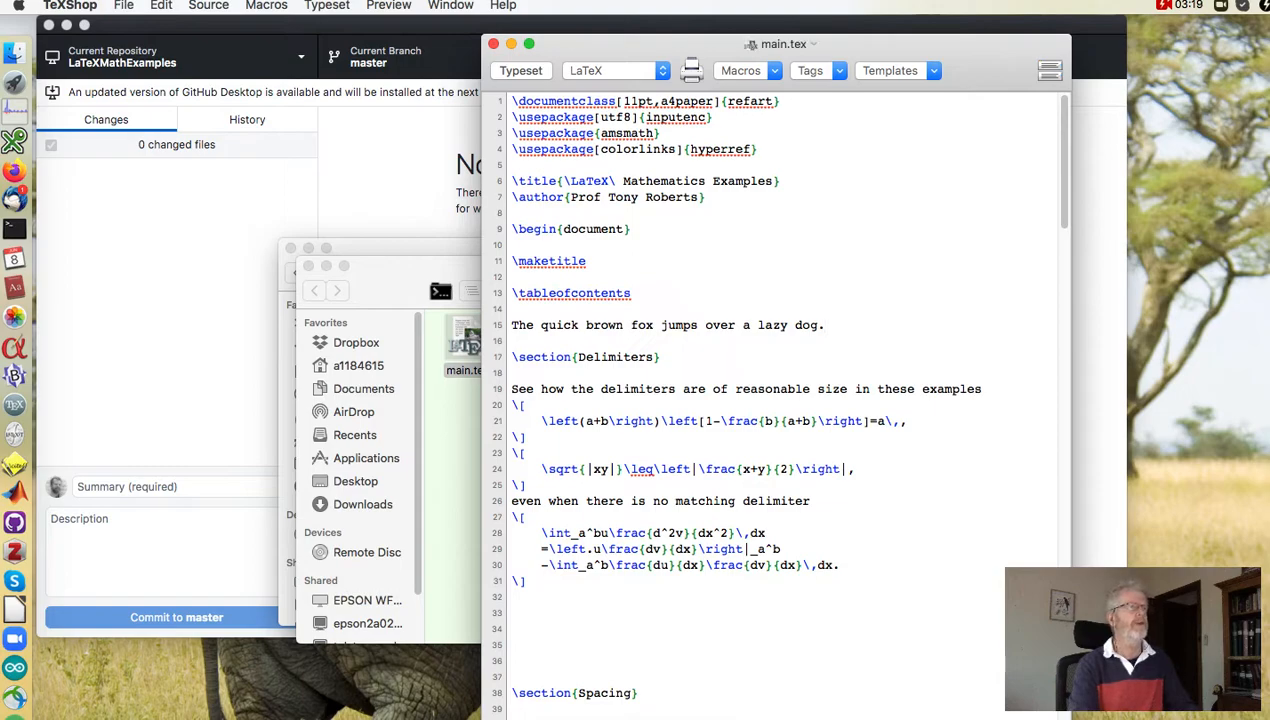
- Typeset main.tex into a 4-page PDF and scroll through the preview
{"action": "left_click", "coordinate": [520, 70]}
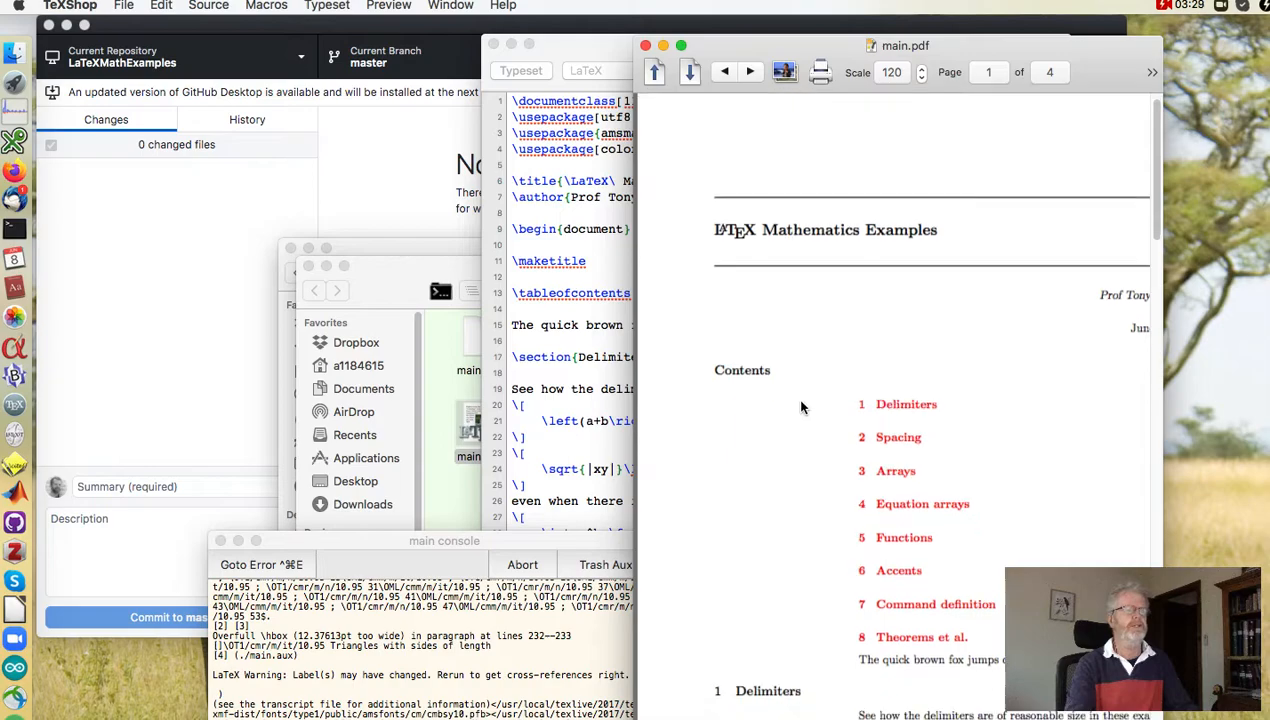
{"action": "scroll", "scroll_direction": "down", "scroll_amount": 3}
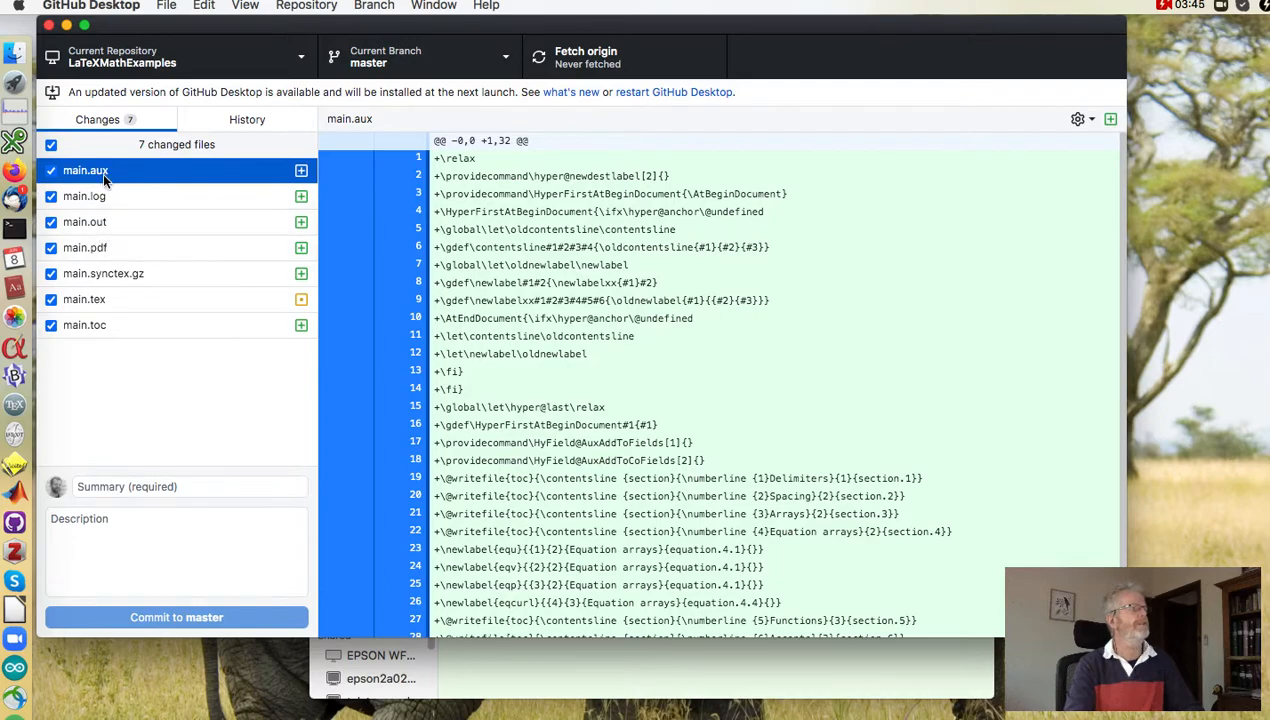
- Inspect the main.pdf diff, then the main.tex diff showing the added fox line
{"action": "left_click", "coordinate": [85, 247]}
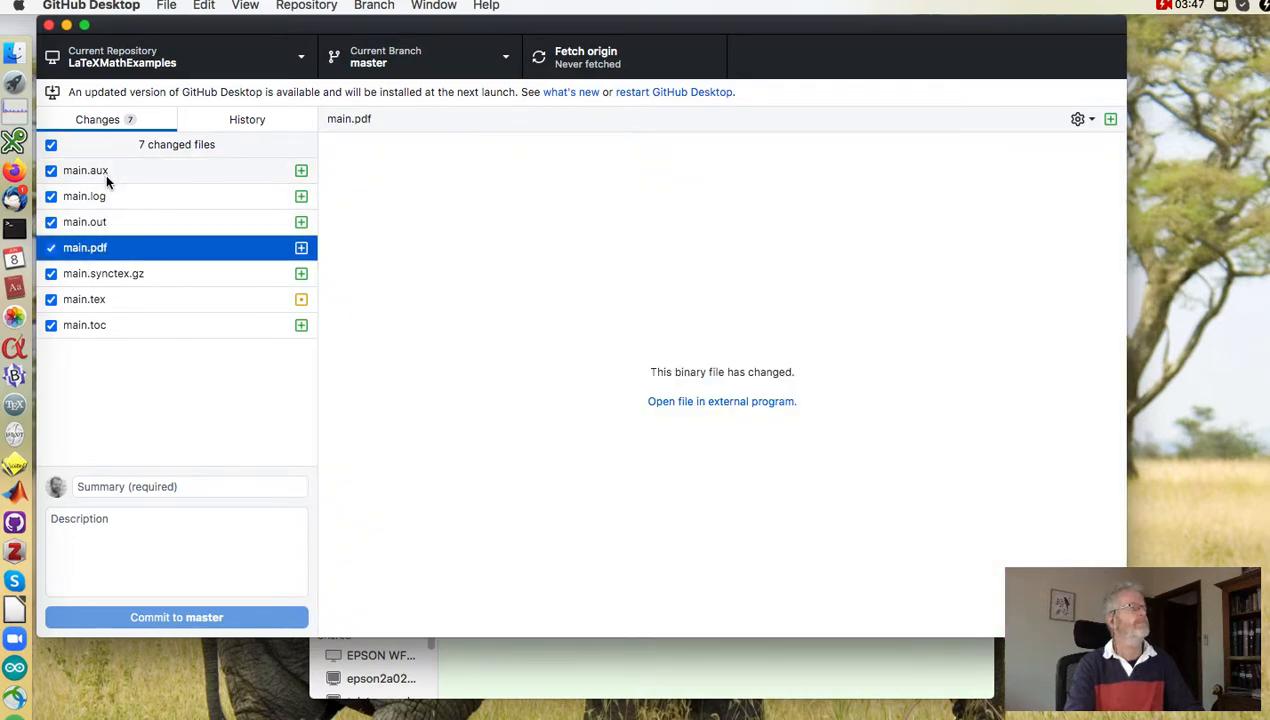
{"action": "left_click", "coordinate": [84, 299]}
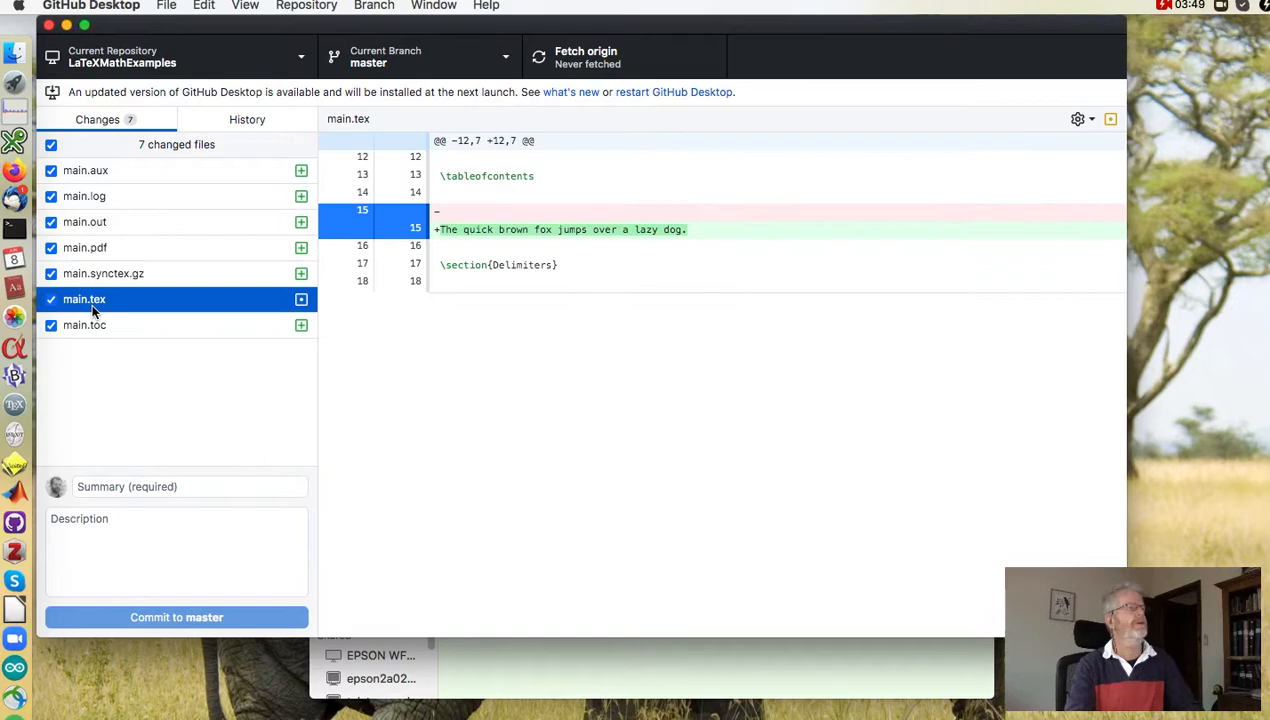
{"action": "mouse_move", "coordinate": [72, 311]}
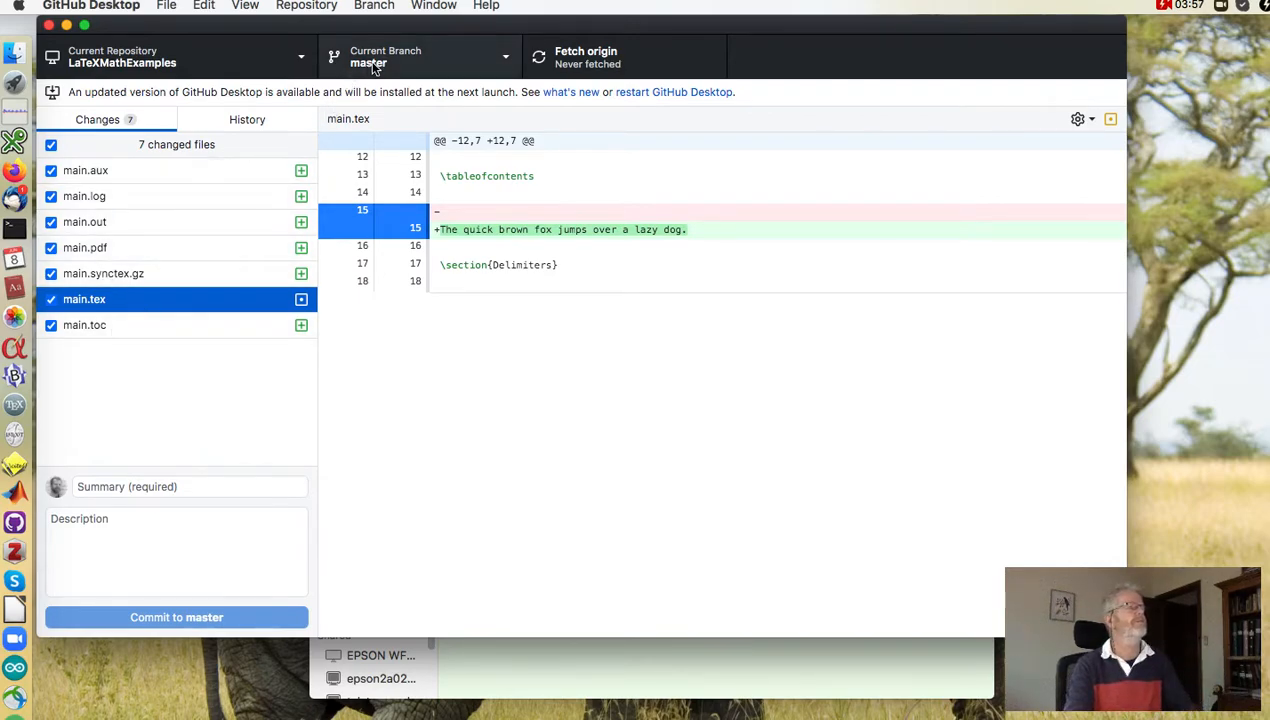
- Open Repository Settings from the Repository menu and switch to the Ignored Files tab
{"action": "left_click", "coordinate": [306, 6]}
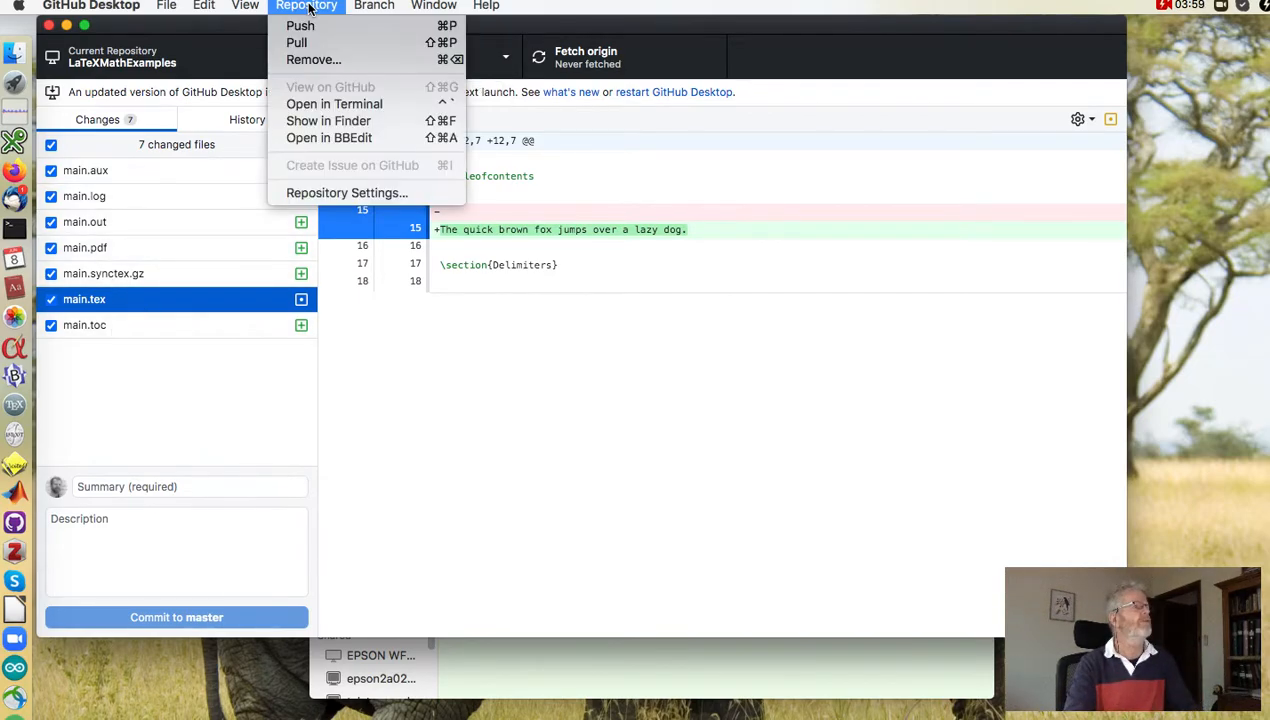
{"action": "left_click", "coordinate": [347, 192]}
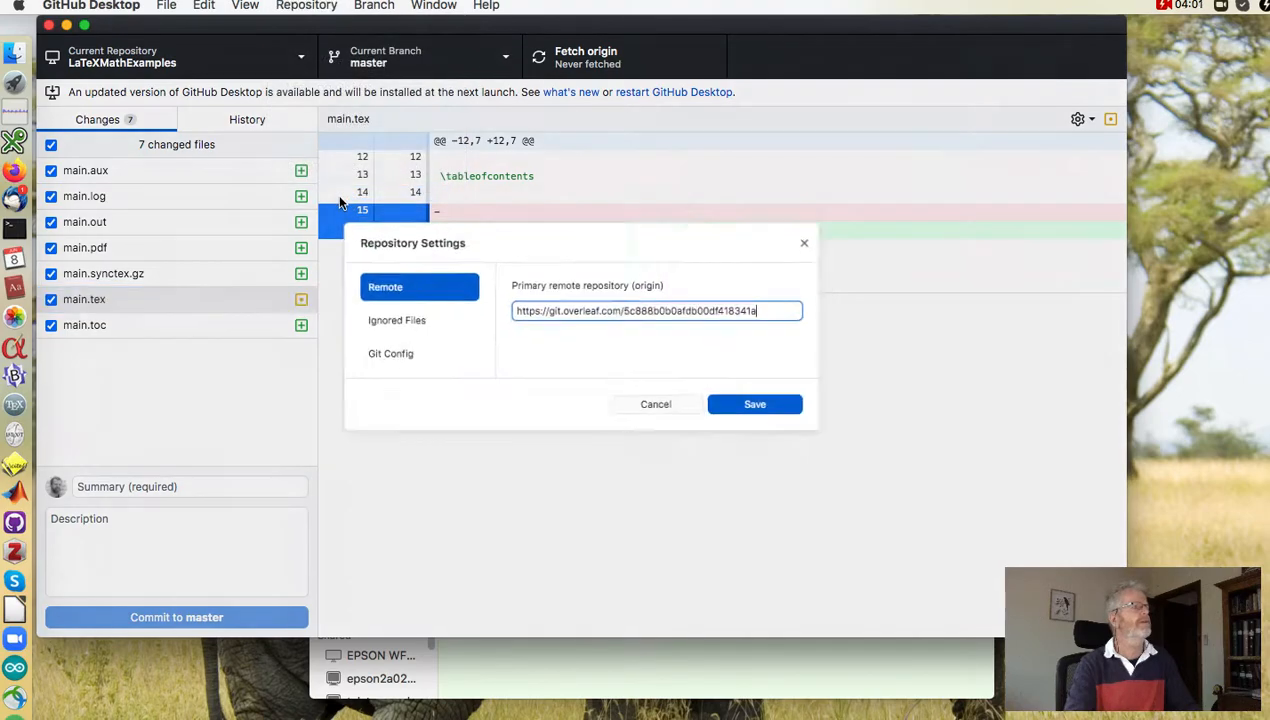
{"action": "left_click", "coordinate": [390, 353]}
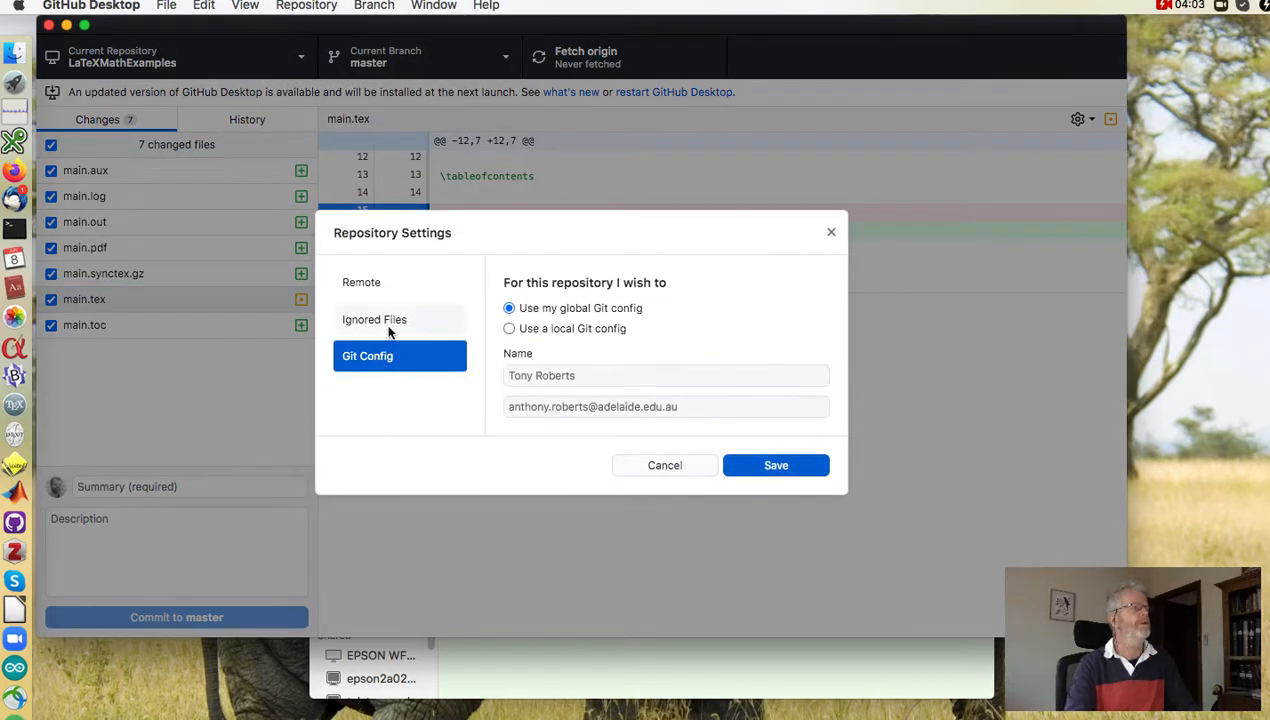
{"action": "left_click", "coordinate": [374, 319]}
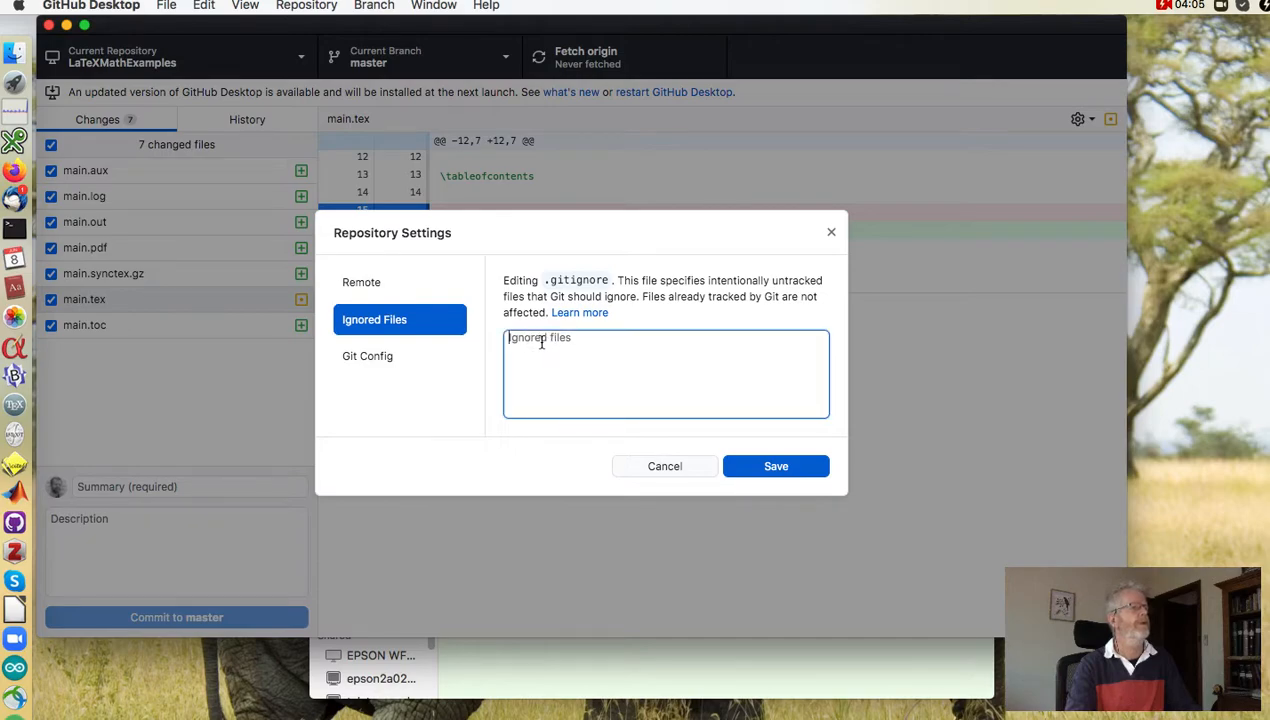
- Enter *.aux, *.log, *.out, *.synctex.gz and *.toc on separate lines of .gitignore
{"action": "type", "text": "*"}
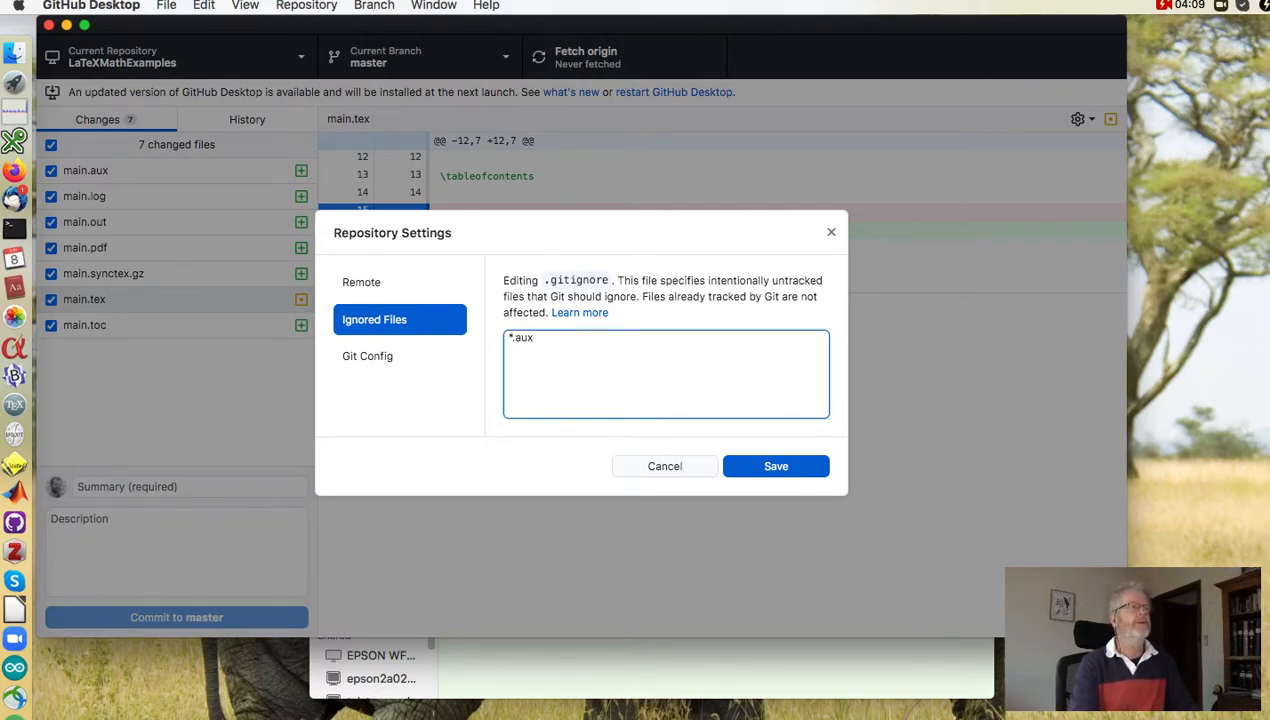
{"action": "type", "text": "*"}
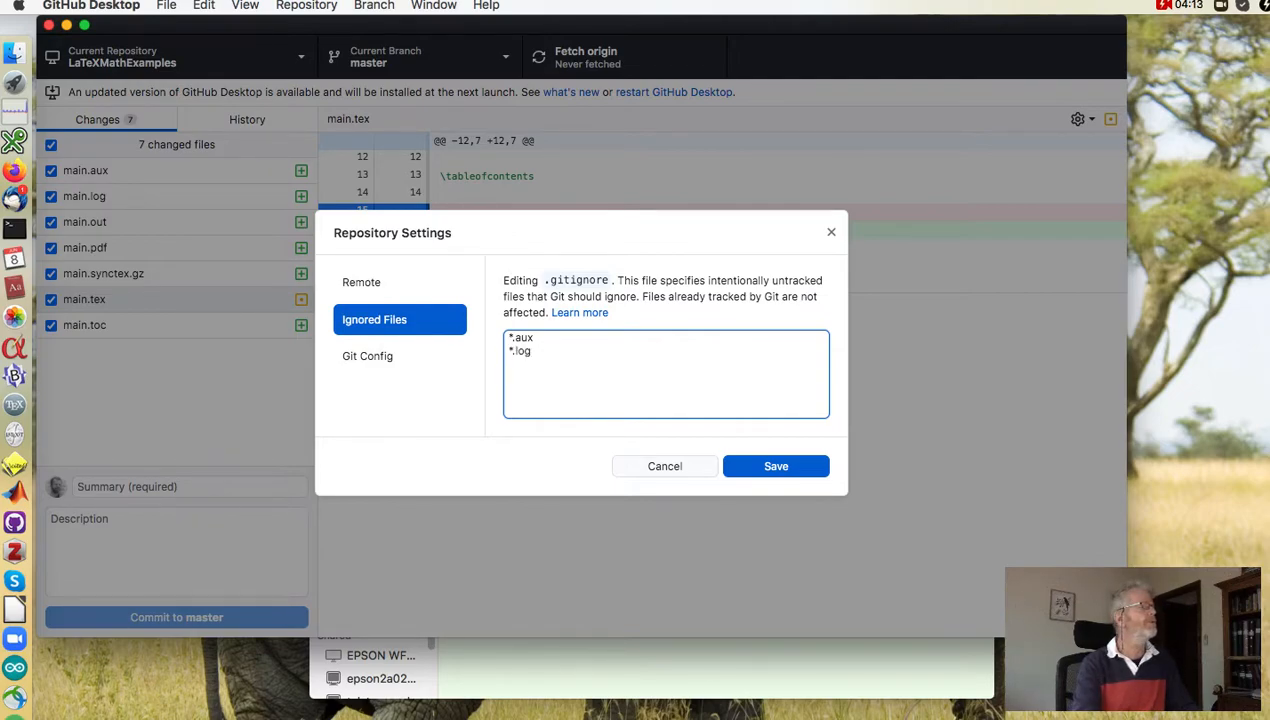
{"action": "type", "text": "*.out"}
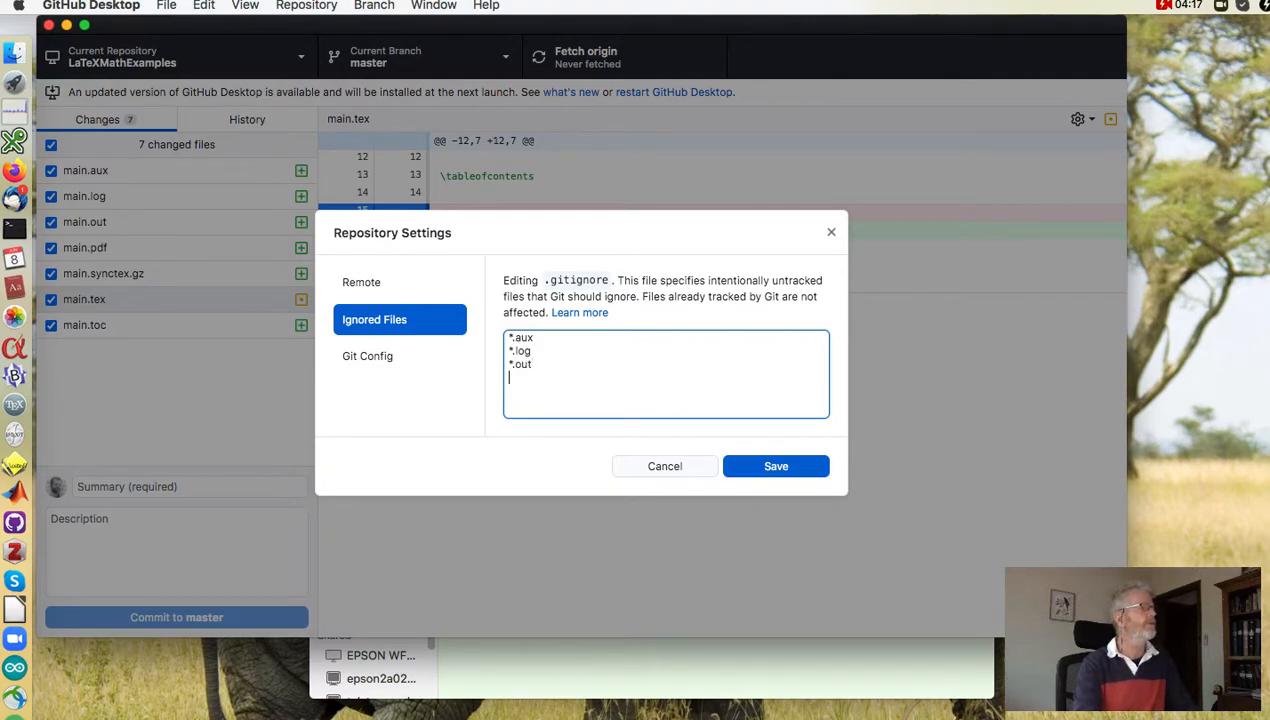
{"action": "type", "text": "*"}
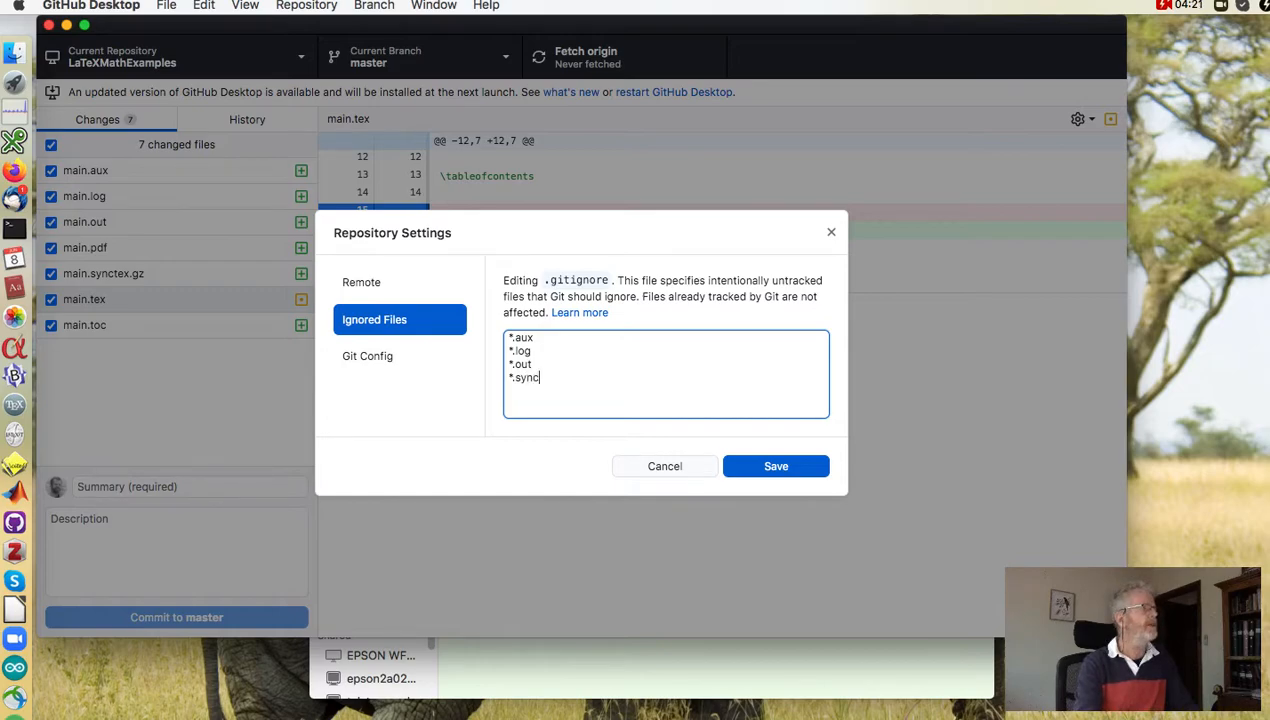
{"action": "type", "text": "t"}
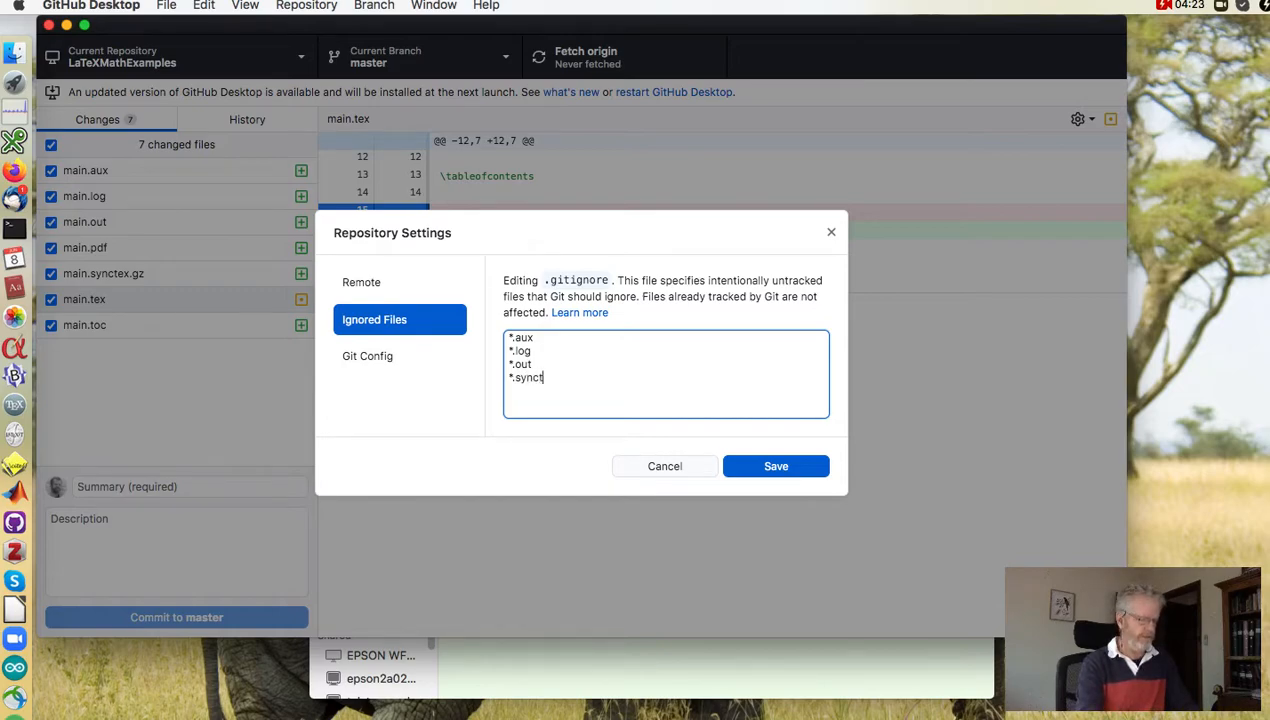
{"action": "type", "text": "ex.gz"}
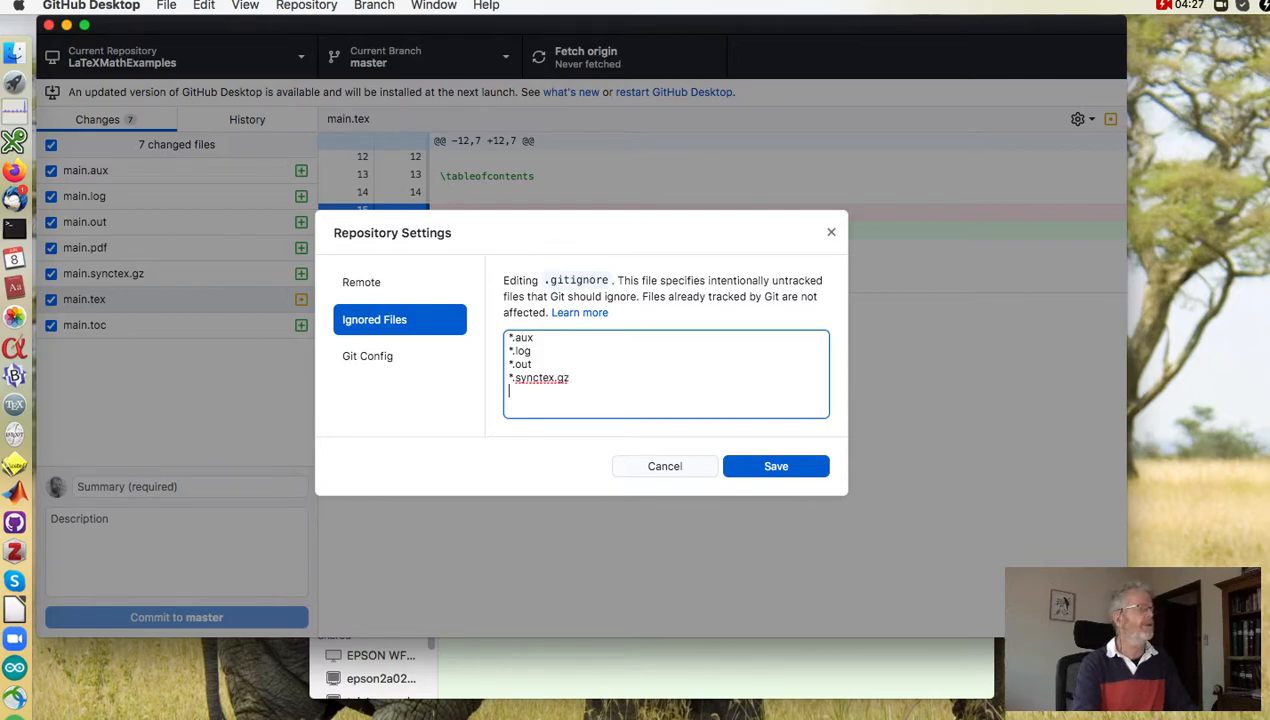
{"action": "type", "text": "*.toc"}
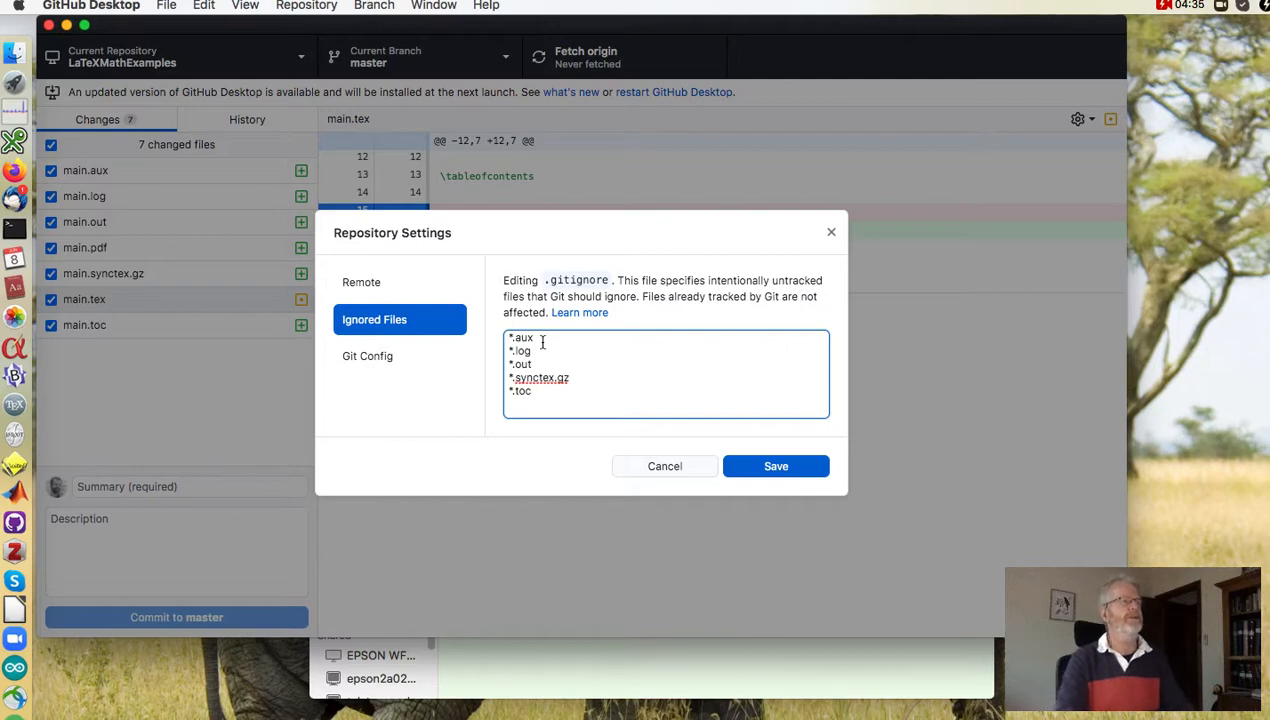
{"action": "mouse_move", "coordinate": [776, 466]}
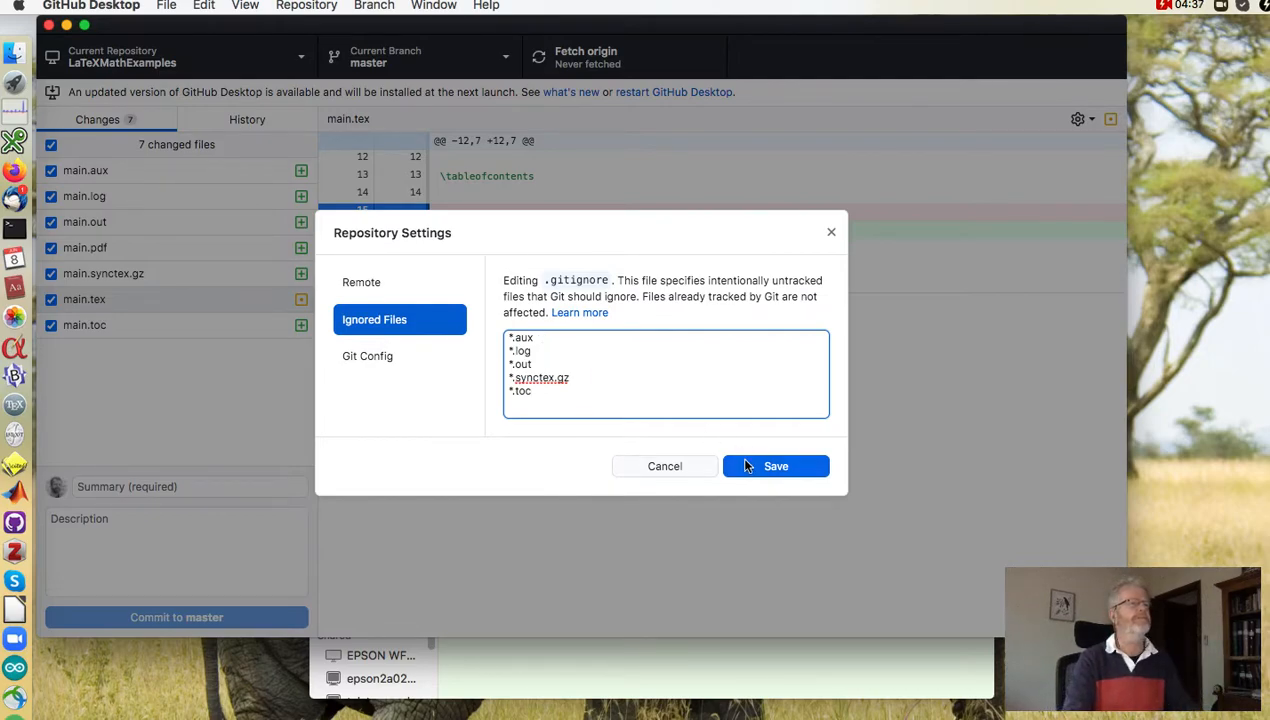
- Save the ignore list to .gitignore and enter 'trivial test' as the commit summary
{"action": "left_click", "coordinate": [776, 466]}
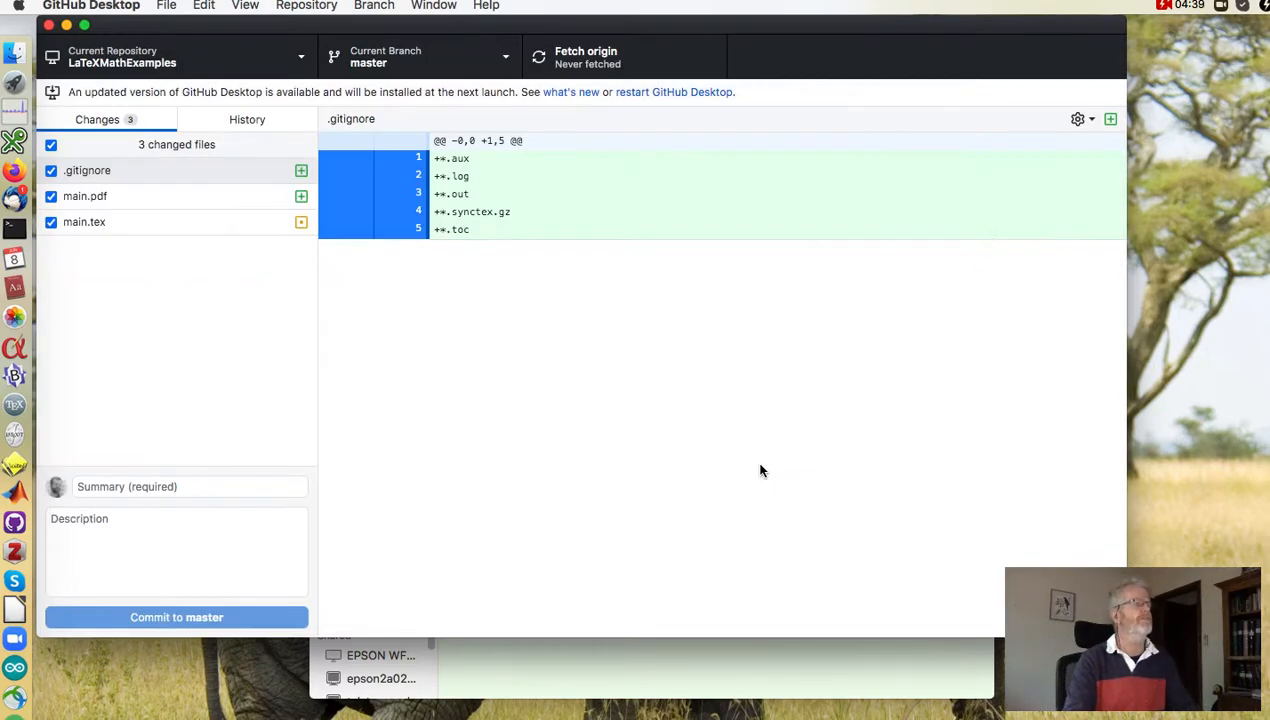
{"action": "mouse_move", "coordinate": [545, 430]}
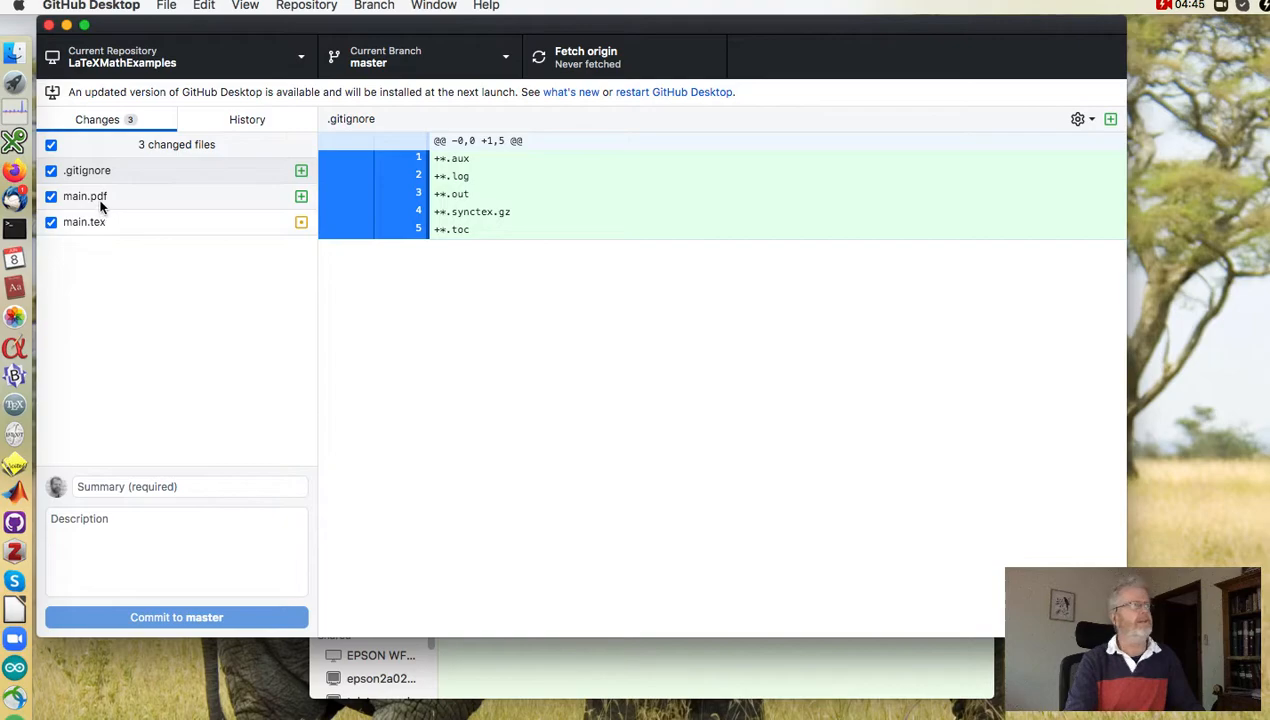
{"action": "mouse_move", "coordinate": [203, 354]}
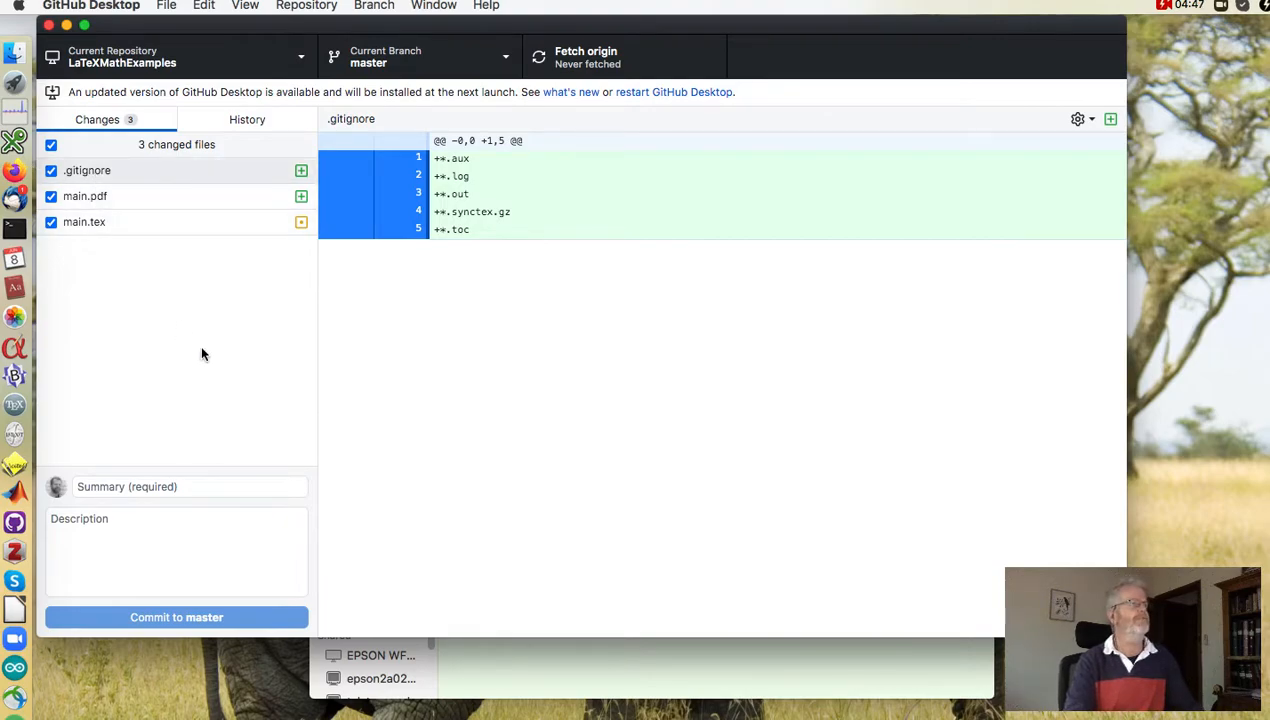
{"action": "left_click", "coordinate": [175, 486]}
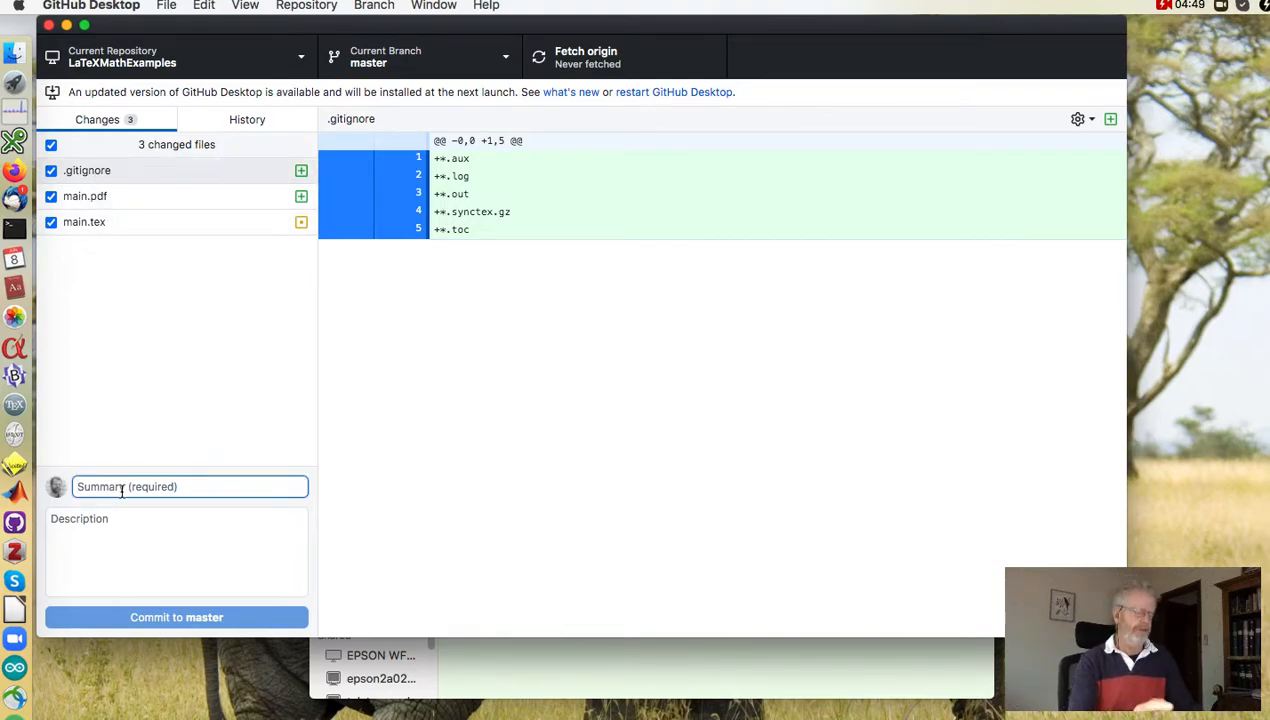
{"action": "type", "text": "trivial test"}
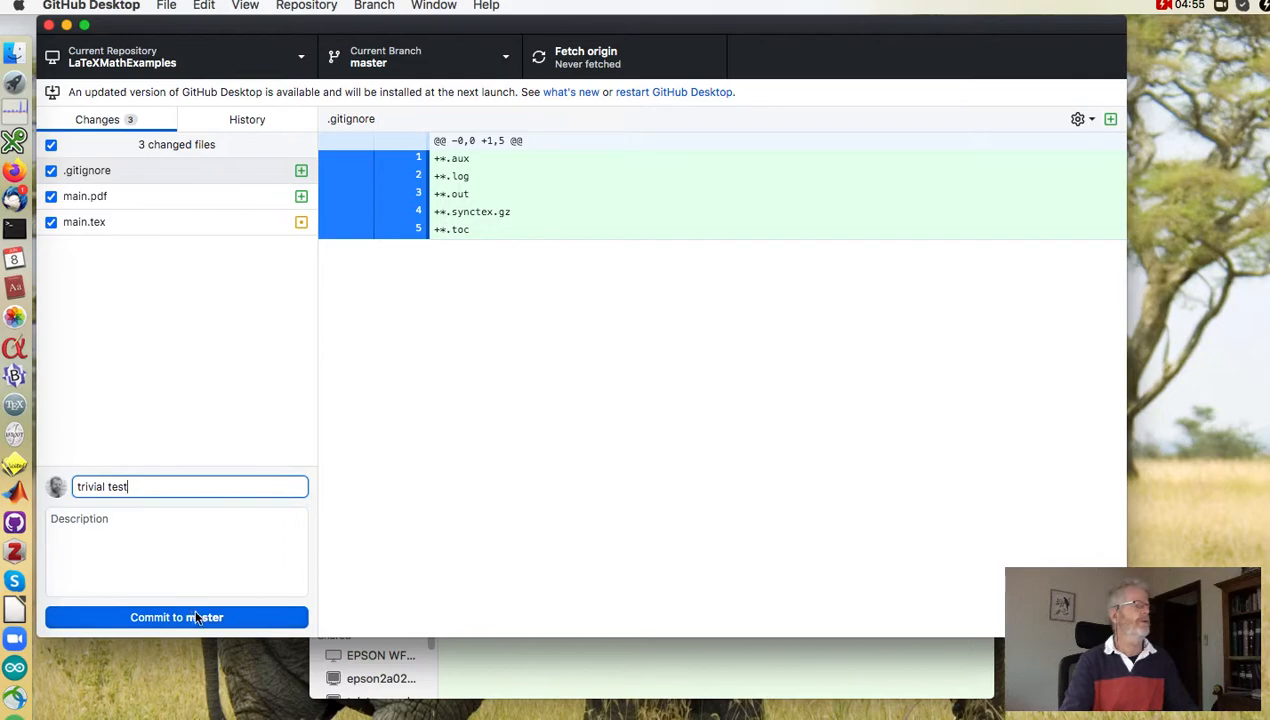
- Commit the three files to master as 'trivial test' and push to origin
{"action": "left_click", "coordinate": [176, 617]}
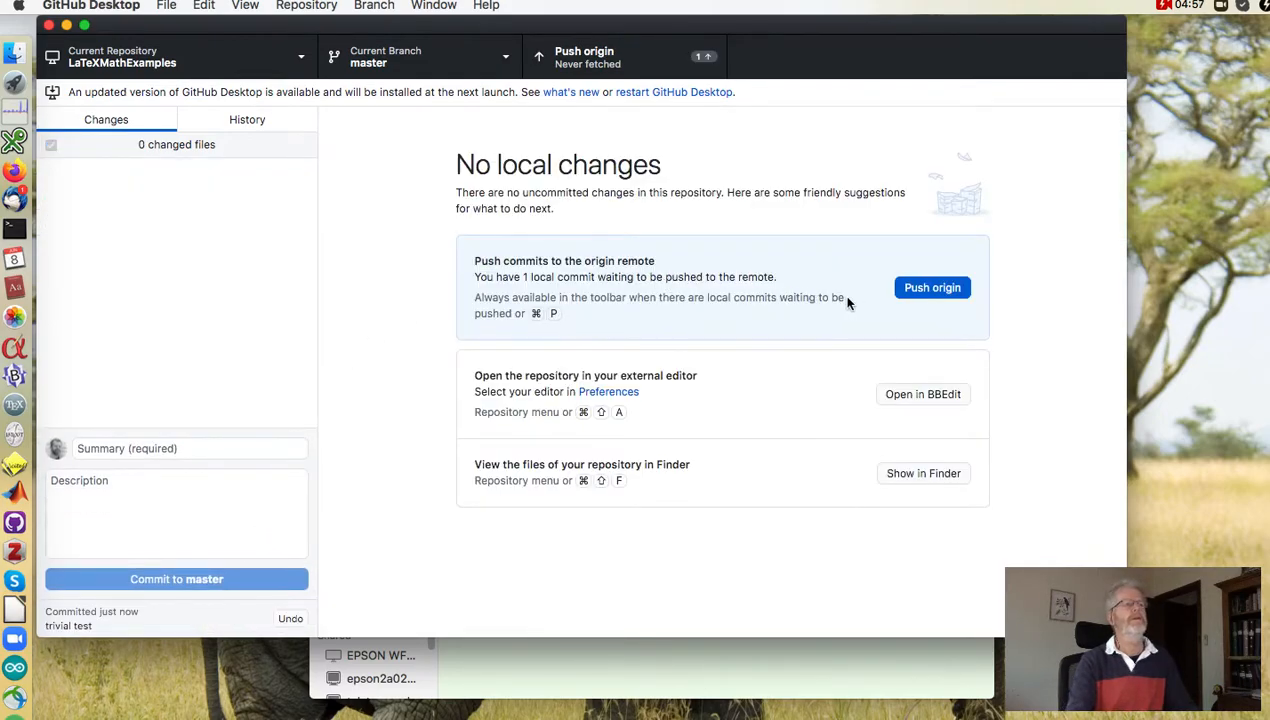
{"action": "left_click", "coordinate": [932, 287]}
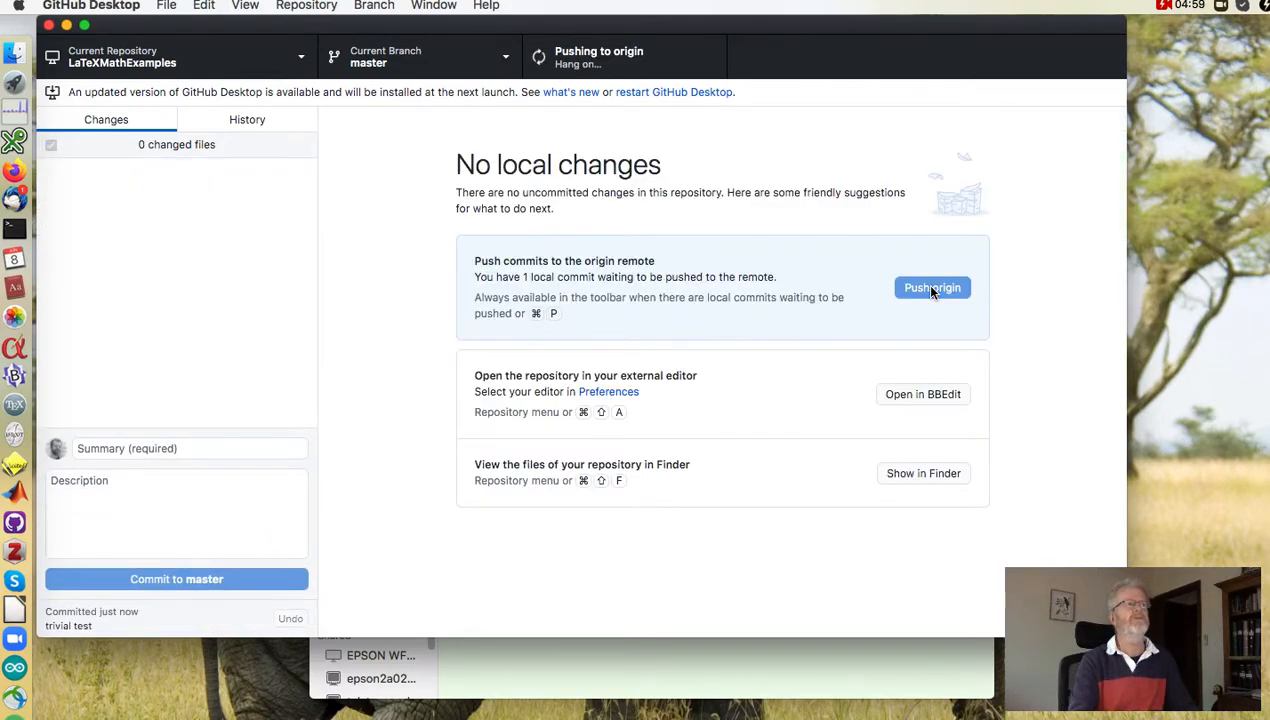
{"action": "mouse_move", "coordinate": [897, 297]}
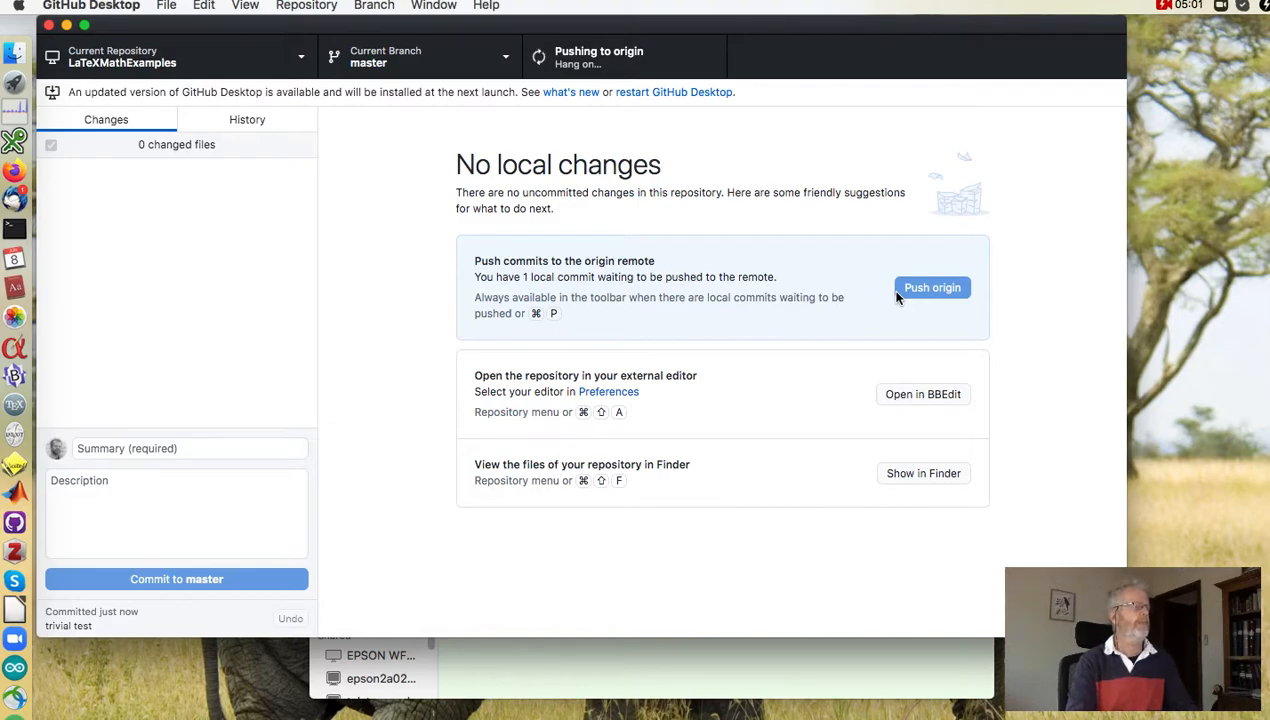
{"action": "left_click", "coordinate": [932, 287]}
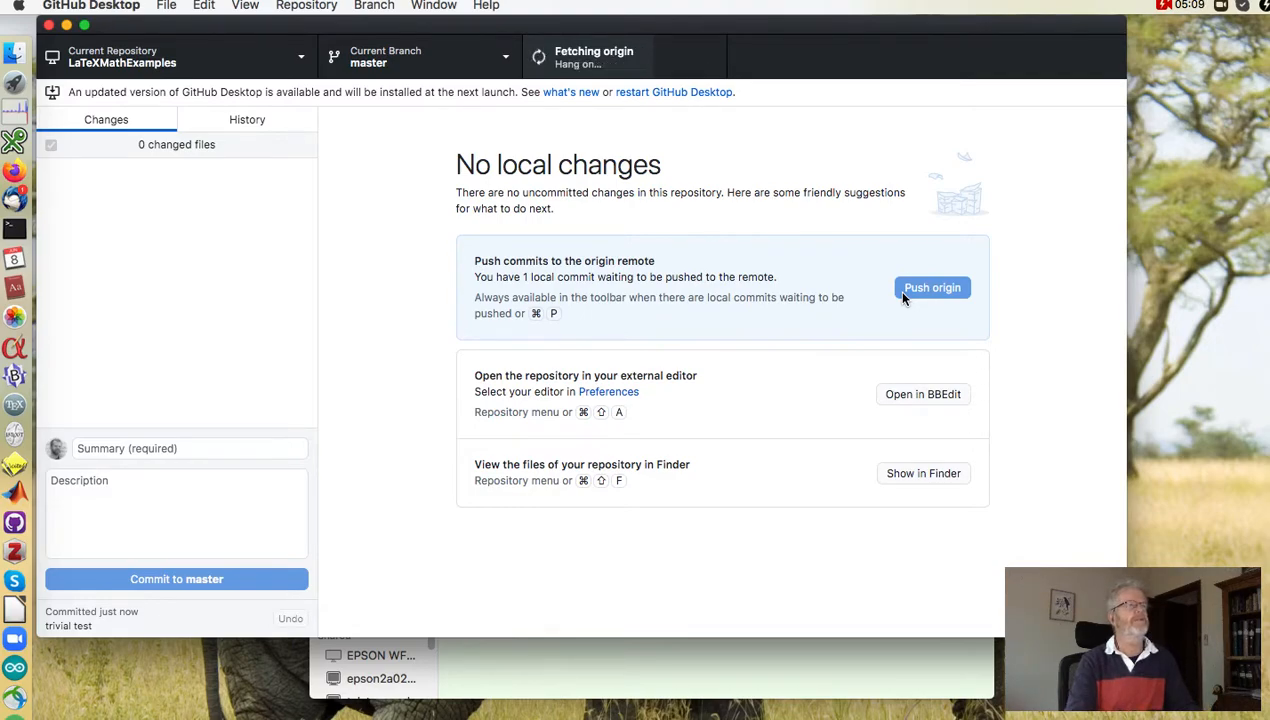
{"action": "left_click", "coordinate": [932, 287]}
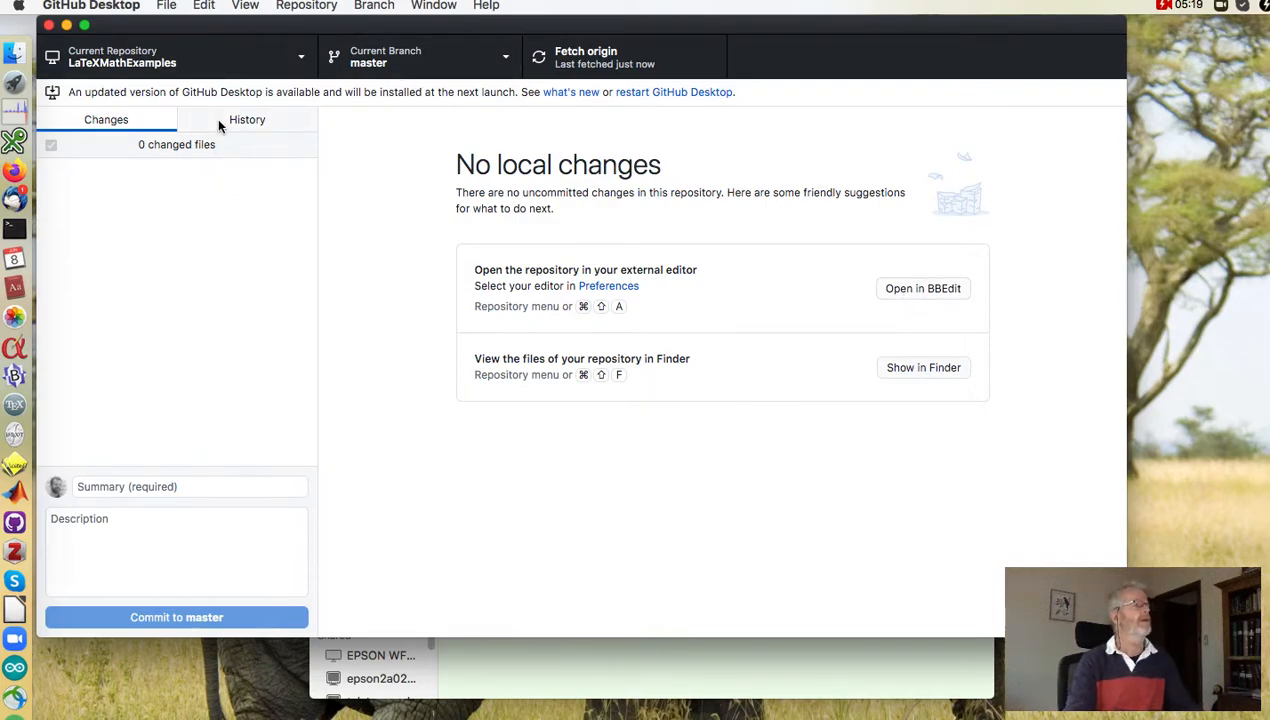
- Show the History list with the 'trivial test' commit and its .gitignore changes
{"action": "left_click", "coordinate": [247, 119]}
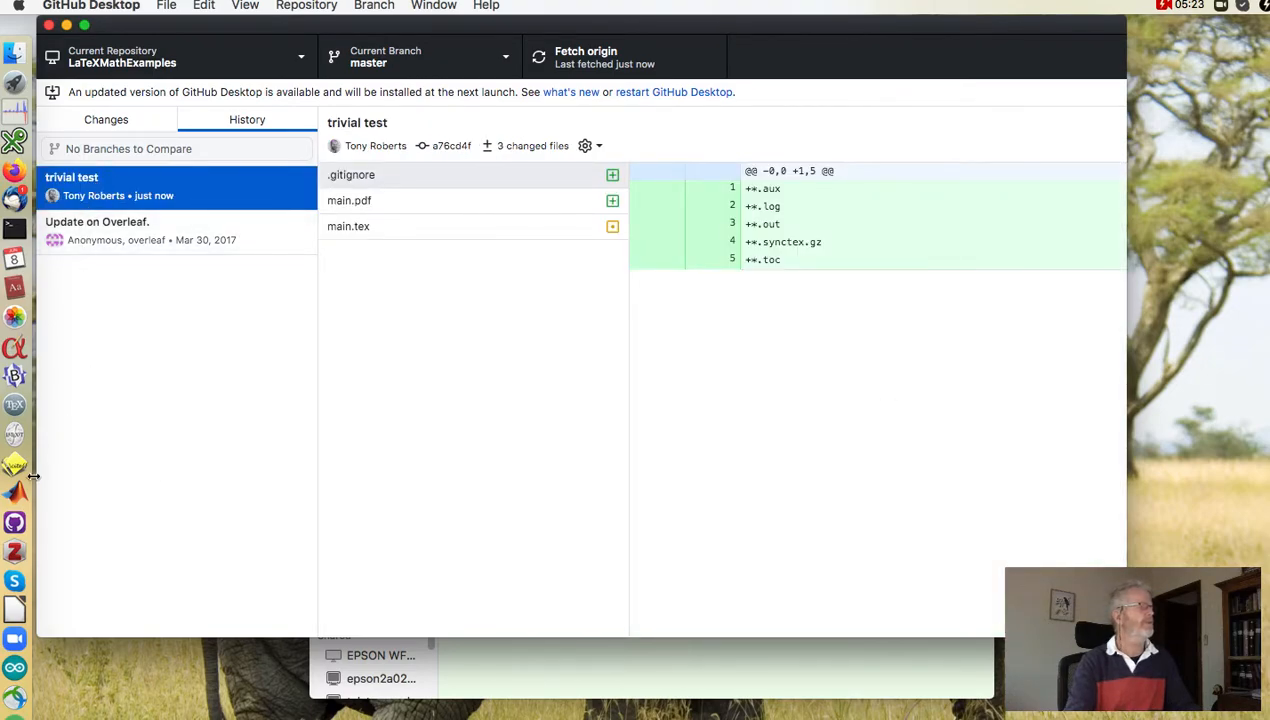
{"action": "mouse_move", "coordinate": [14, 521]}
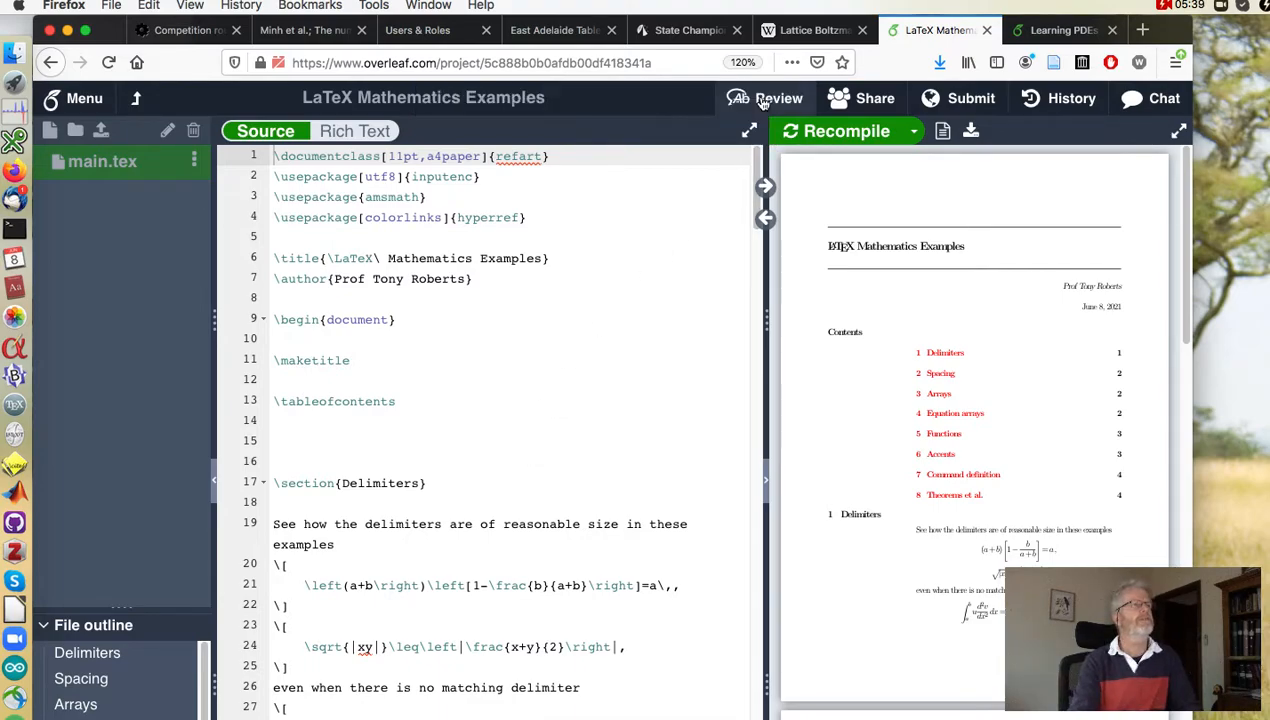
- Add 'The quick brown fox jumps over a lazy dog.' under the table of contents and recompile
{"action": "type", "text": "The quick brown fox jumps over a lazy dog."}
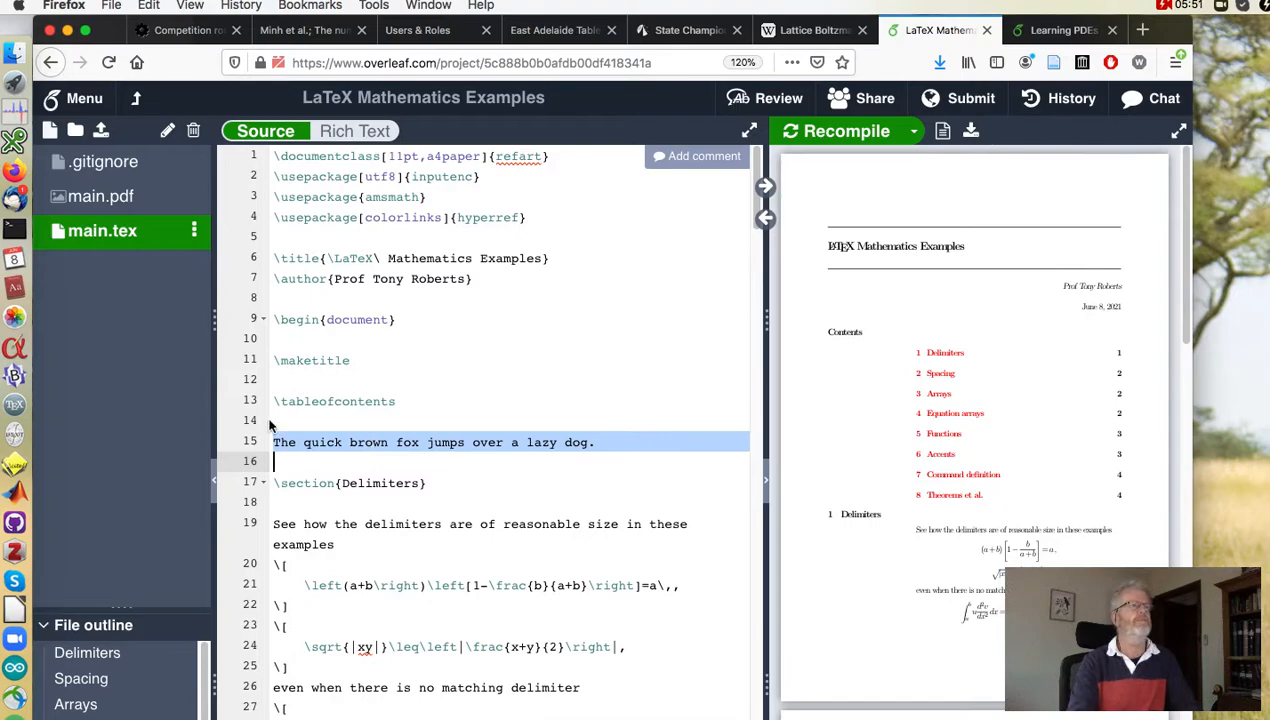
{"action": "mouse_move", "coordinate": [888, 371]}
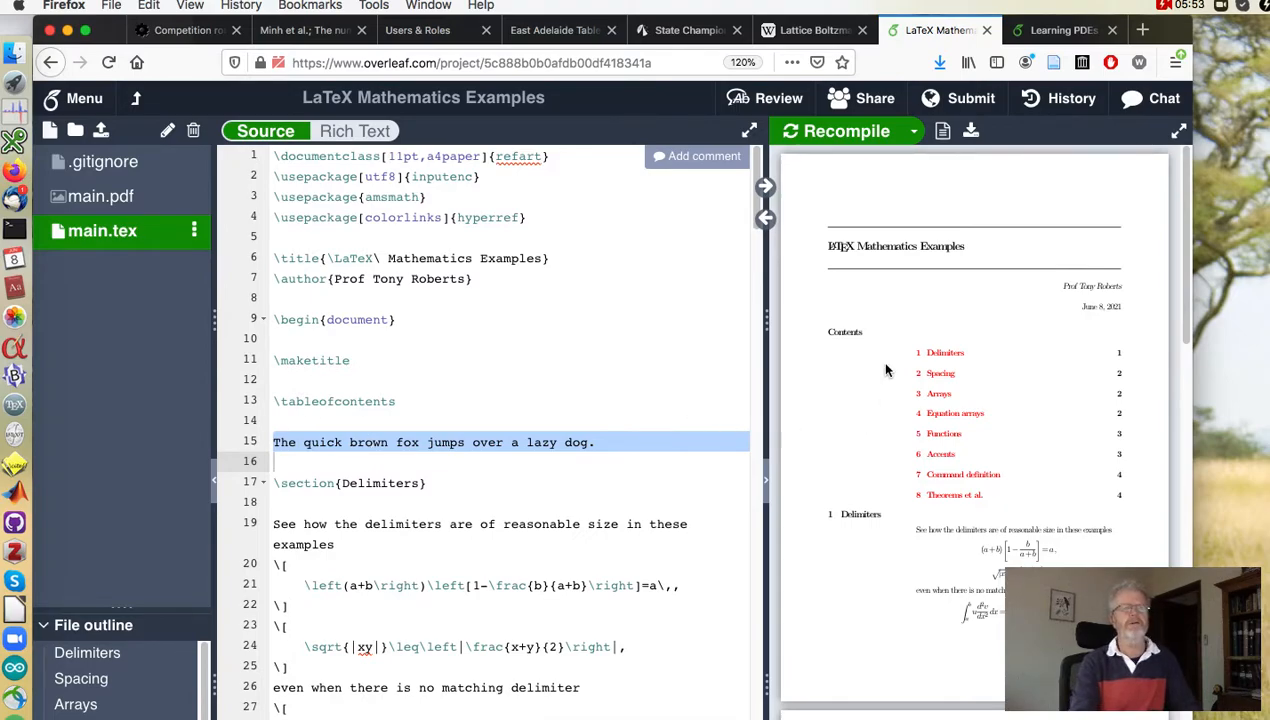
{"action": "mouse_move", "coordinate": [892, 401]}
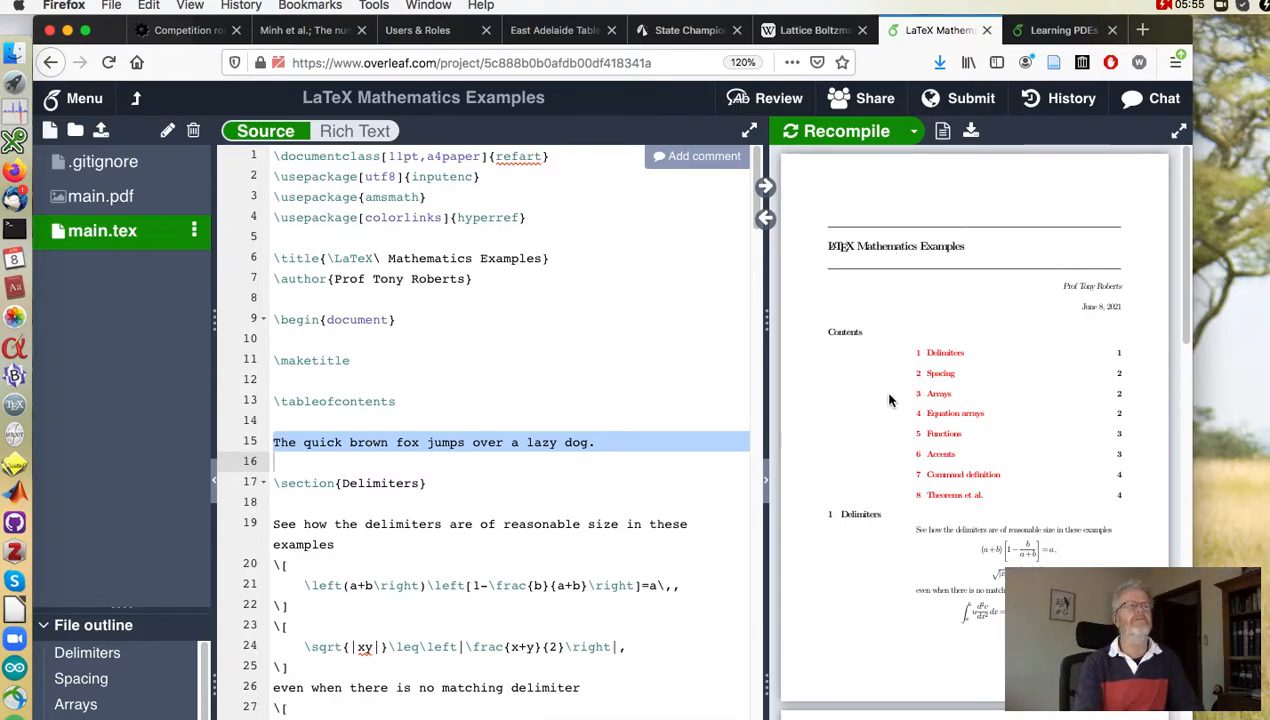
{"action": "left_click", "coordinate": [846, 131]}
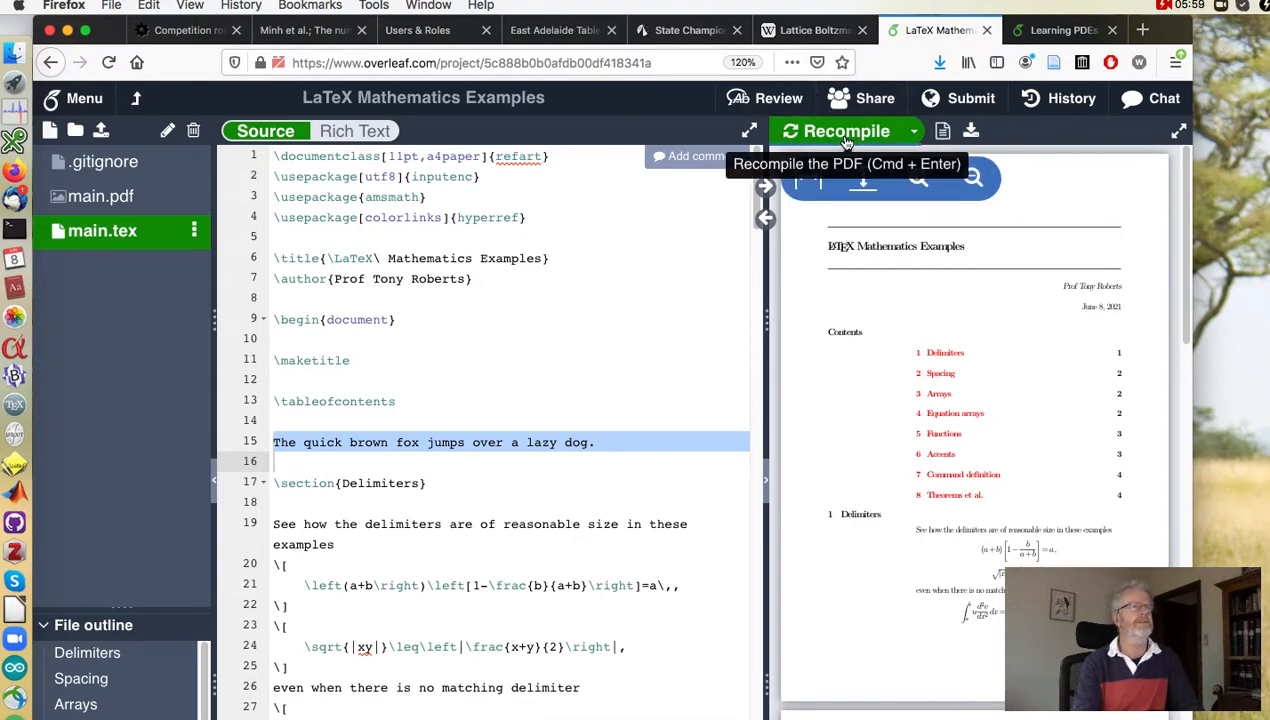
{"action": "left_click", "coordinate": [845, 131]}
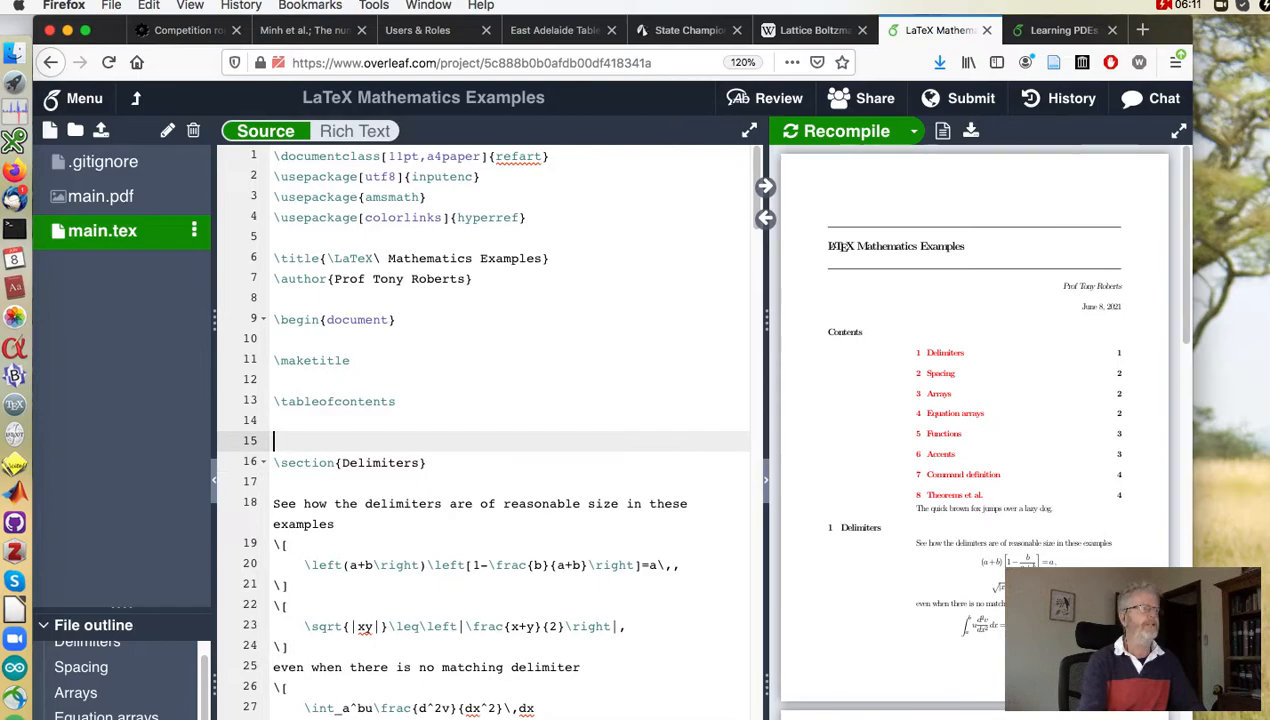
{"action": "mouse_move", "coordinate": [863, 135]}
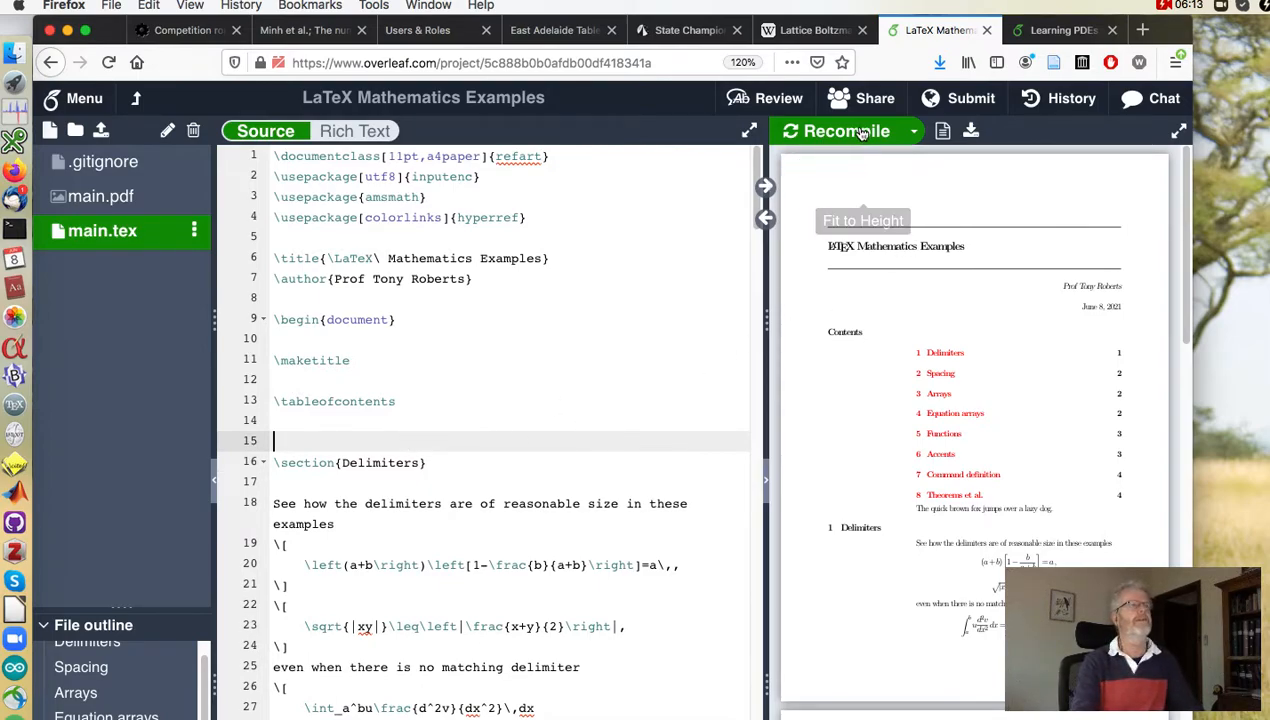
- Recompile main.tex after deleting the fox sentence from line 15
{"action": "left_click", "coordinate": [845, 131]}
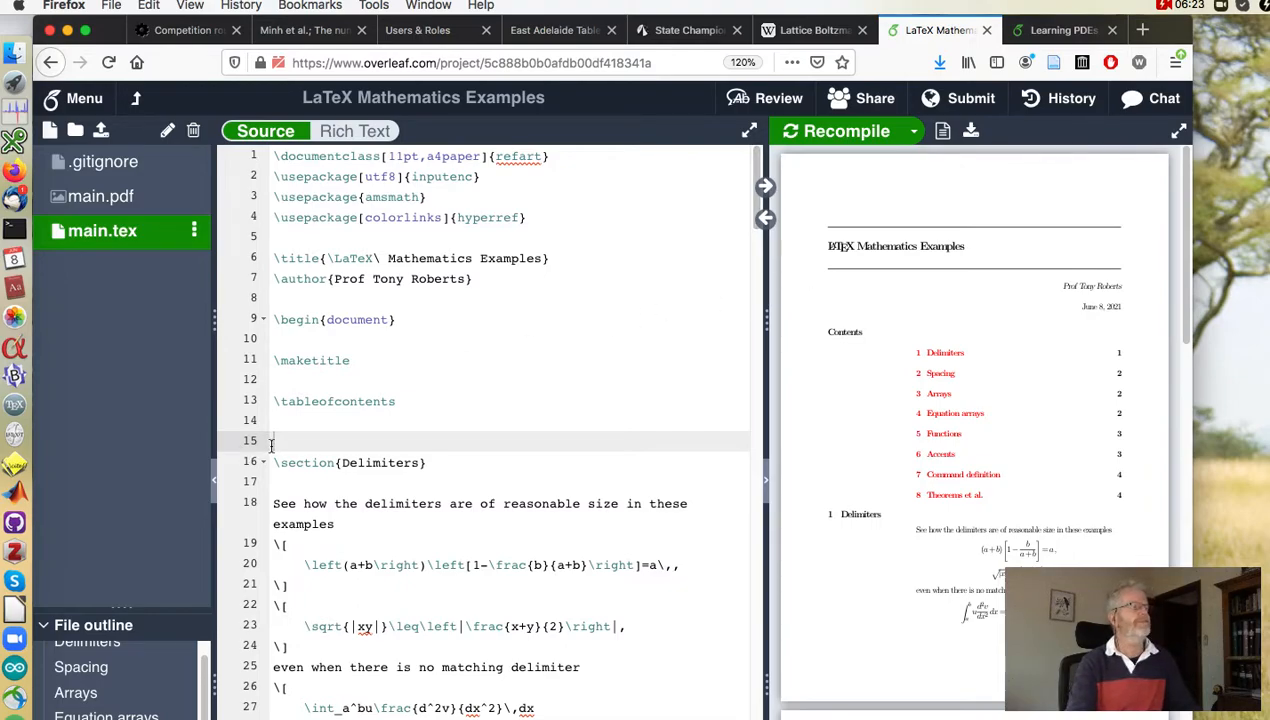
{"action": "mouse_move", "coordinate": [15, 316]}
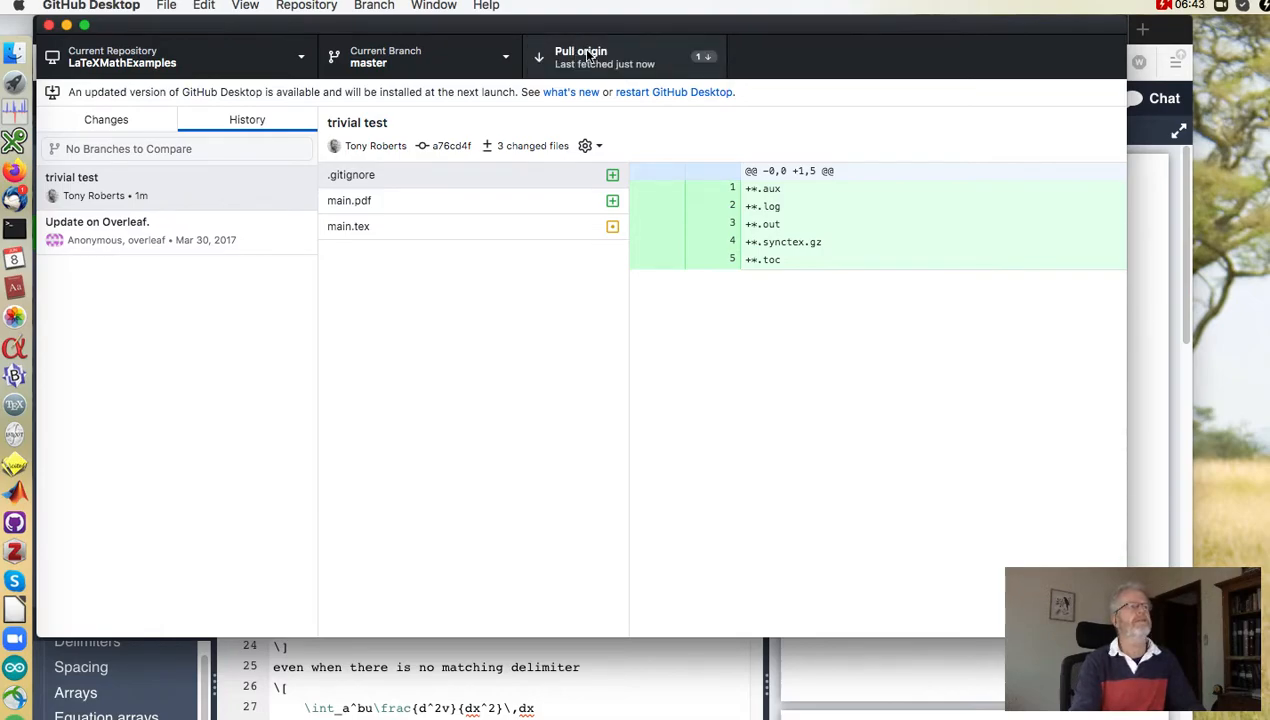
- Pull from origin and inspect the 'Update on Overleaf.' commit's diff removing the fox sentence
{"action": "left_click", "coordinate": [588, 56]}
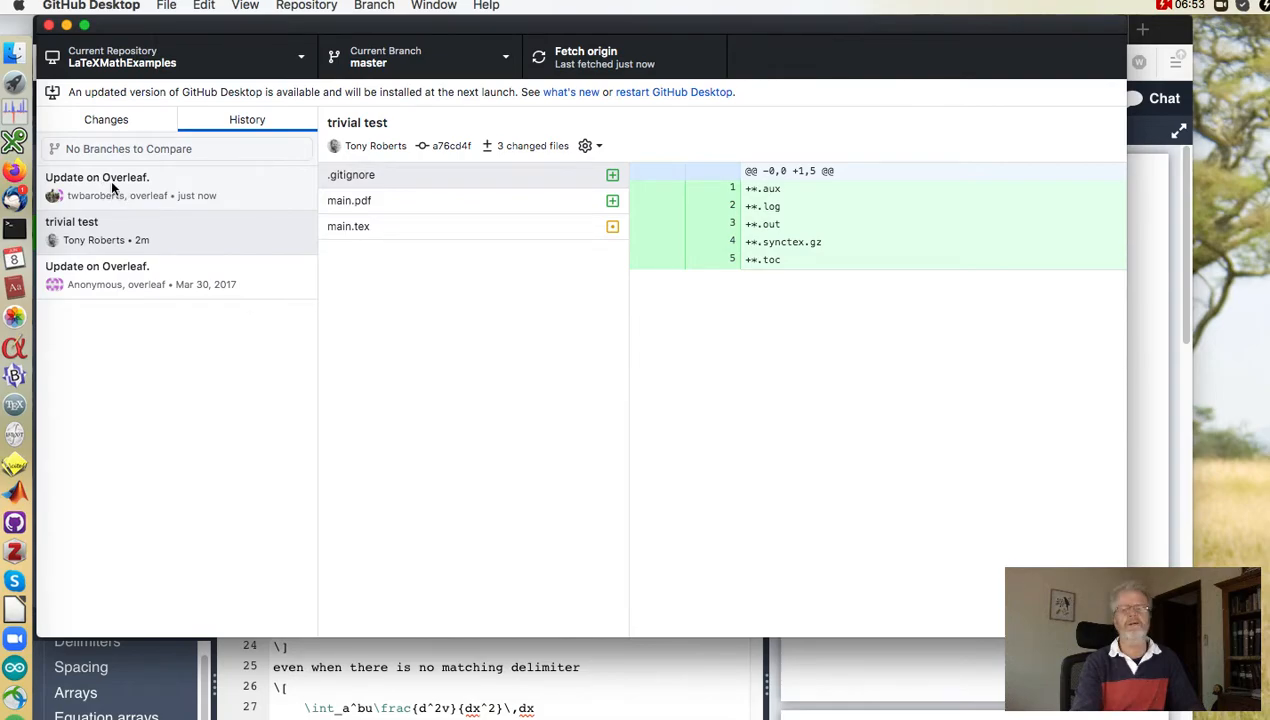
{"action": "left_click", "coordinate": [97, 177]}
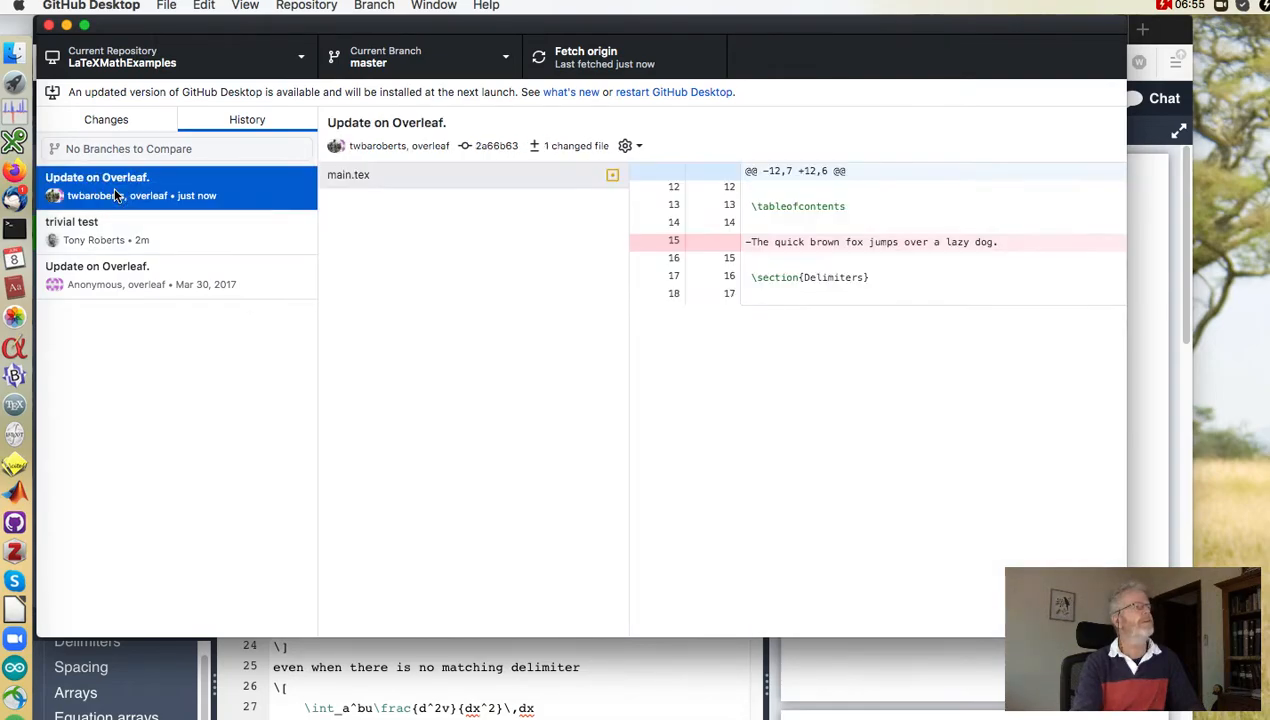
{"action": "mouse_move", "coordinate": [347, 188]}
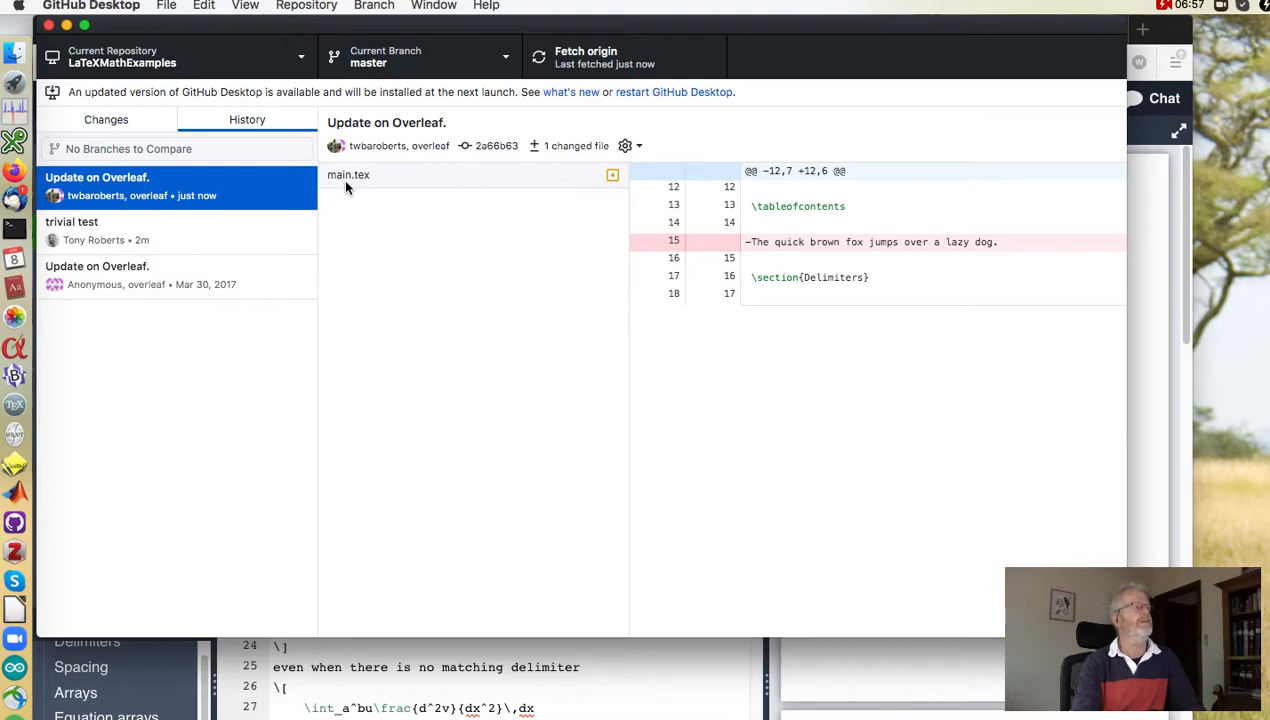
{"action": "mouse_move", "coordinate": [618, 186]}
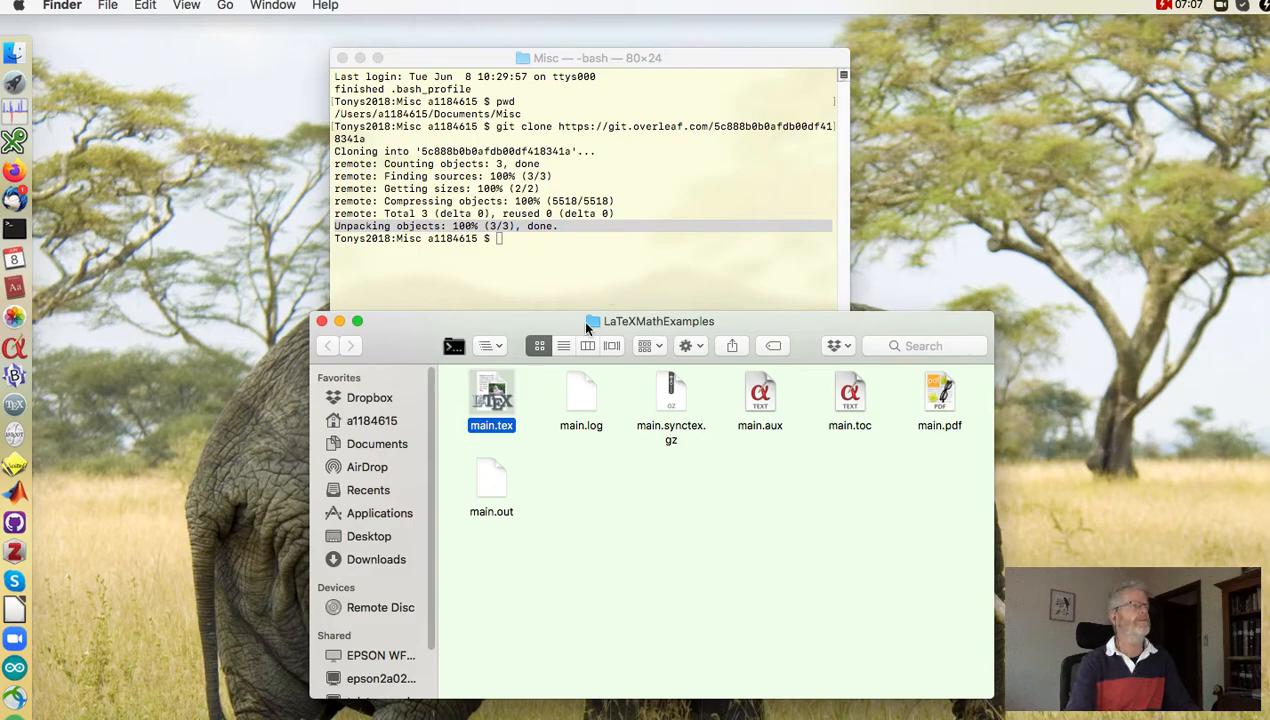
- Open the local main.tex from LaTeXMathExamples in TeXShop via Finder
{"action": "double_click", "coordinate": [491, 395]}
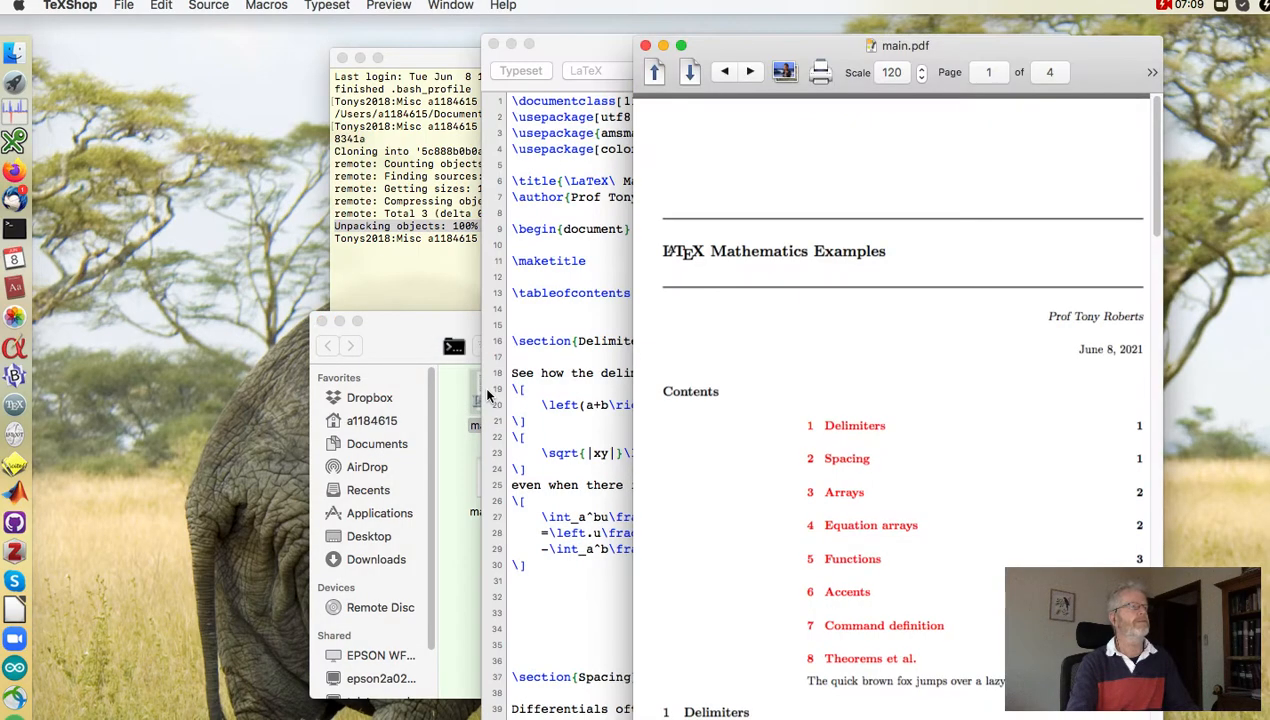